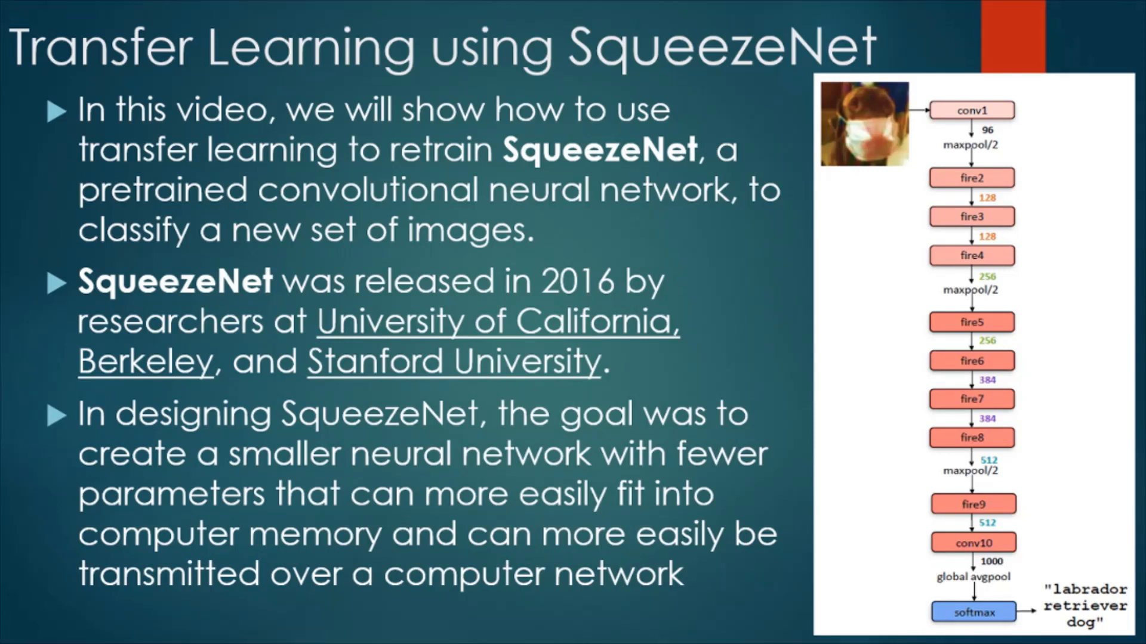
# Launch Deep Network Designer full-screen and scroll to the Pretrained Networks gallery.
pyautogui.click(261, 630)
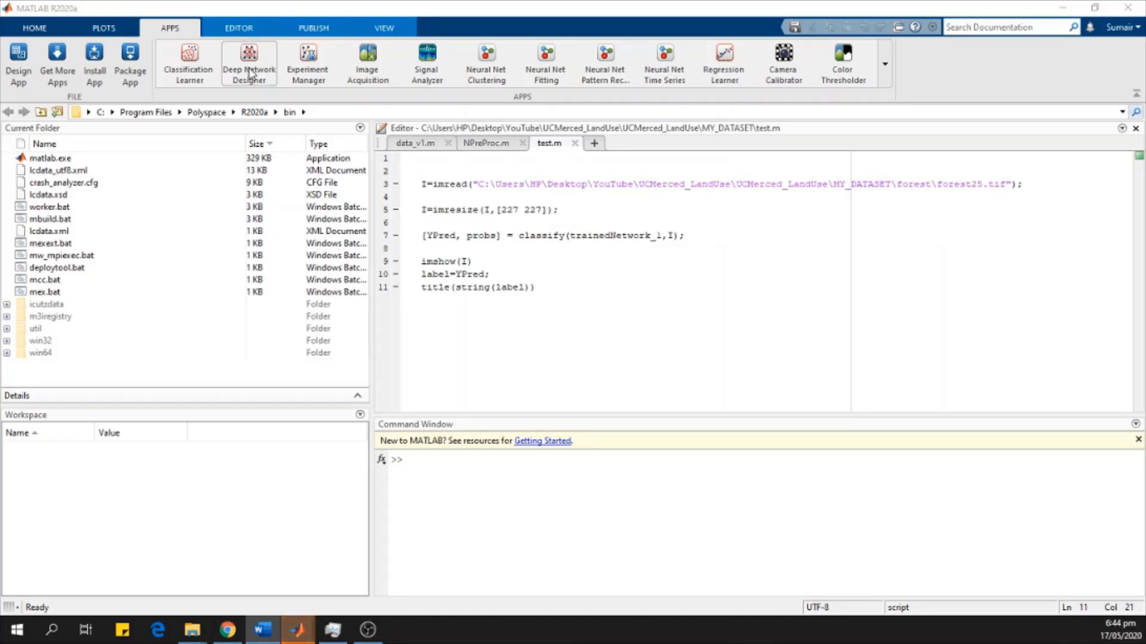
pyautogui.moveTo(148, 28)
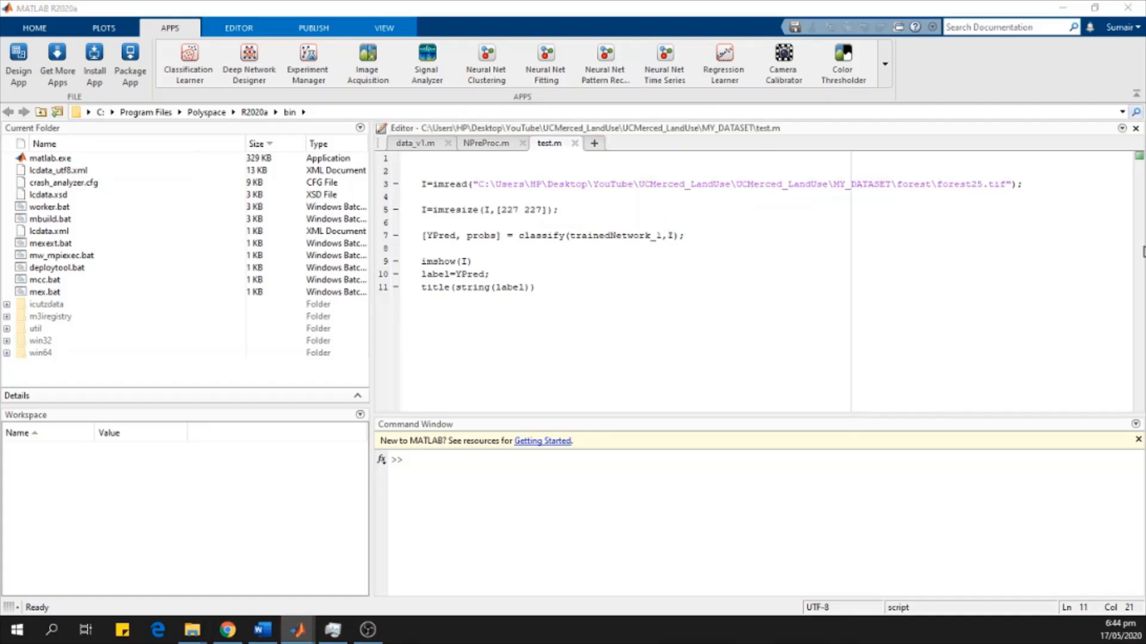
pyautogui.click(249, 62)
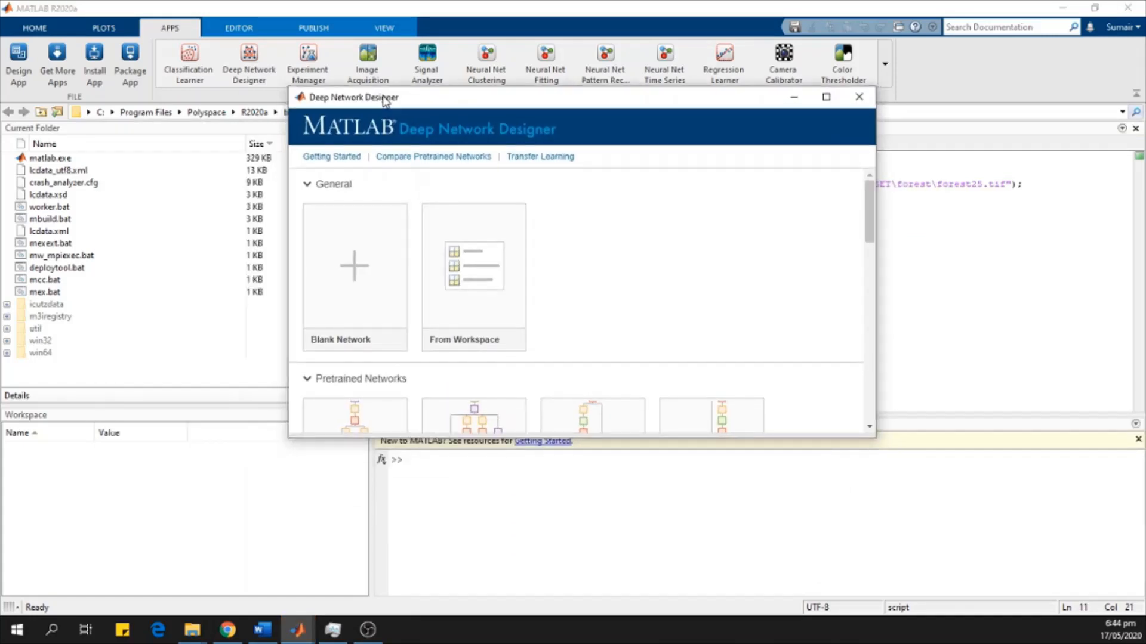
pyautogui.click(825, 96)
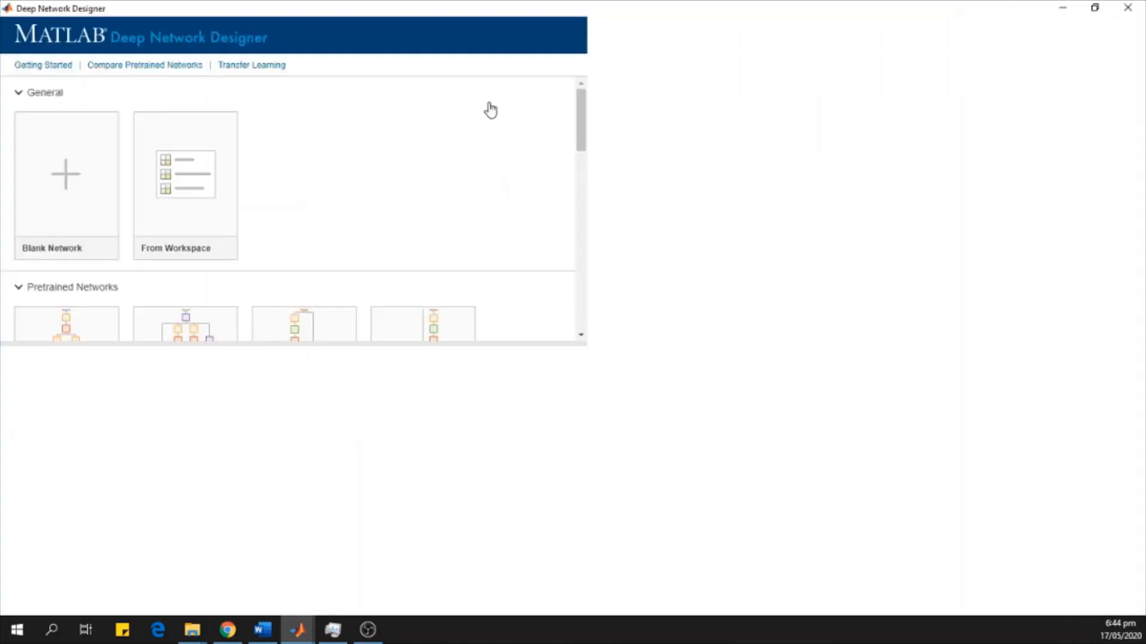
pyautogui.click(1094, 8)
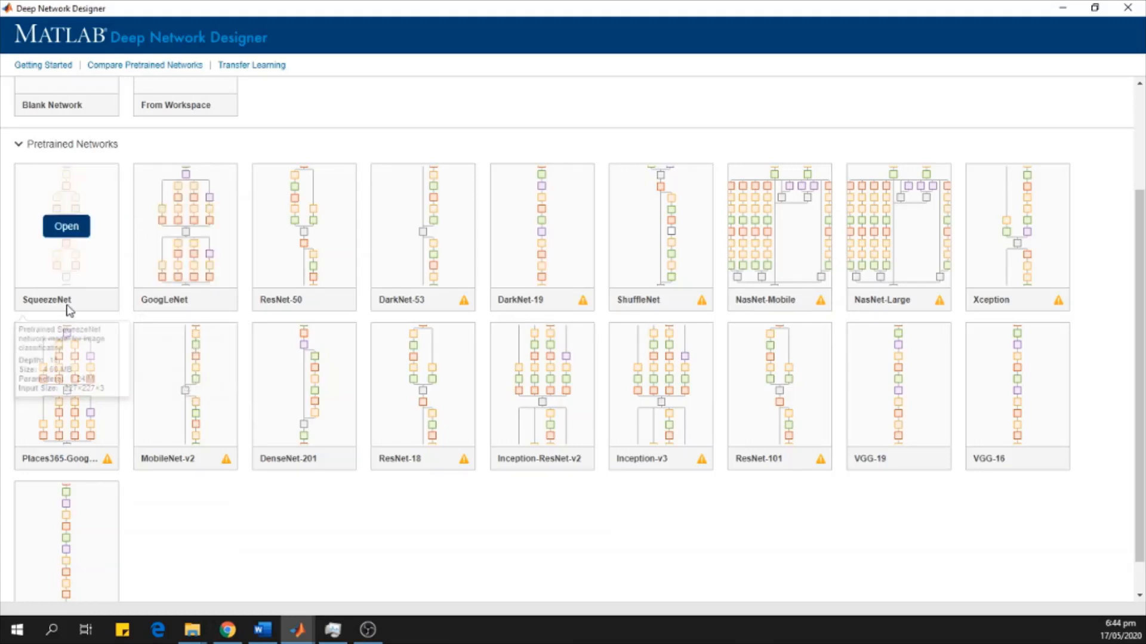
pyautogui.moveTo(304, 227)
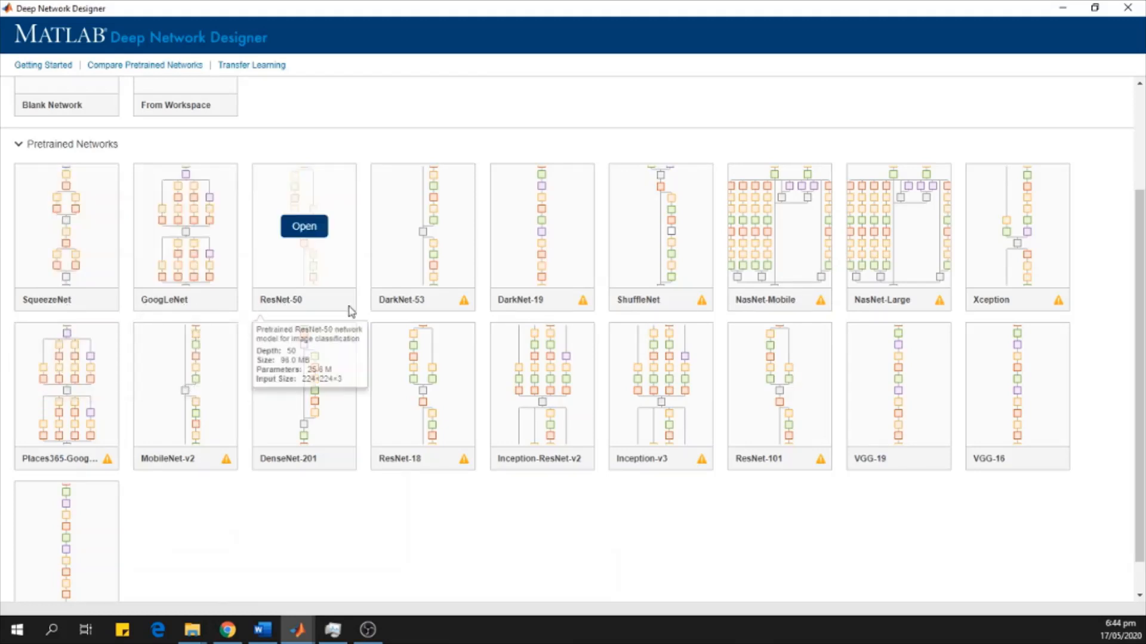
pyautogui.moveTo(96, 266)
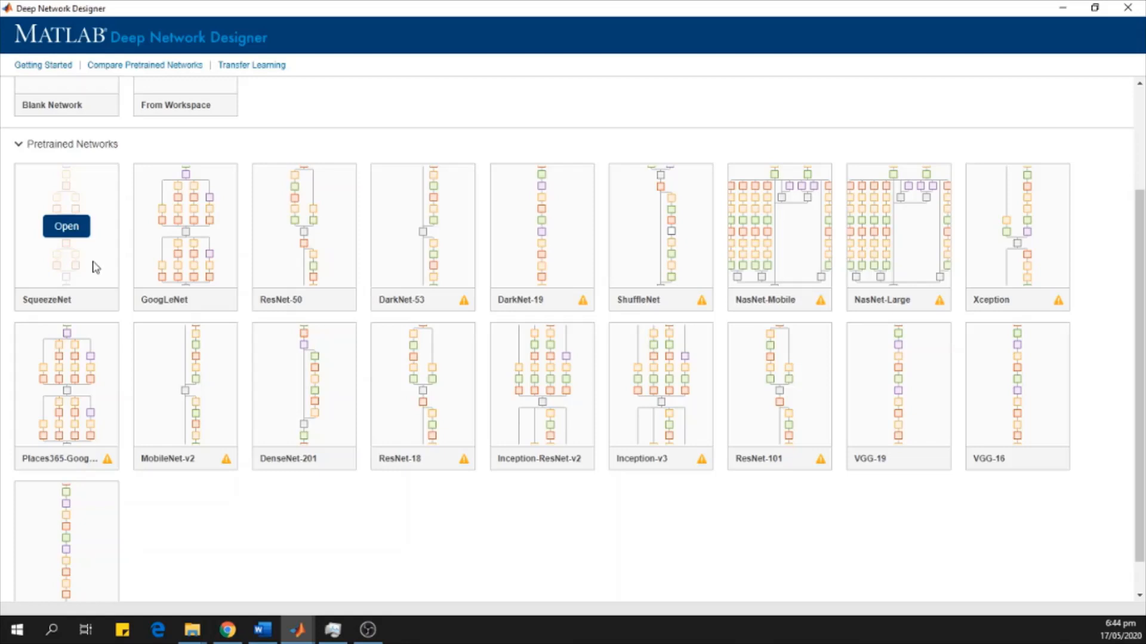
pyautogui.moveTo(423, 225)
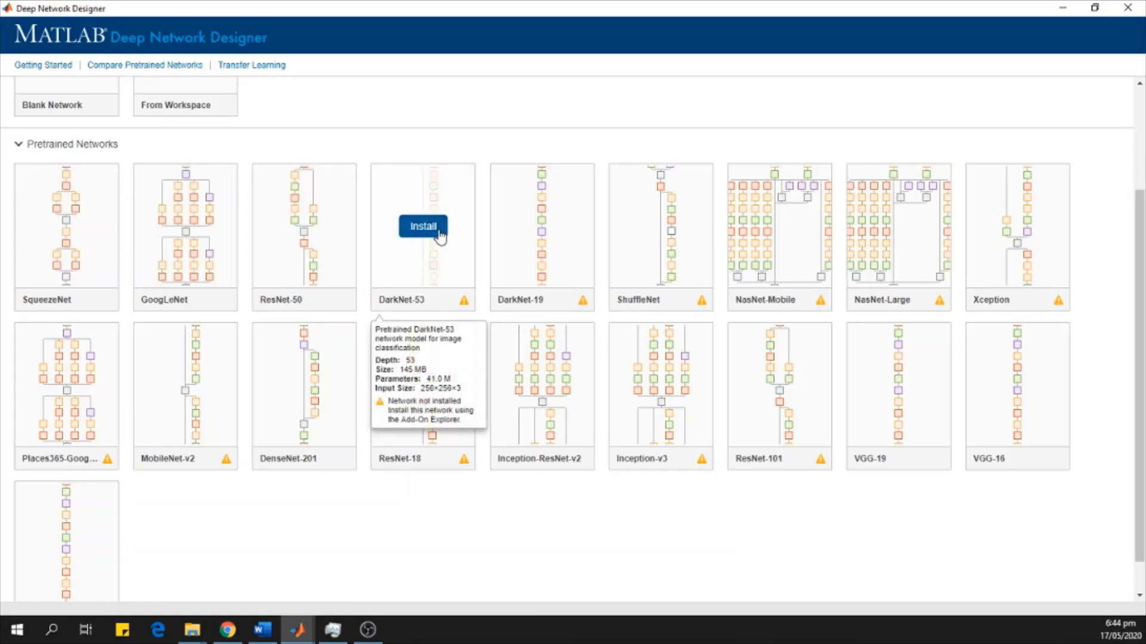
pyautogui.moveTo(418, 239)
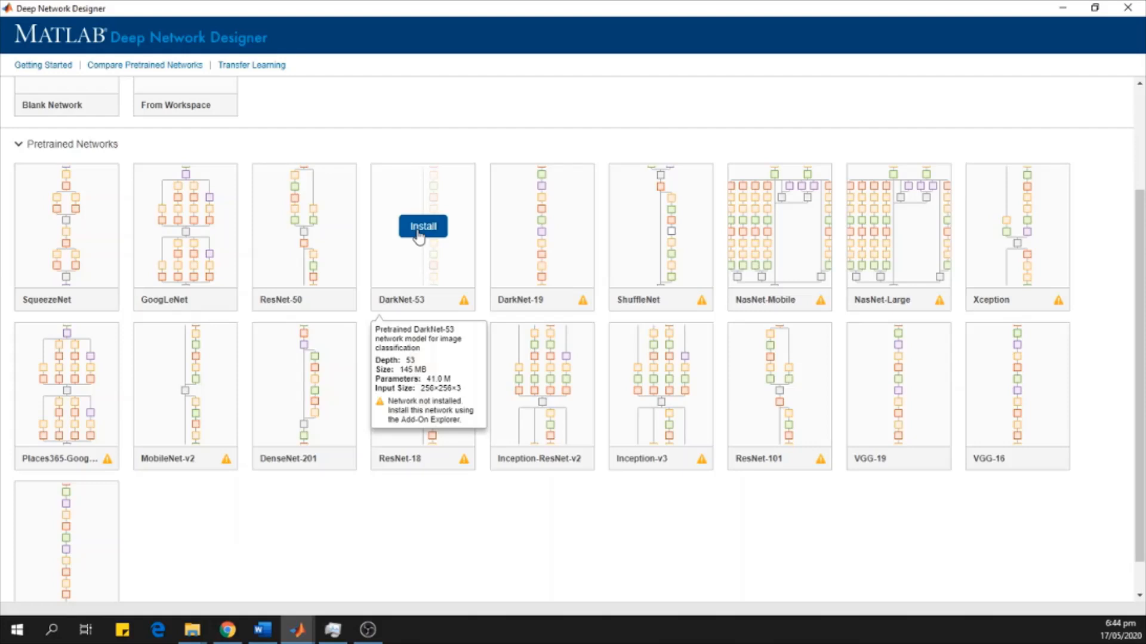
pyautogui.moveTo(304, 259)
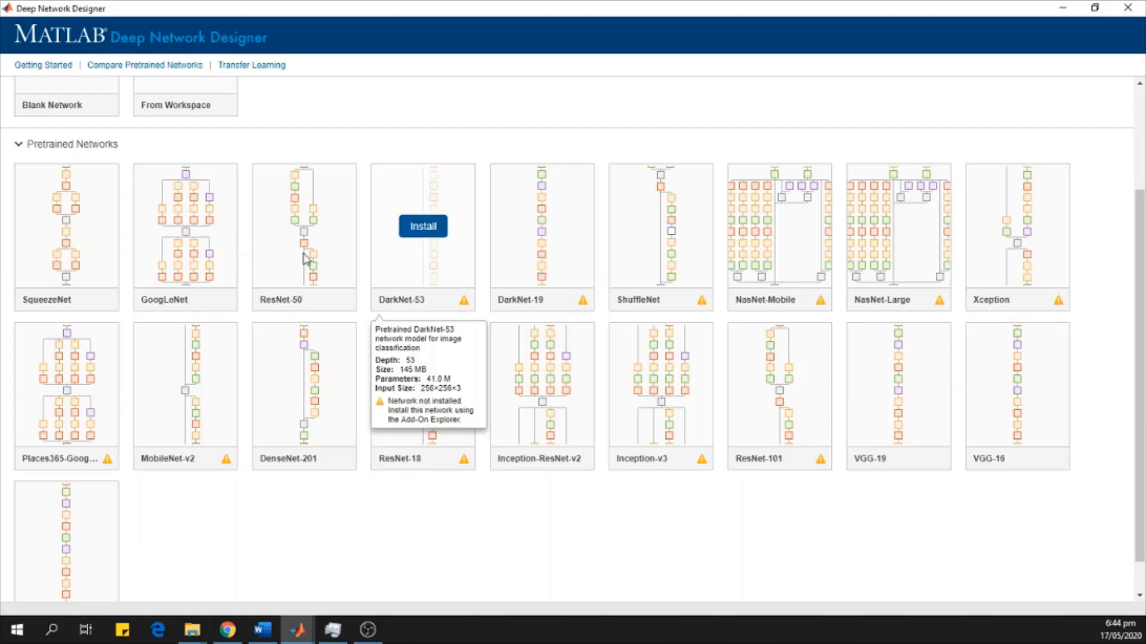
pyautogui.moveTo(65, 266)
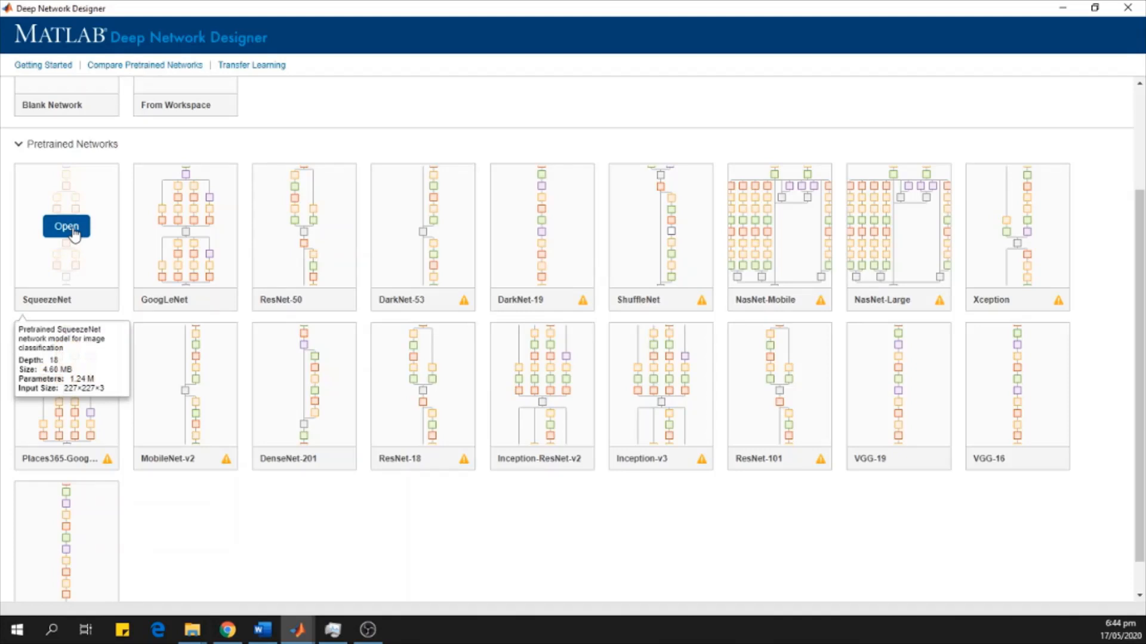
# Load pretrained SqueezeNet into the canvas and review its 68 layers and 75 connections.
pyautogui.click(67, 226)
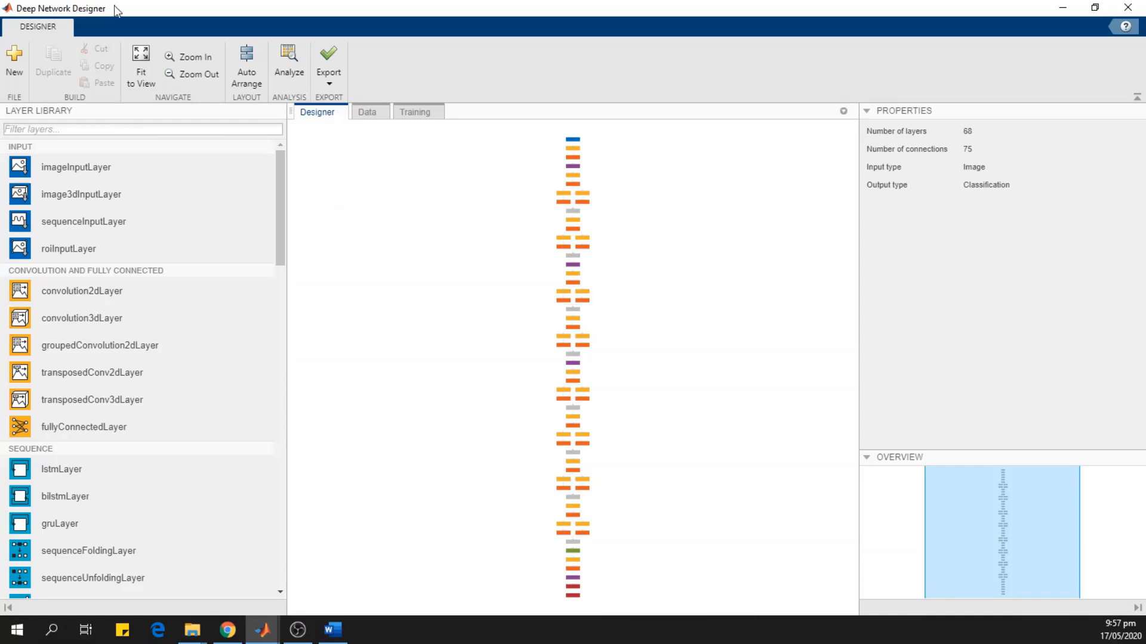
pyautogui.moveTo(486, 237)
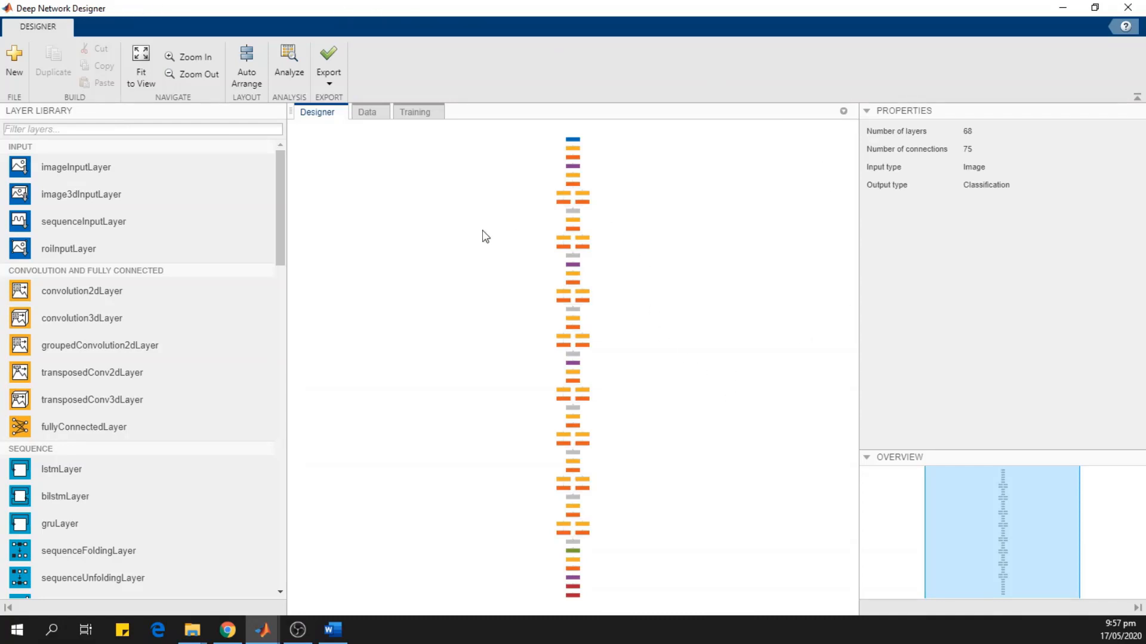
pyautogui.moveTo(527, 275)
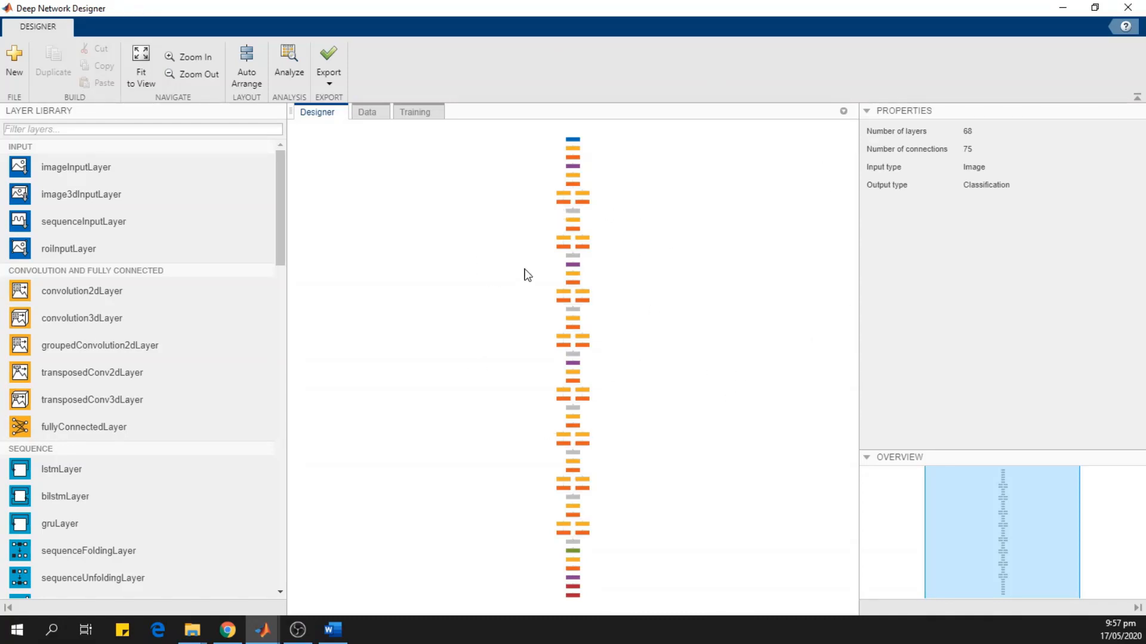
pyautogui.moveTo(635, 214)
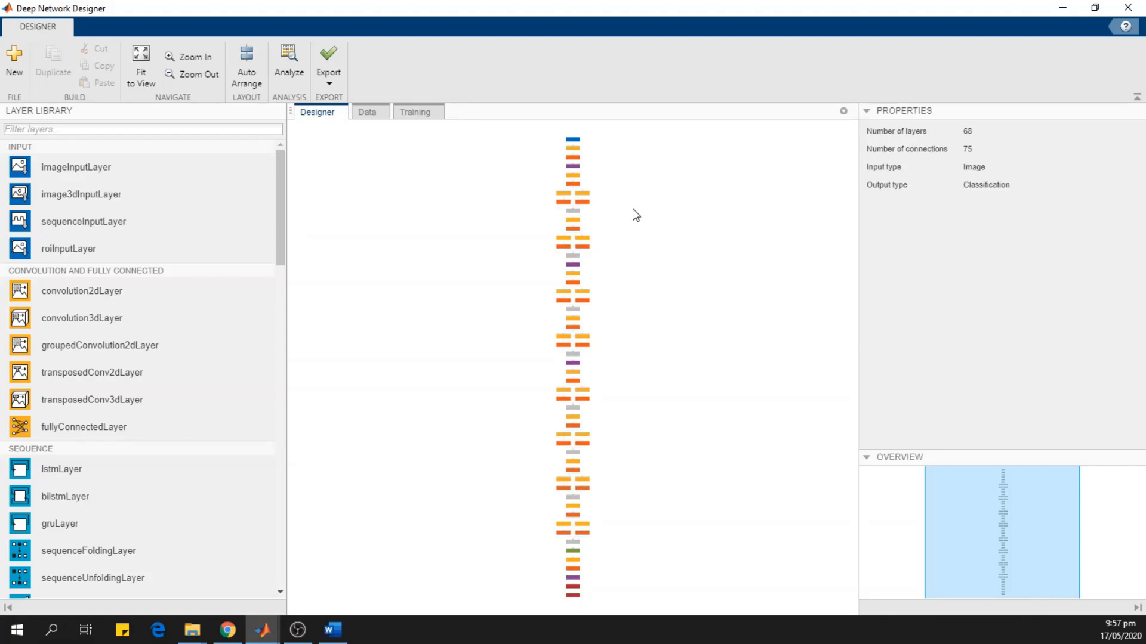
pyautogui.moveTo(918, 121)
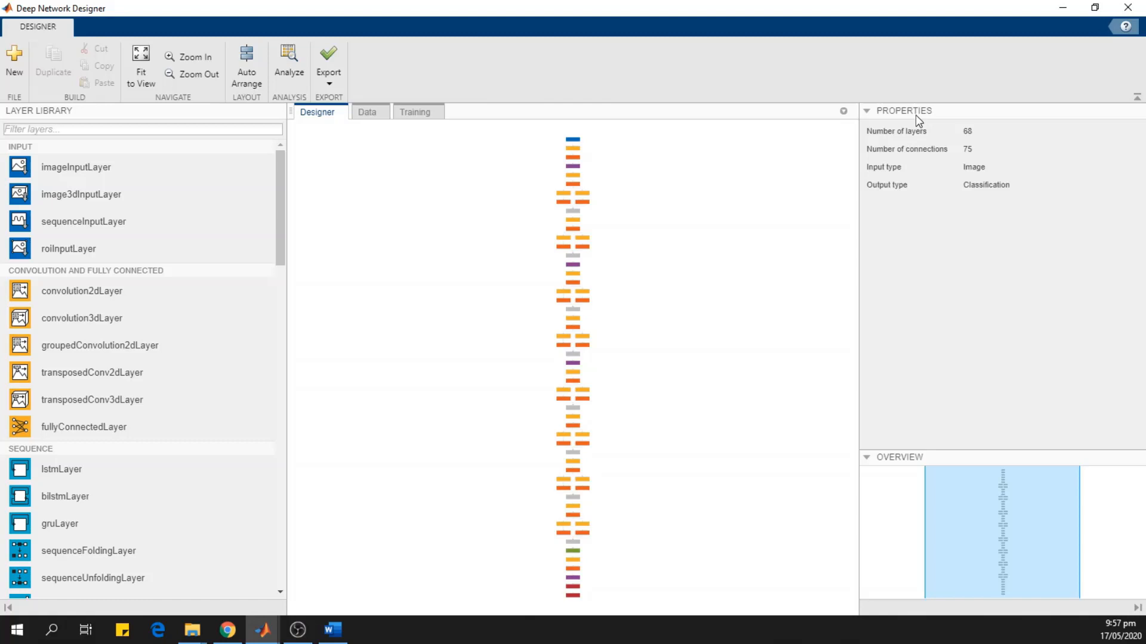
pyautogui.moveTo(922, 143)
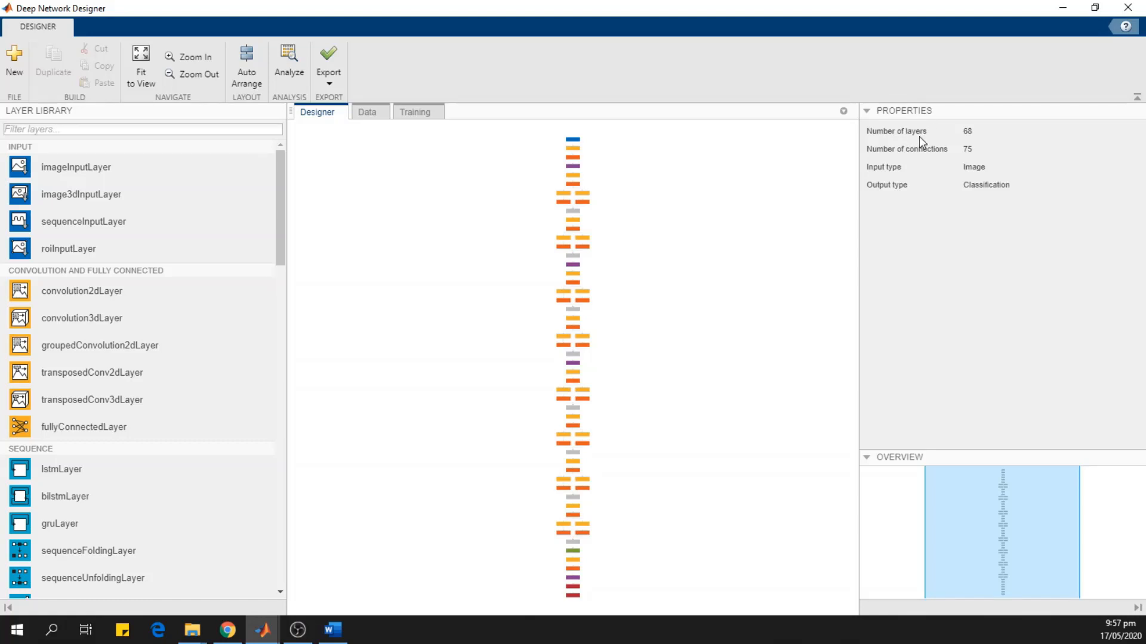
pyautogui.moveTo(893, 190)
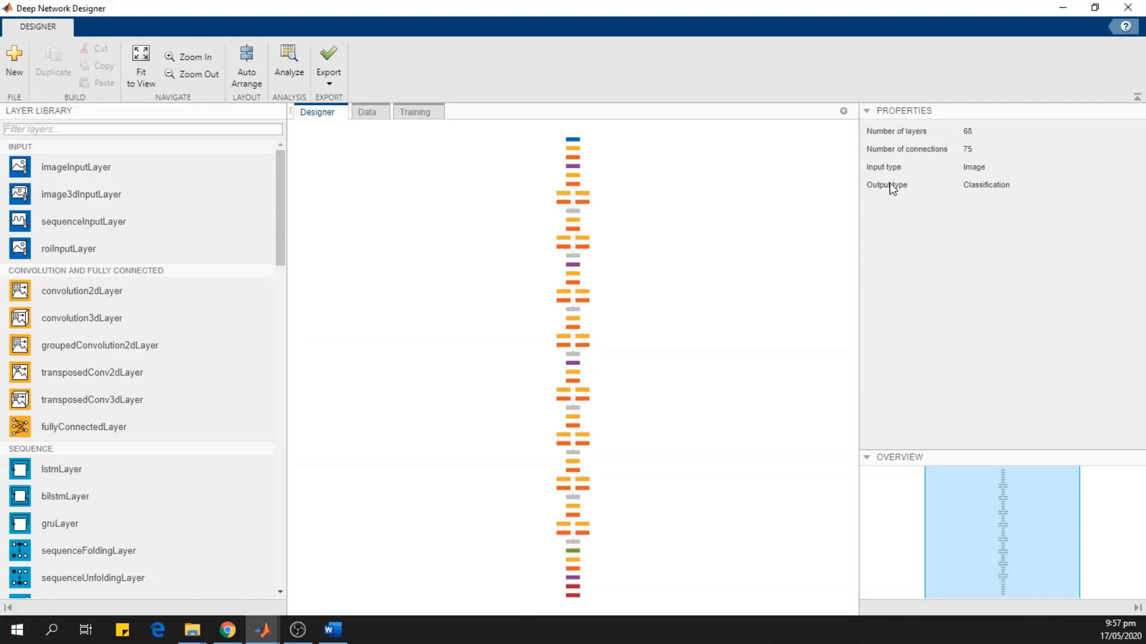
pyautogui.moveTo(76, 168)
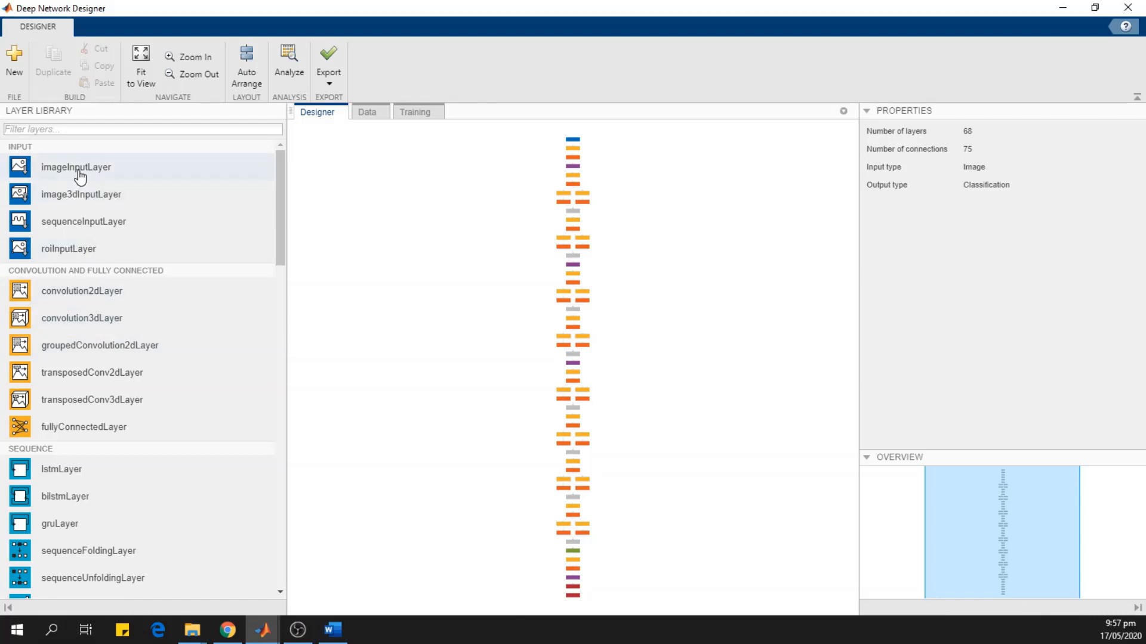
pyautogui.moveTo(123, 454)
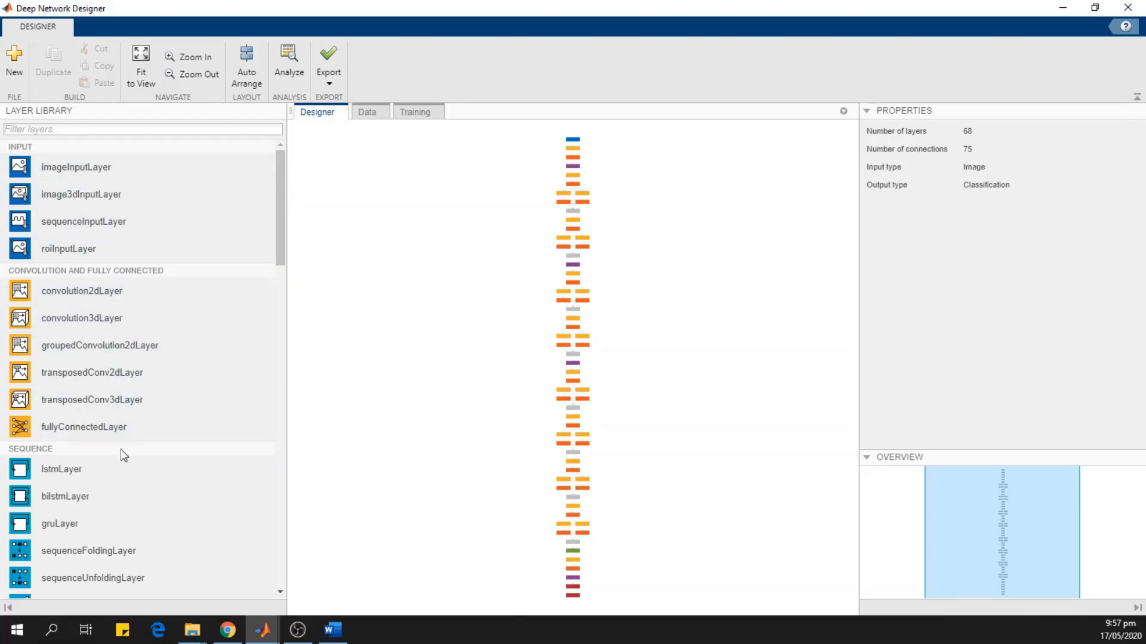
pyautogui.moveTo(129, 355)
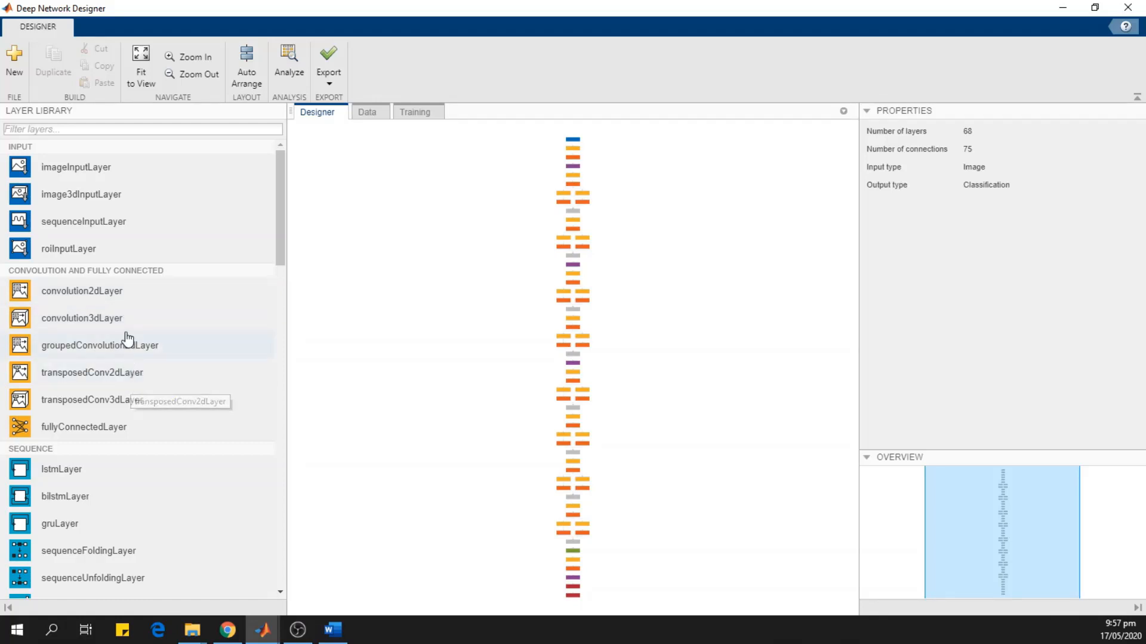
pyautogui.scroll(-3)
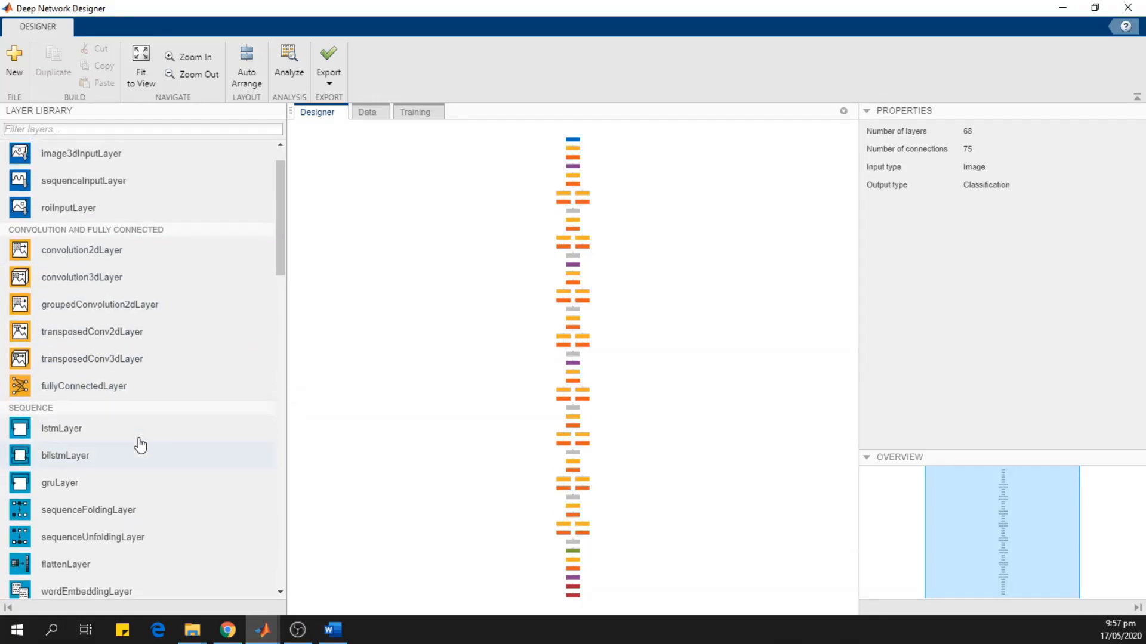
pyautogui.scroll(3)
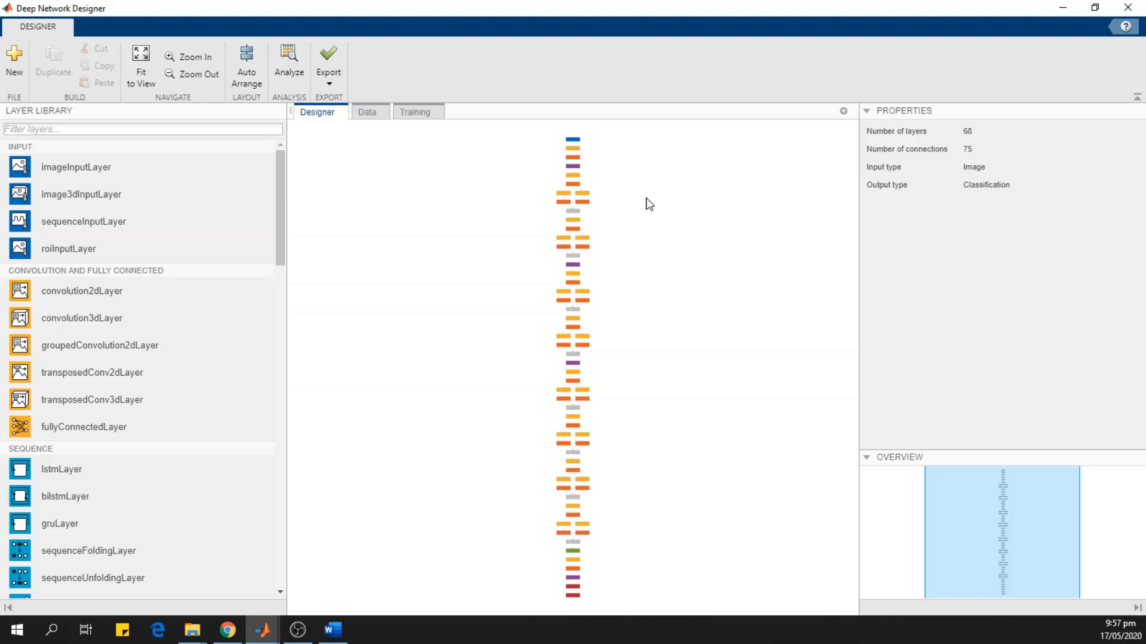
pyautogui.moveTo(385, 93)
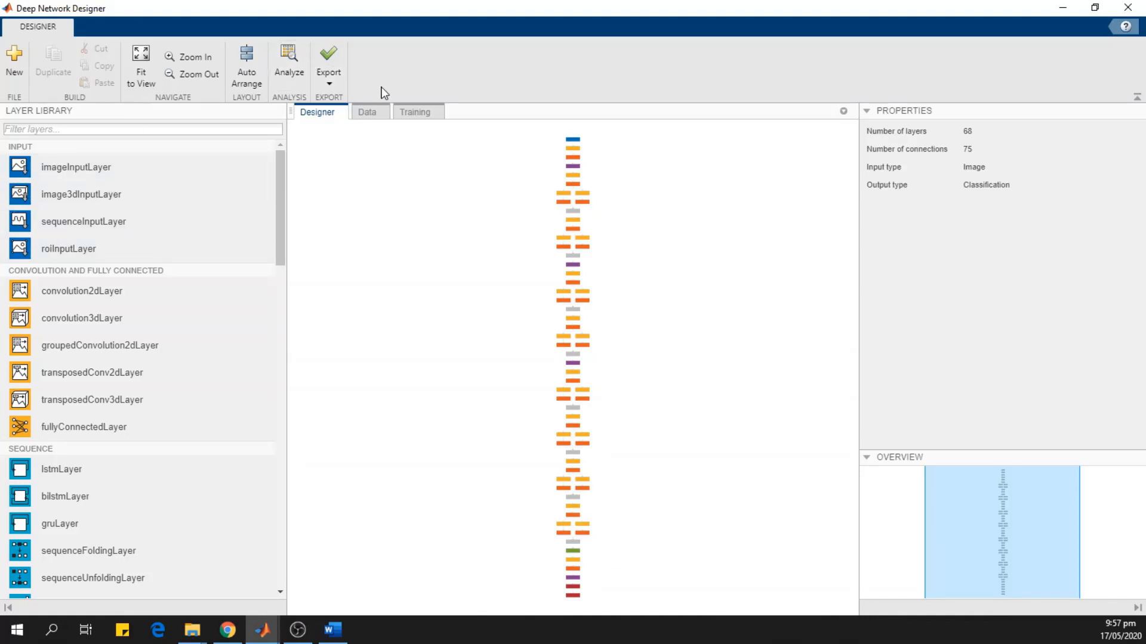
pyautogui.moveTo(325, 122)
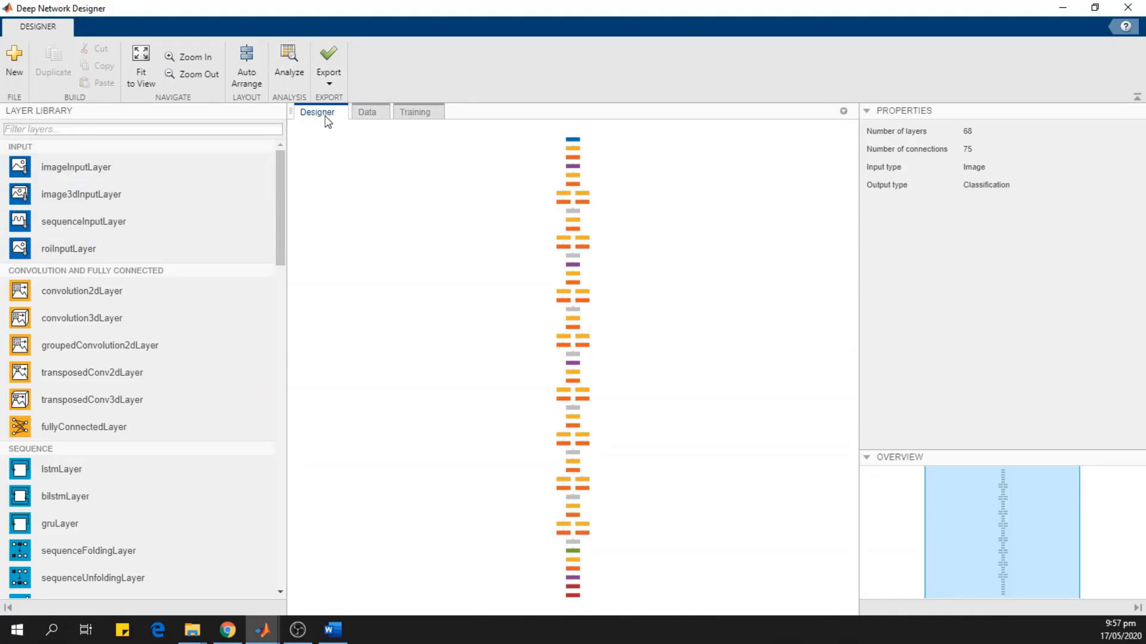
# Switch to the Data tab and start Import Data for image training data.
pyautogui.click(366, 113)
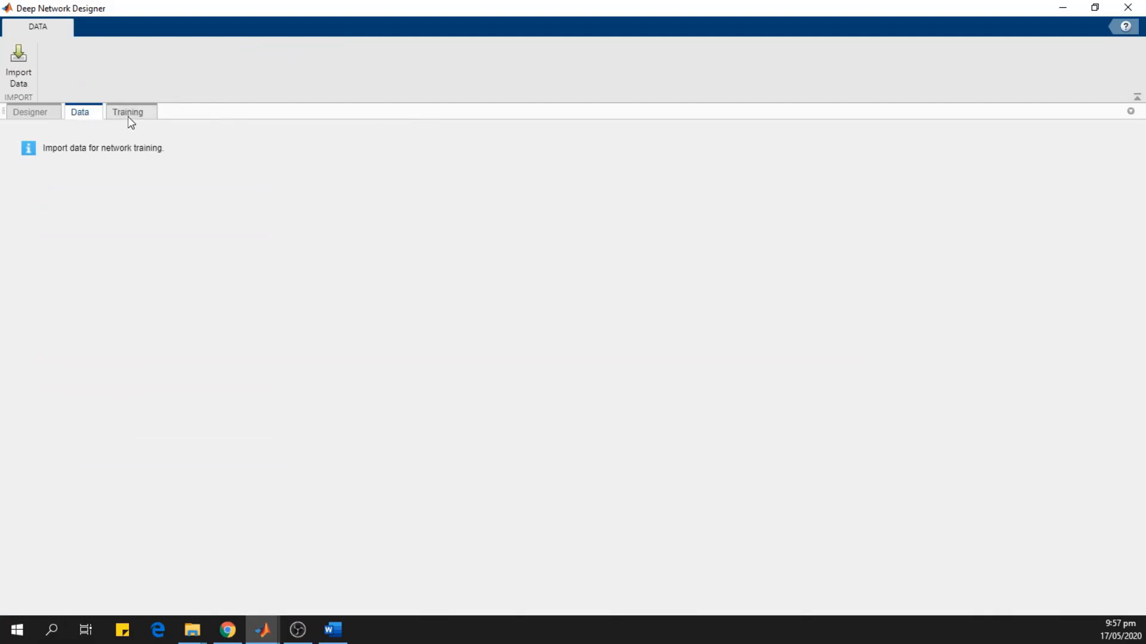
pyautogui.click(317, 112)
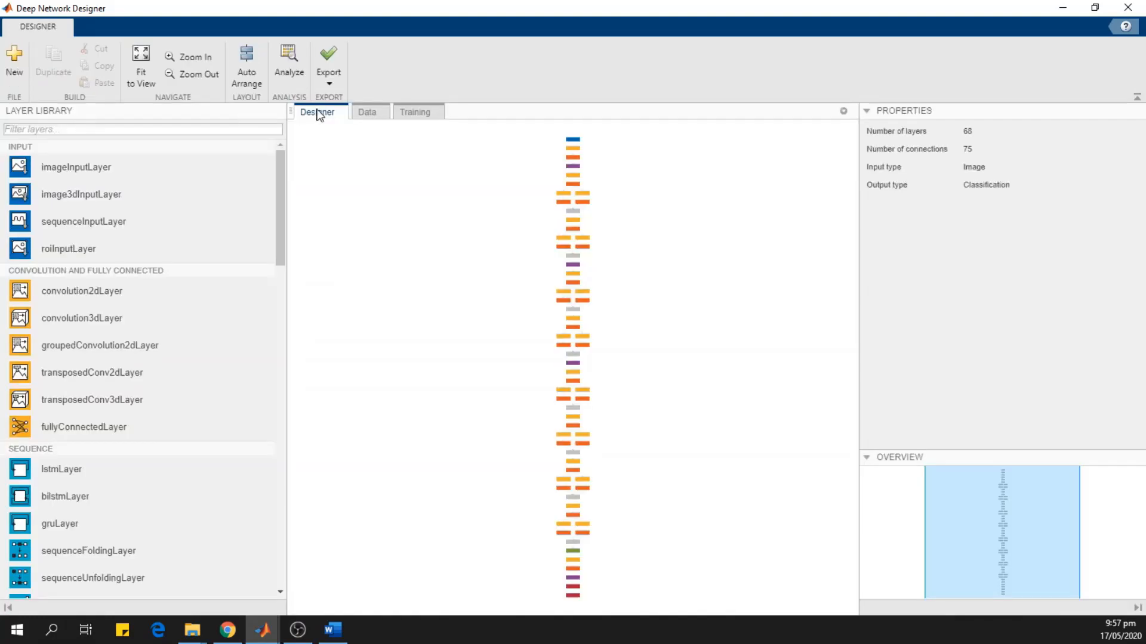
pyautogui.moveTo(366, 117)
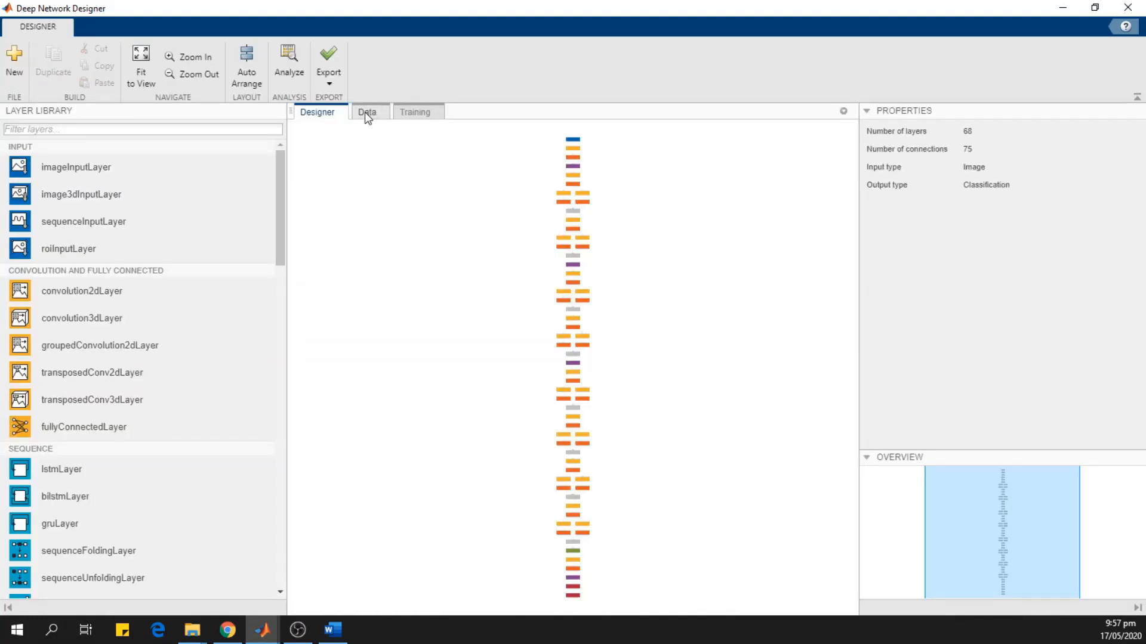
pyautogui.click(366, 112)
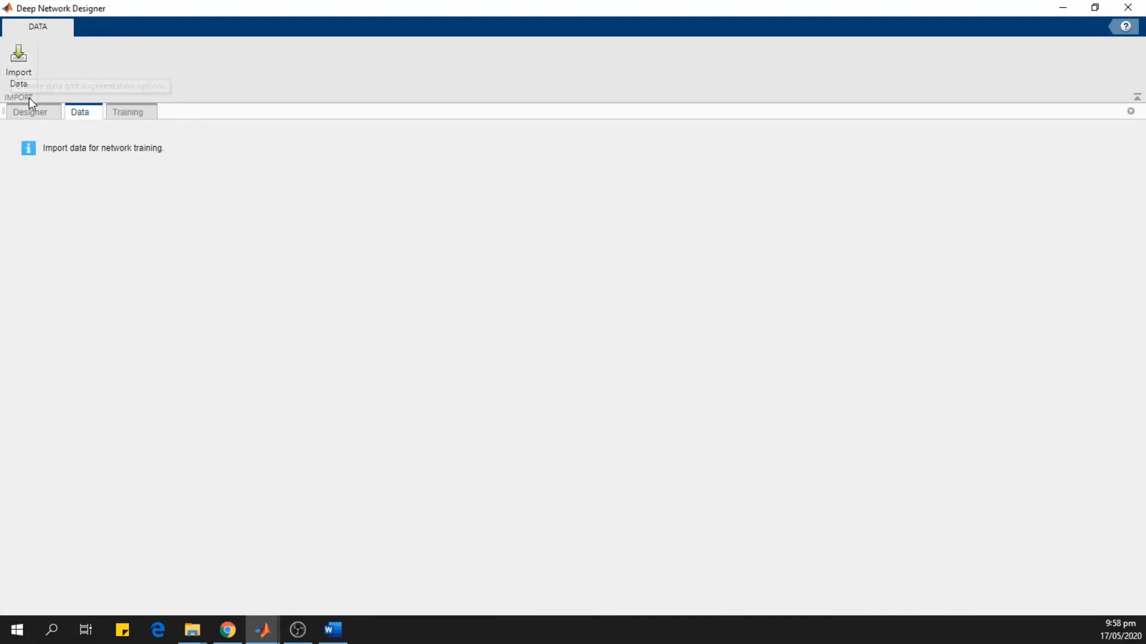
pyautogui.click(18, 62)
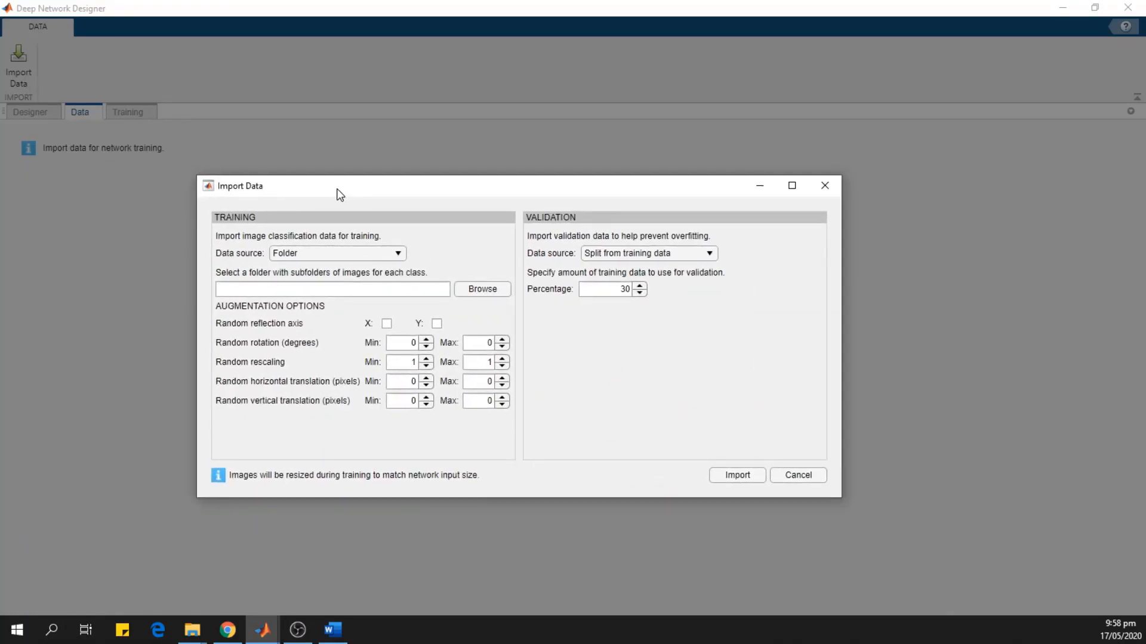
pyautogui.moveTo(337, 185); pyautogui.dragTo(311, 169)
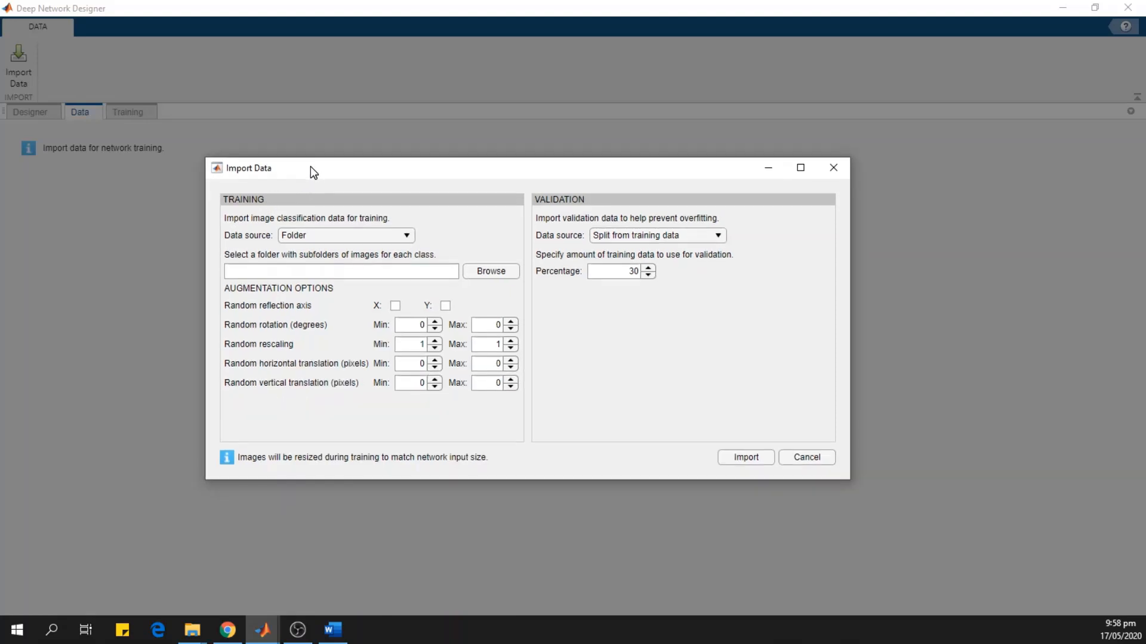
pyautogui.moveTo(364, 222)
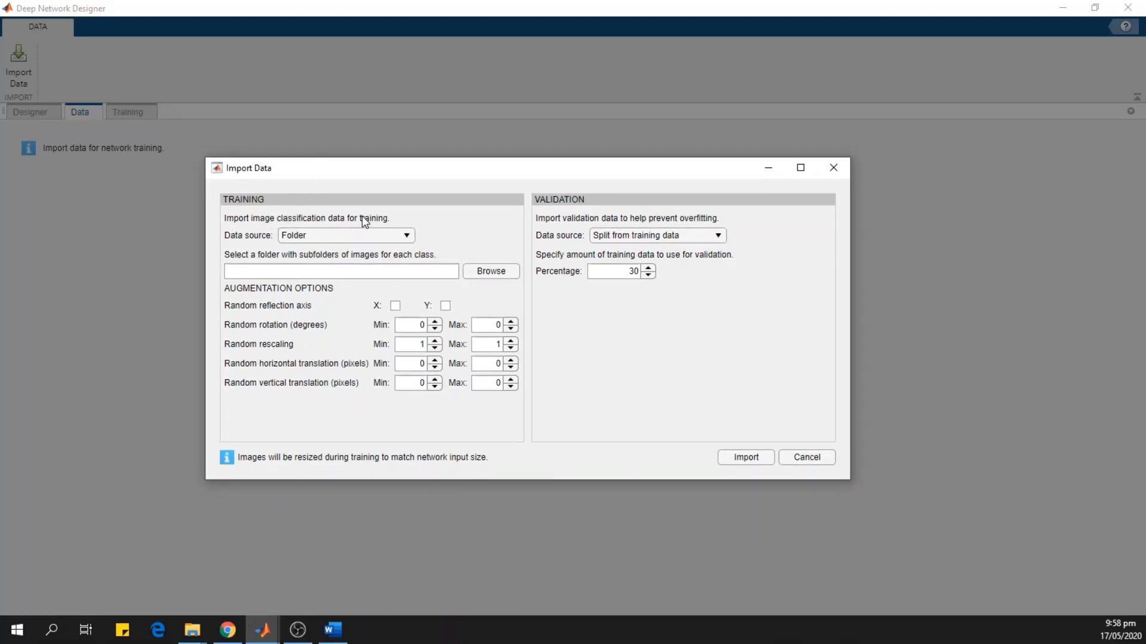
pyautogui.moveTo(252, 245)
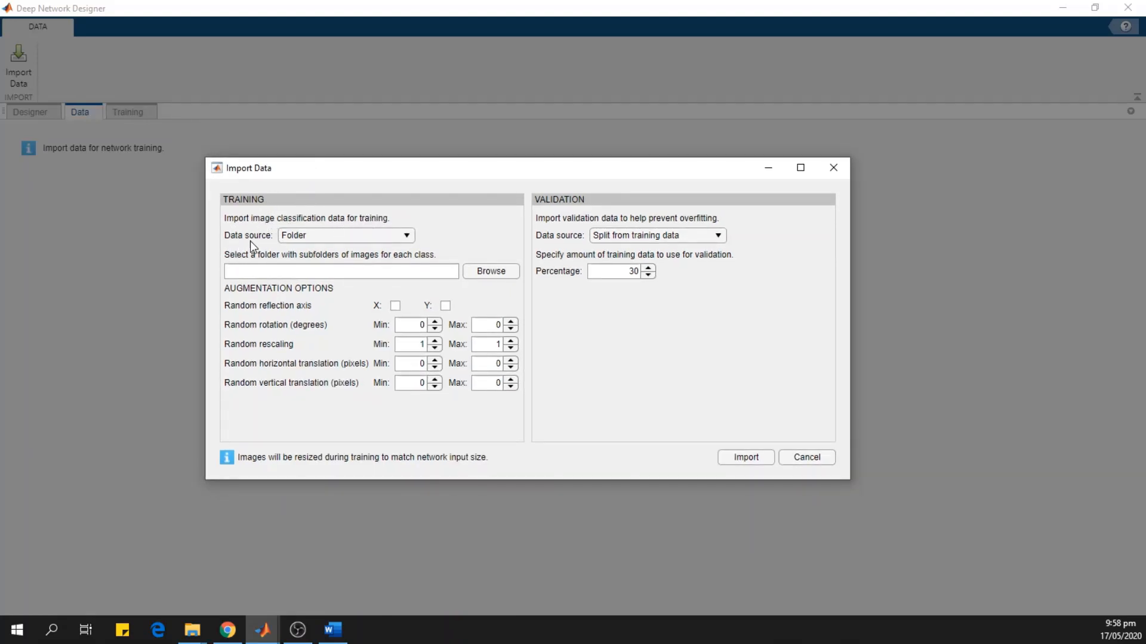
pyautogui.moveTo(338, 262)
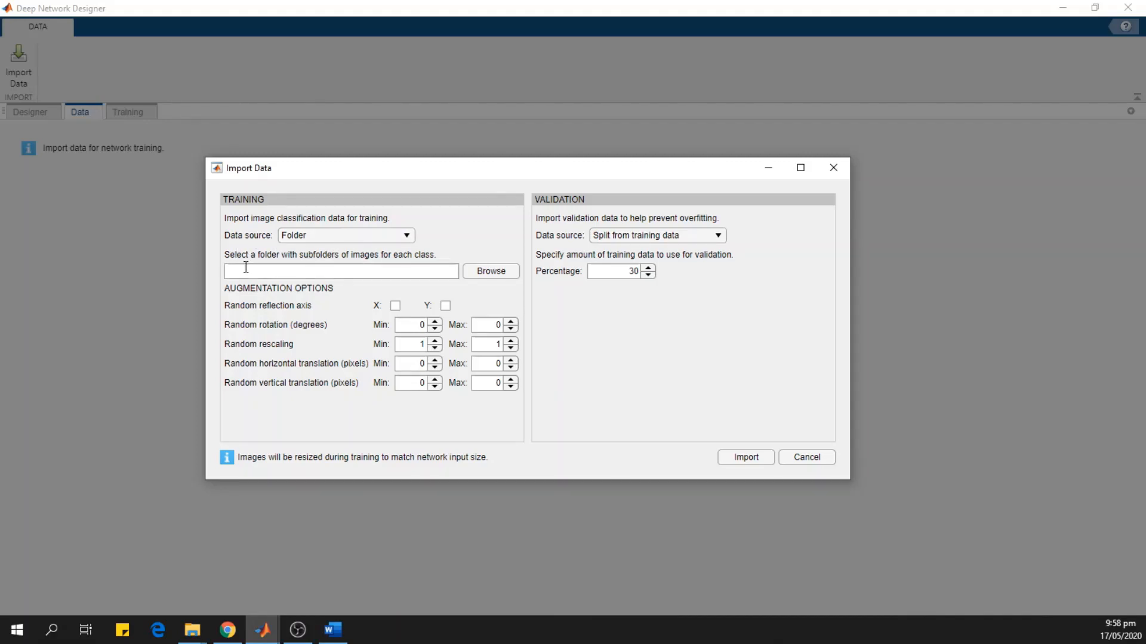
pyautogui.moveTo(389, 262)
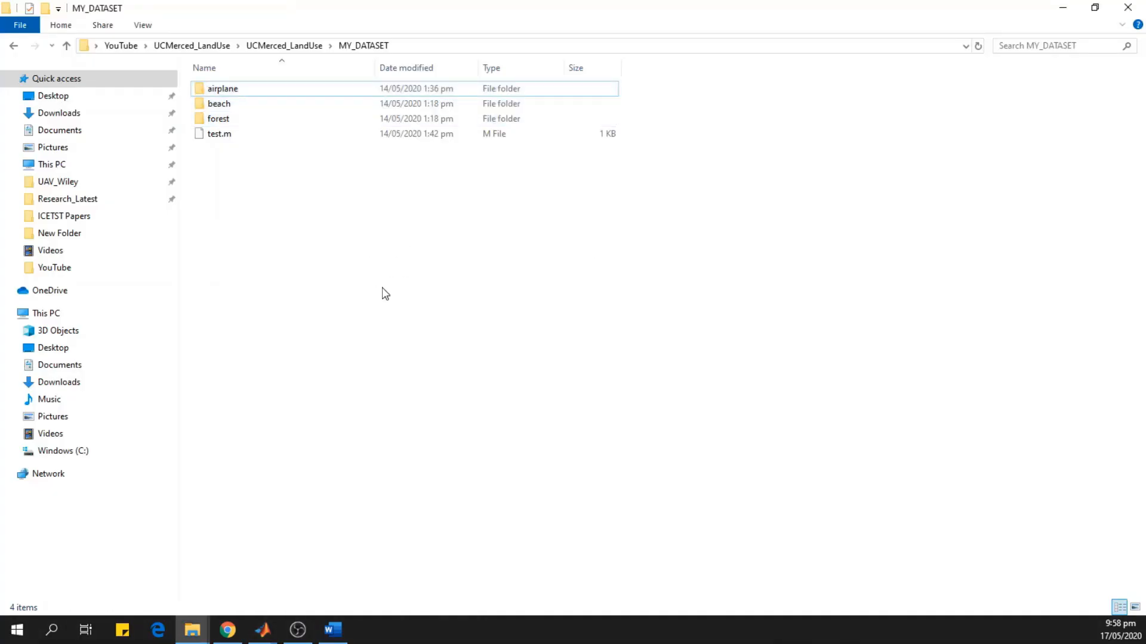
pyautogui.moveTo(284, 45)
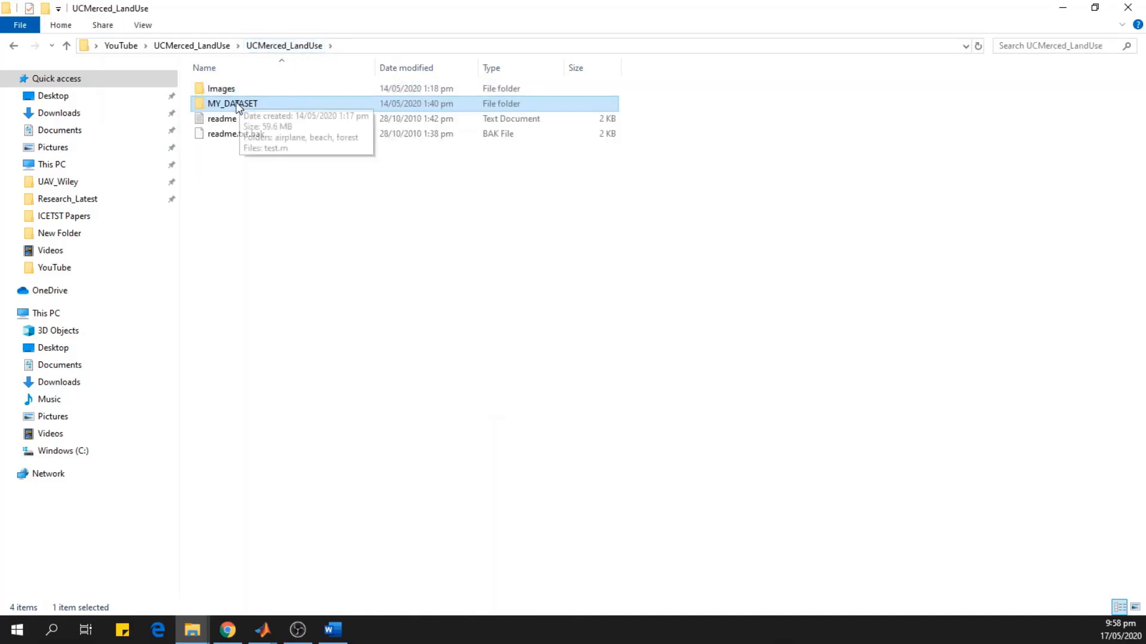
# Browse into MY_DATASET to see the airplane, beach and forest class folders.
pyautogui.doubleClick(232, 102)
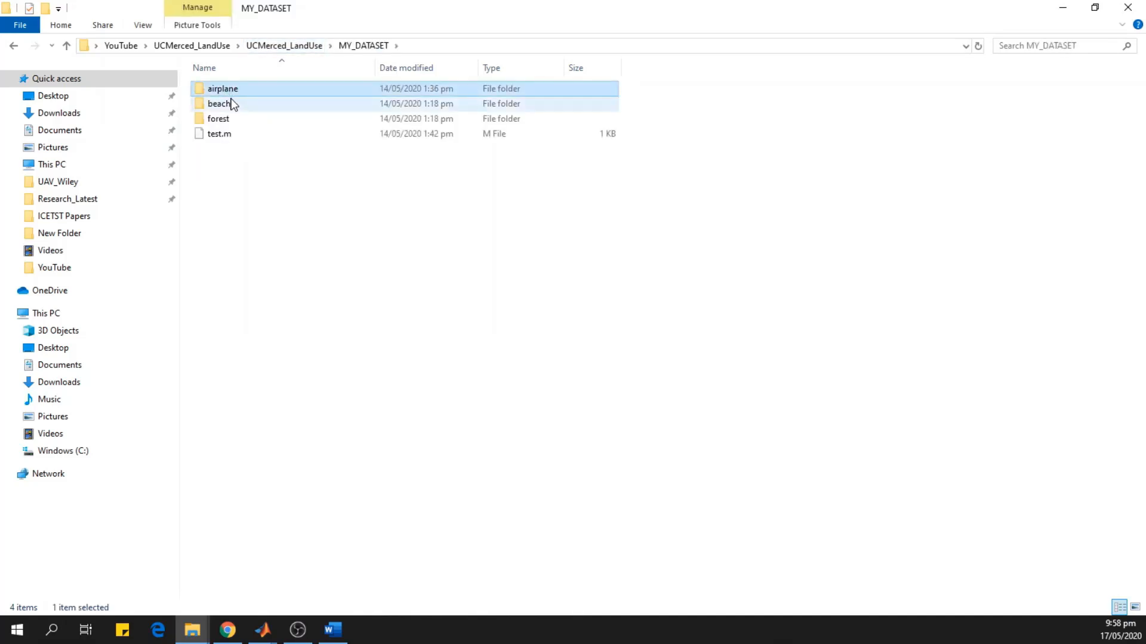
pyautogui.click(217, 118)
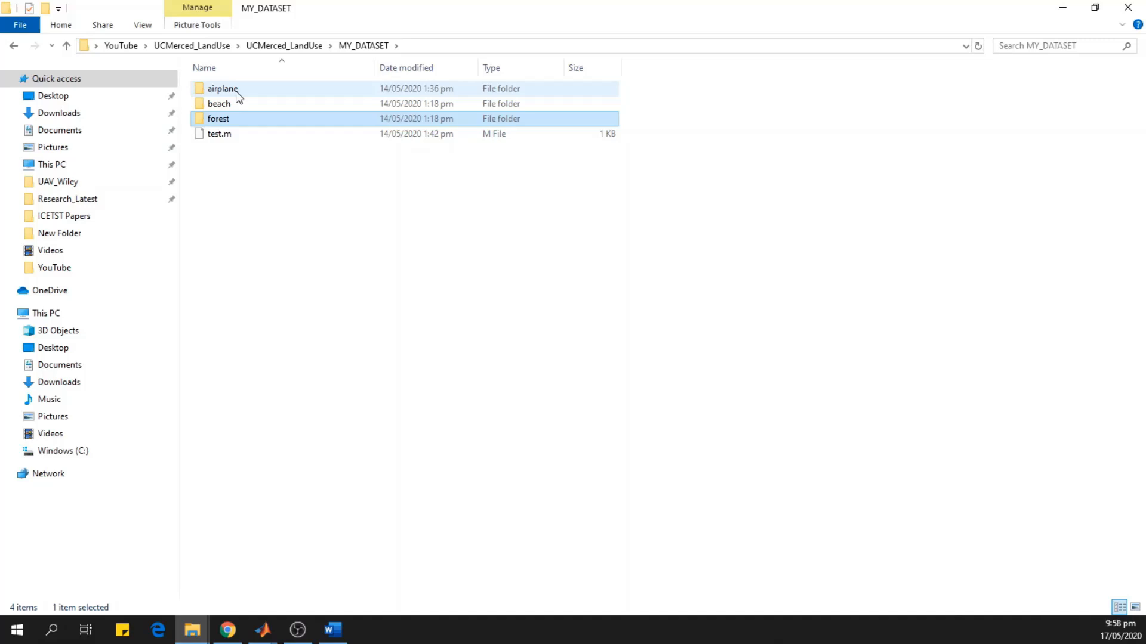
pyautogui.doubleClick(222, 88)
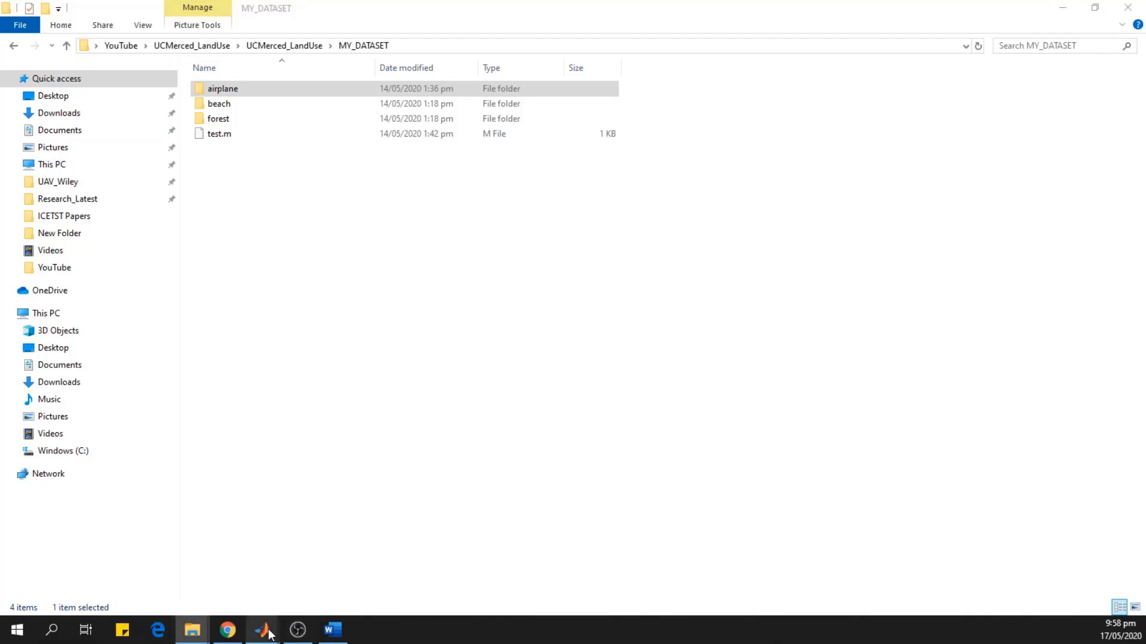
# Import MY_DATASET images as training data, keeping the 30 percent validation split.
pyautogui.click(261, 630)
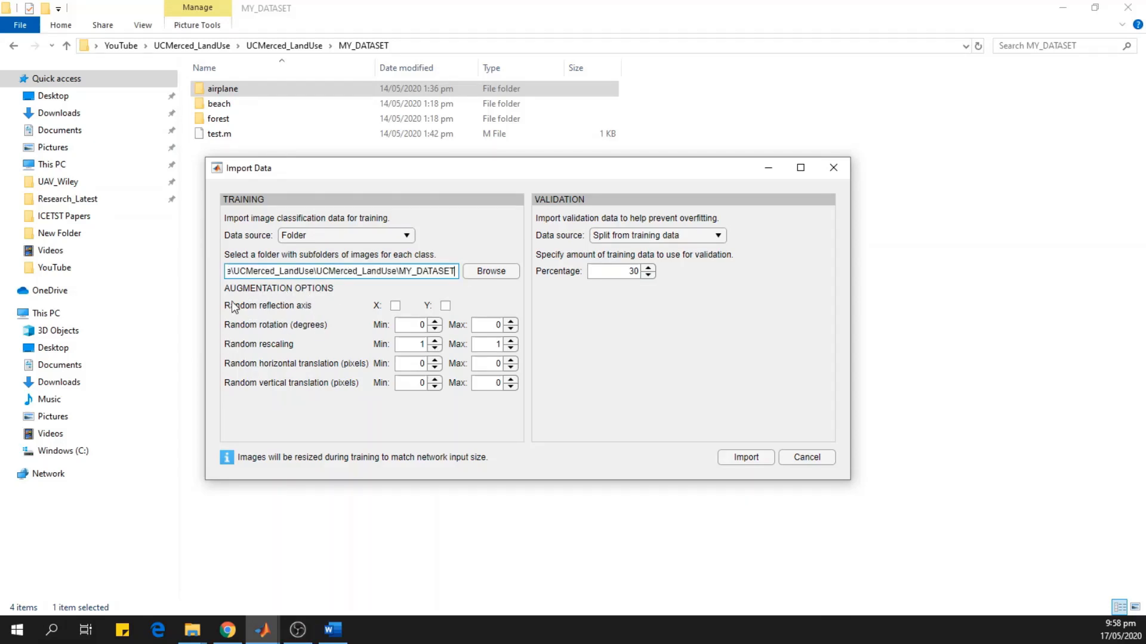
pyautogui.moveTo(338, 315)
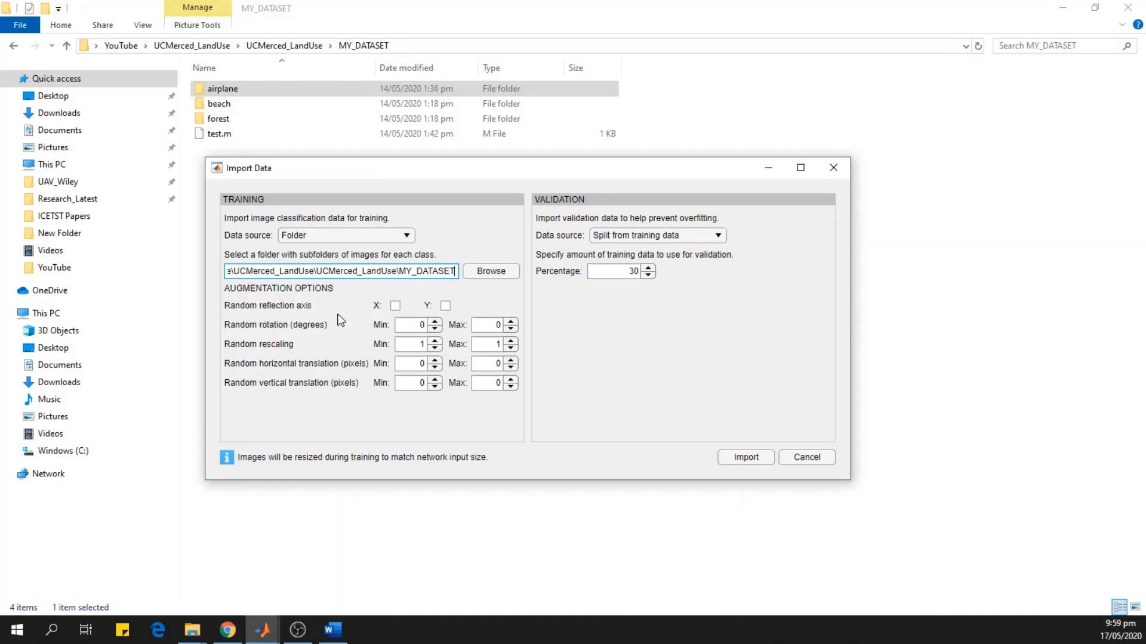
pyautogui.moveTo(275, 341)
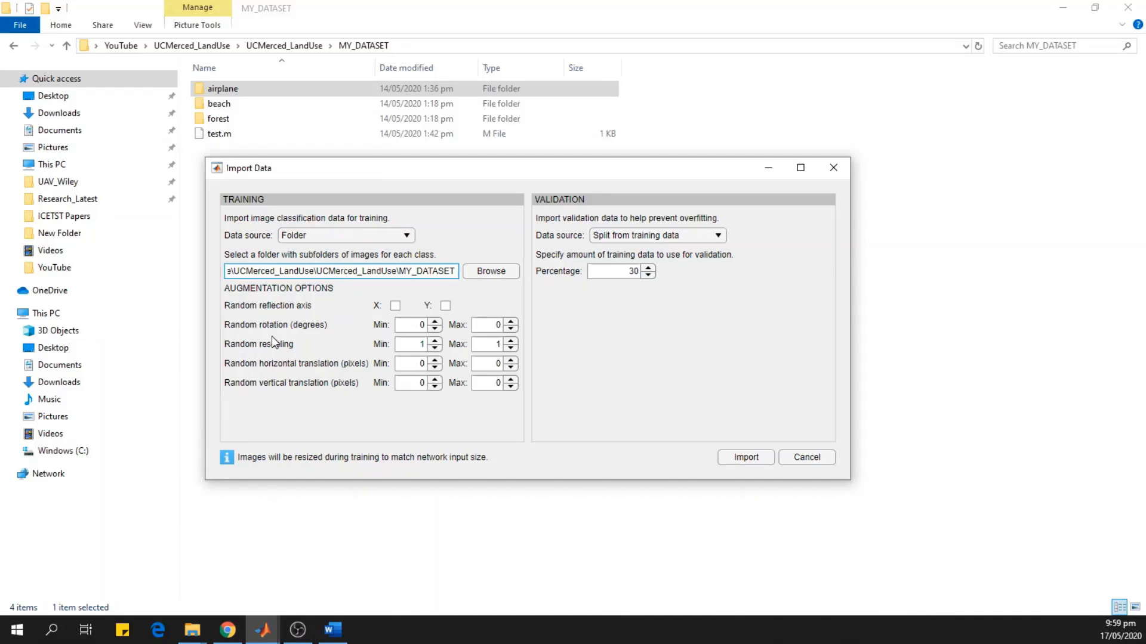
pyautogui.moveTo(356, 299)
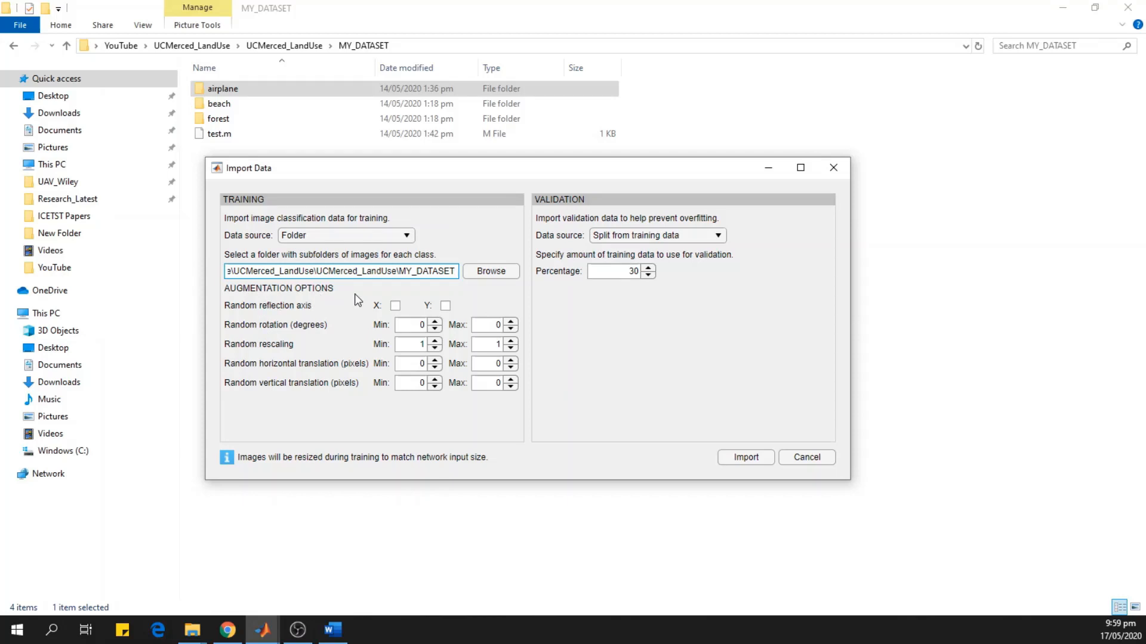
pyautogui.moveTo(678, 237)
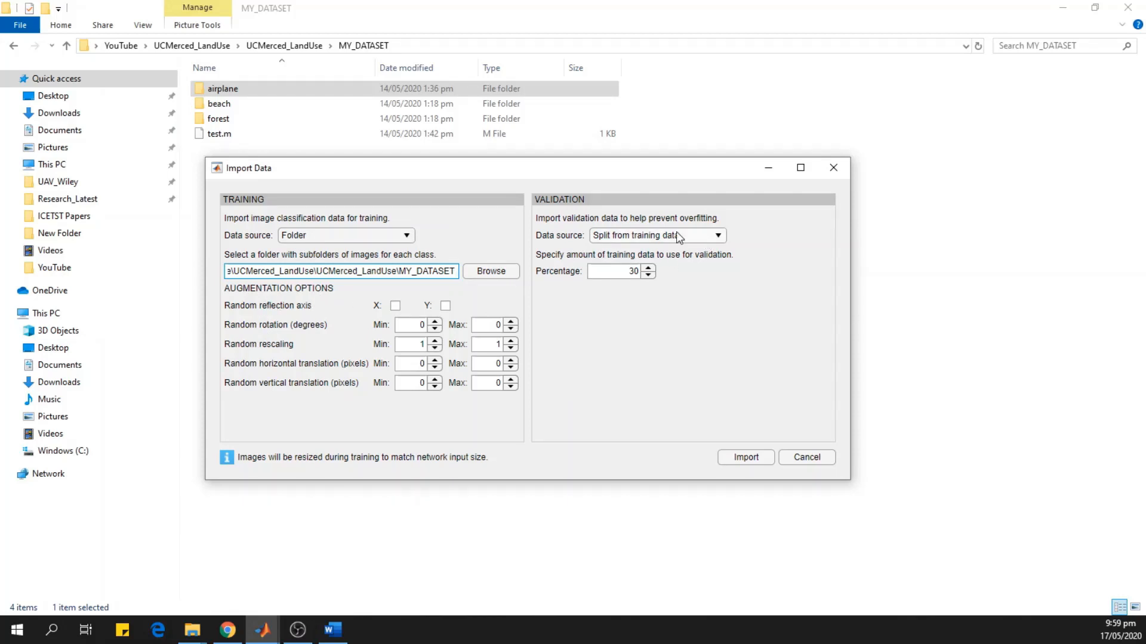
pyautogui.moveTo(603, 265)
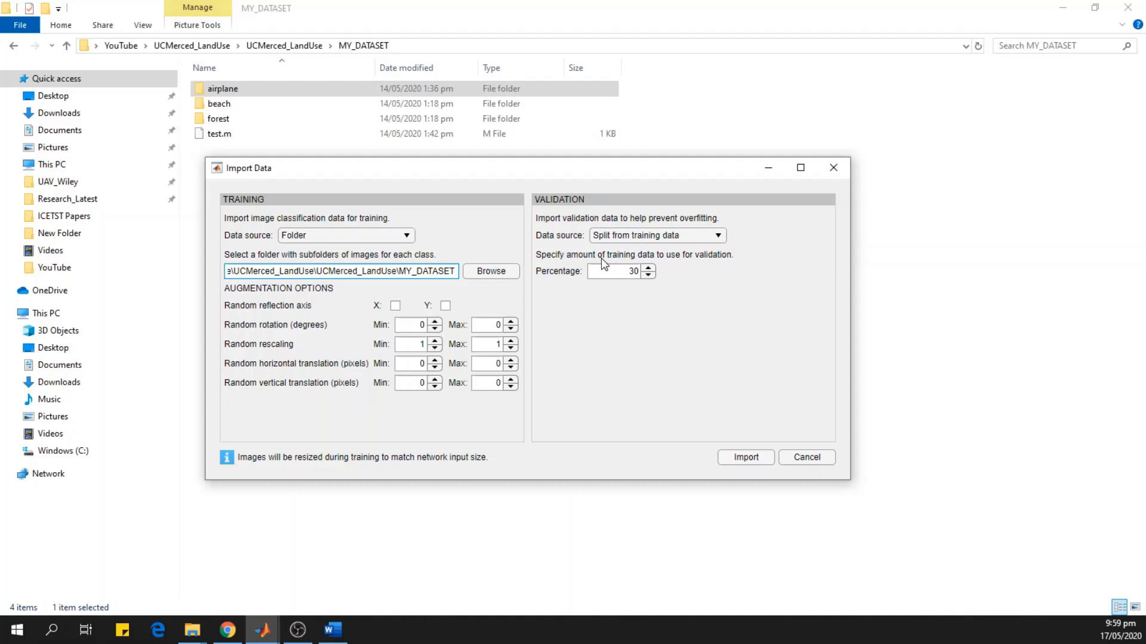
pyautogui.moveTo(697, 259)
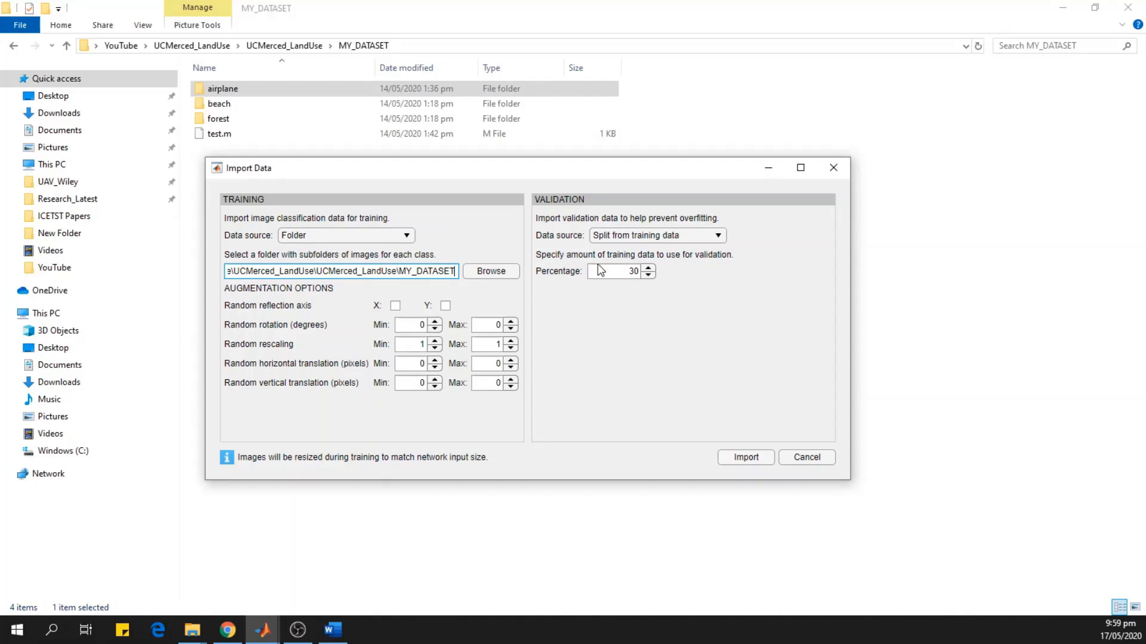
pyautogui.click(620, 271)
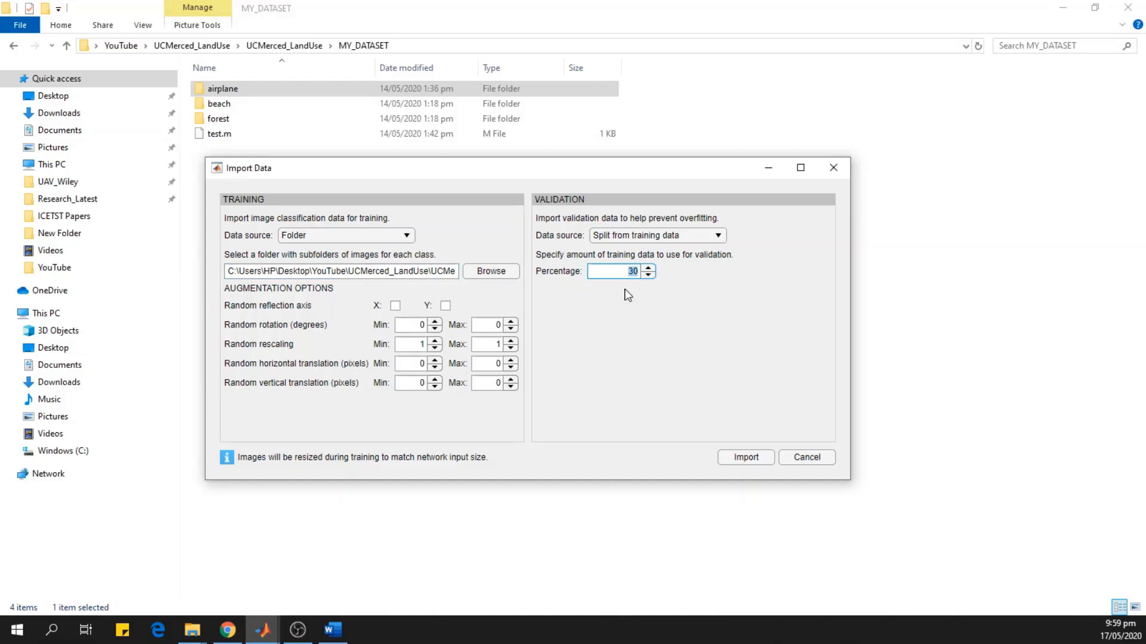
pyautogui.moveTo(623, 324)
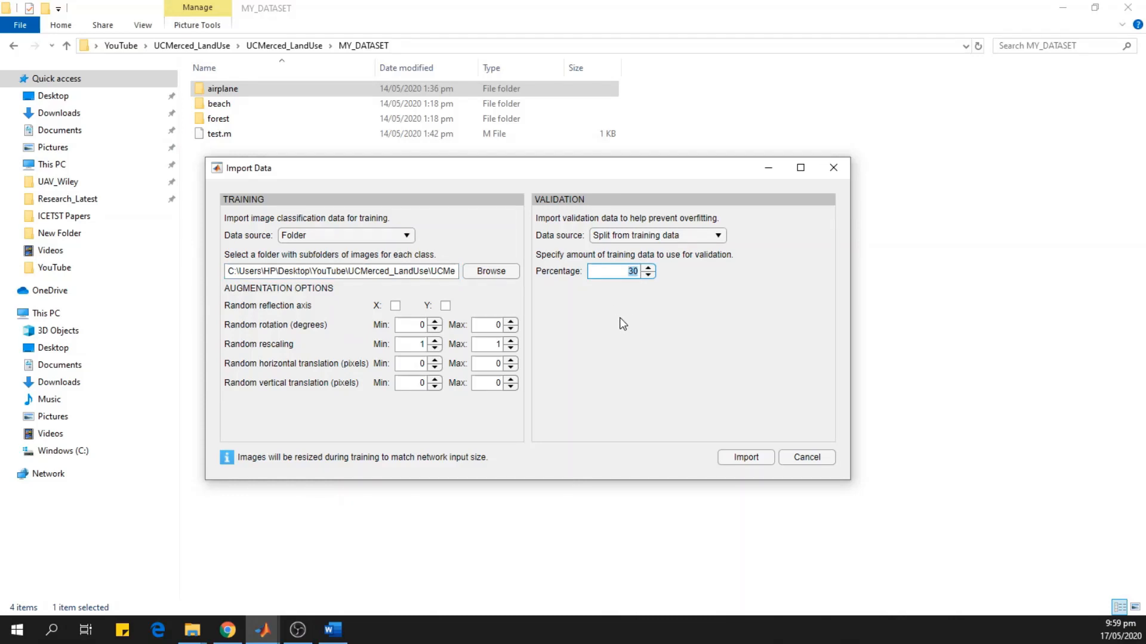
pyautogui.moveTo(744, 457)
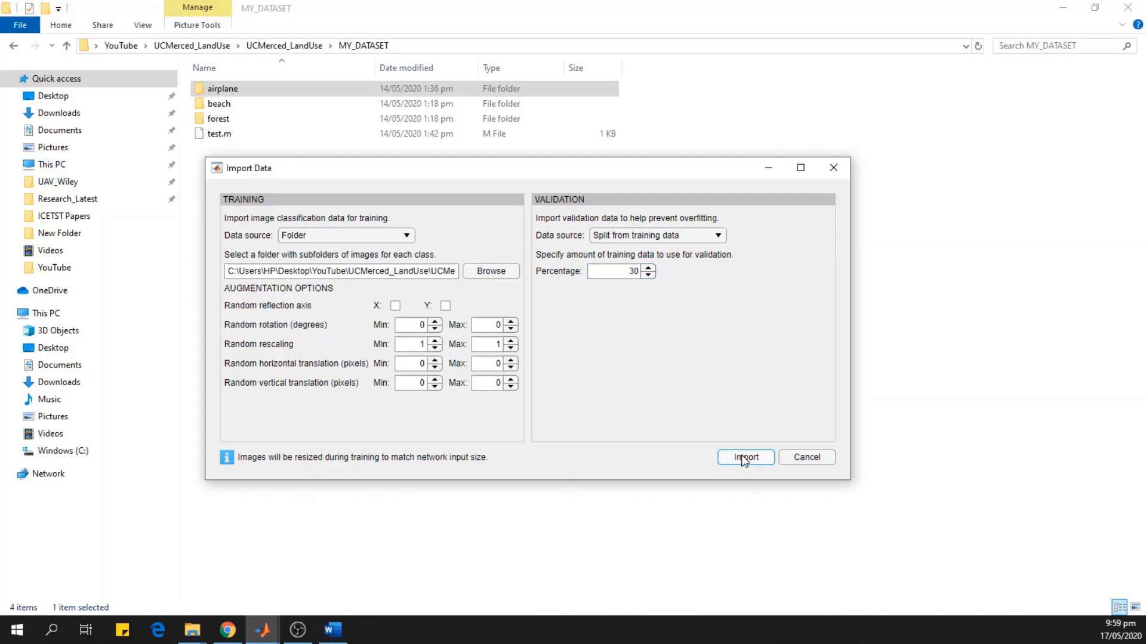
pyautogui.click(744, 457)
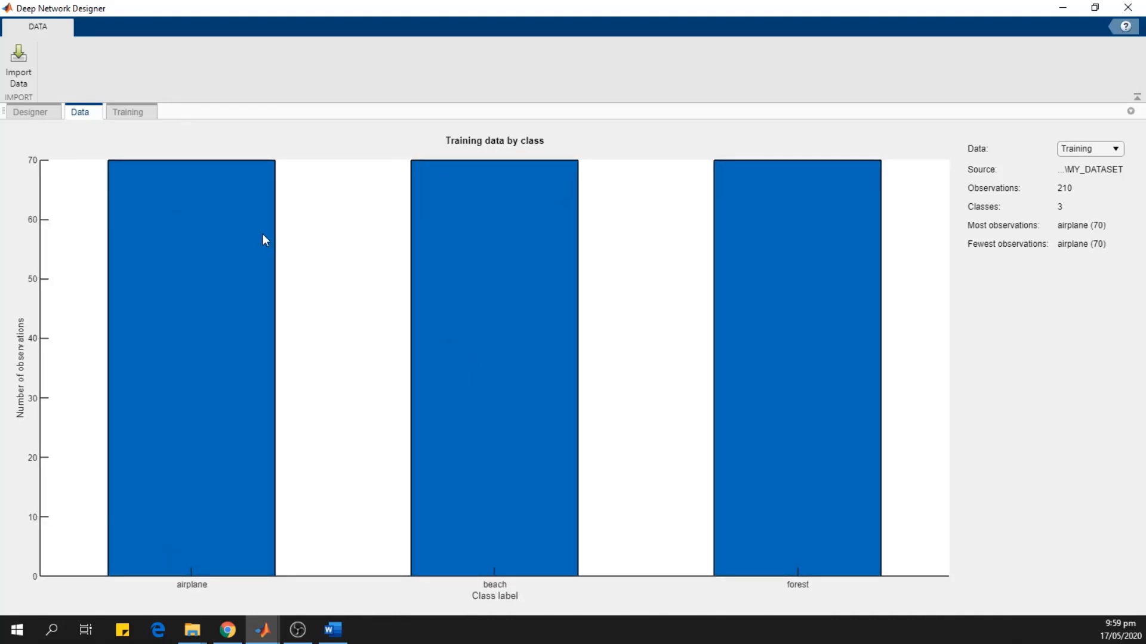
pyautogui.moveTo(148, 288)
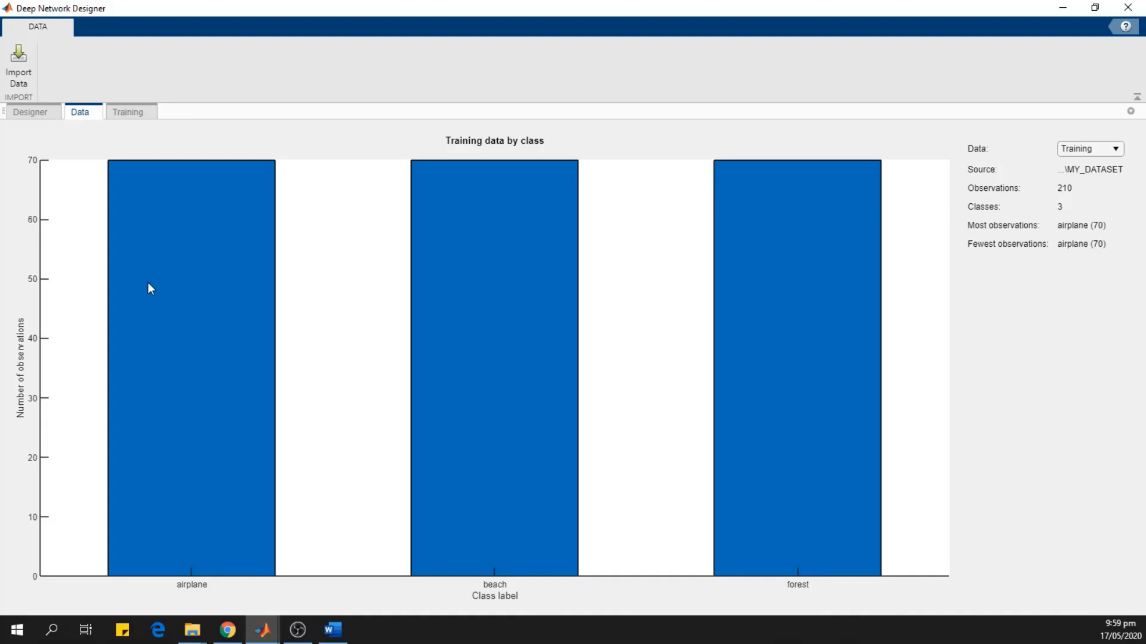
pyautogui.moveTo(803, 597)
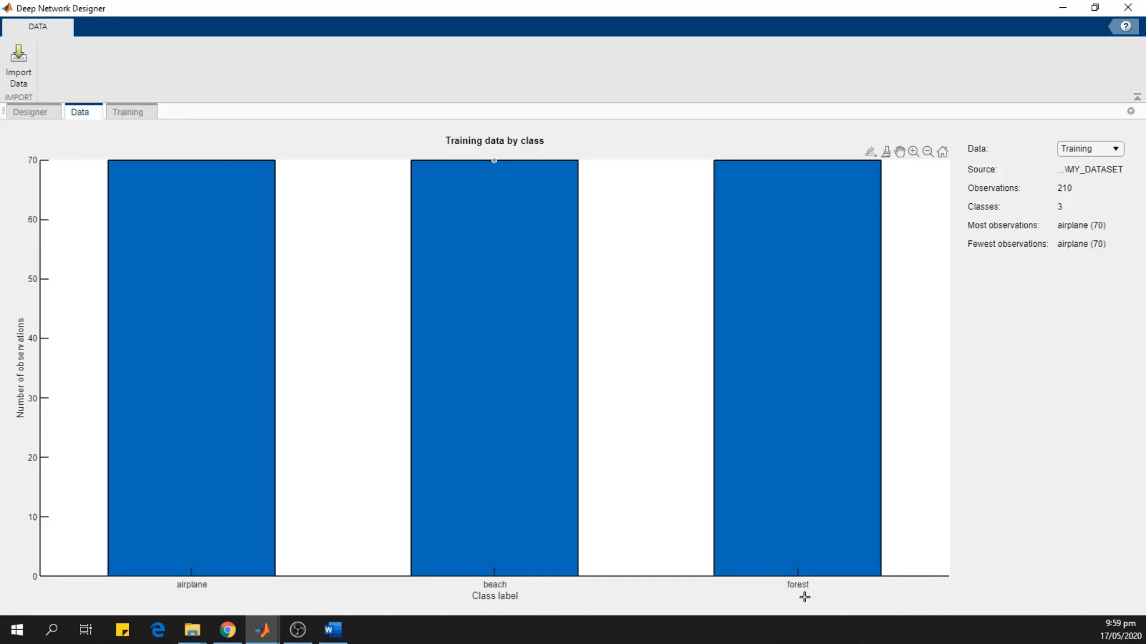
pyautogui.moveTo(1067, 217)
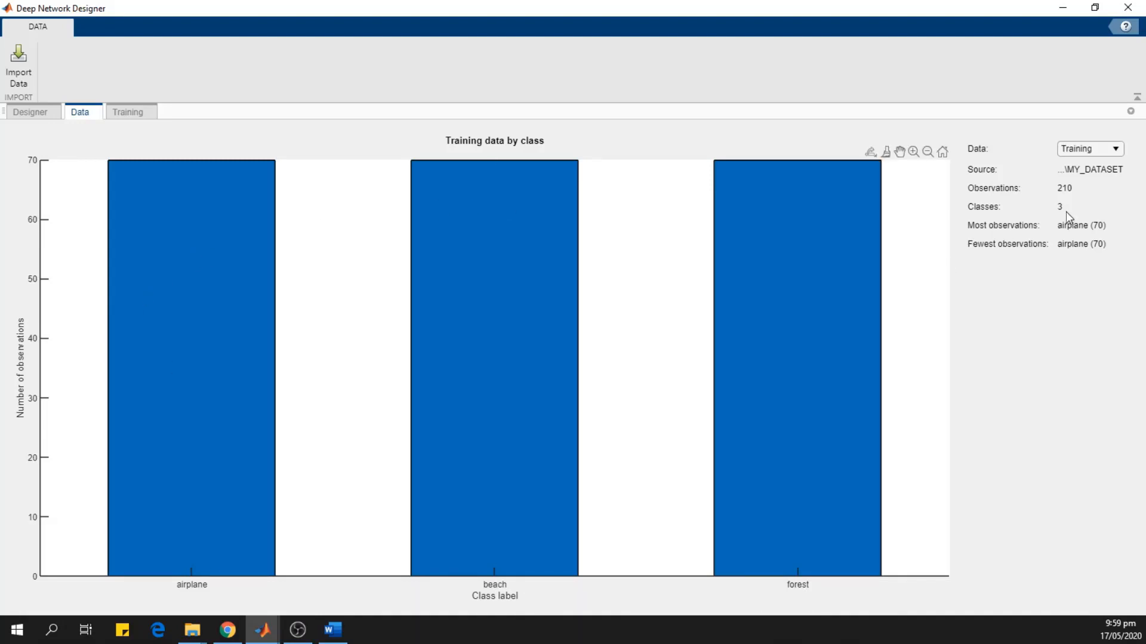
pyautogui.moveTo(1067, 197)
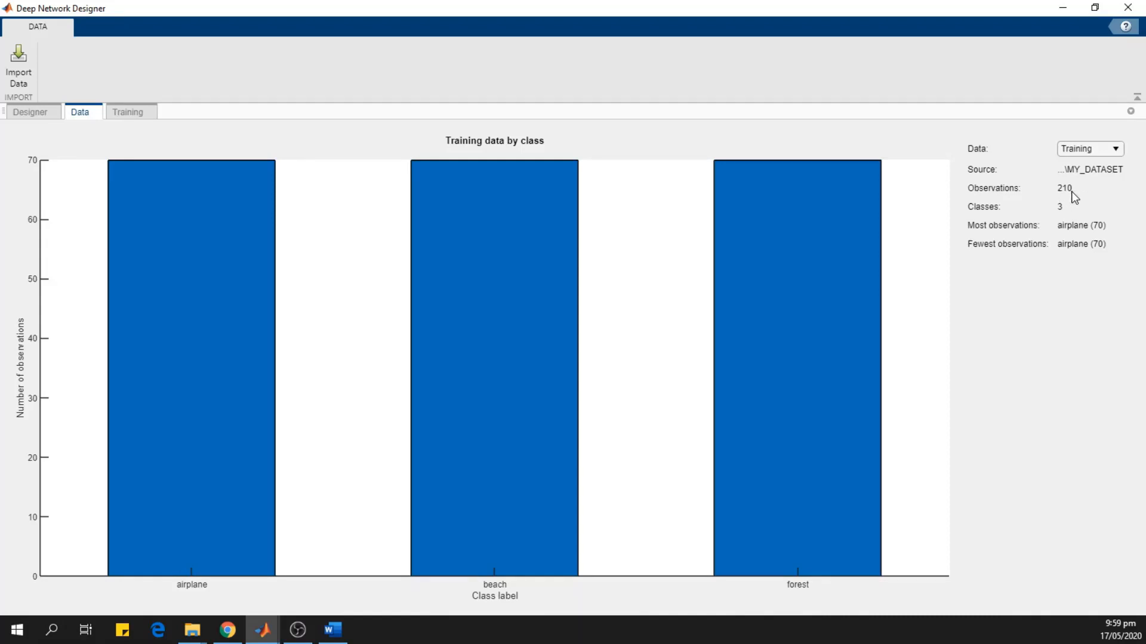
pyautogui.moveTo(108, 159)
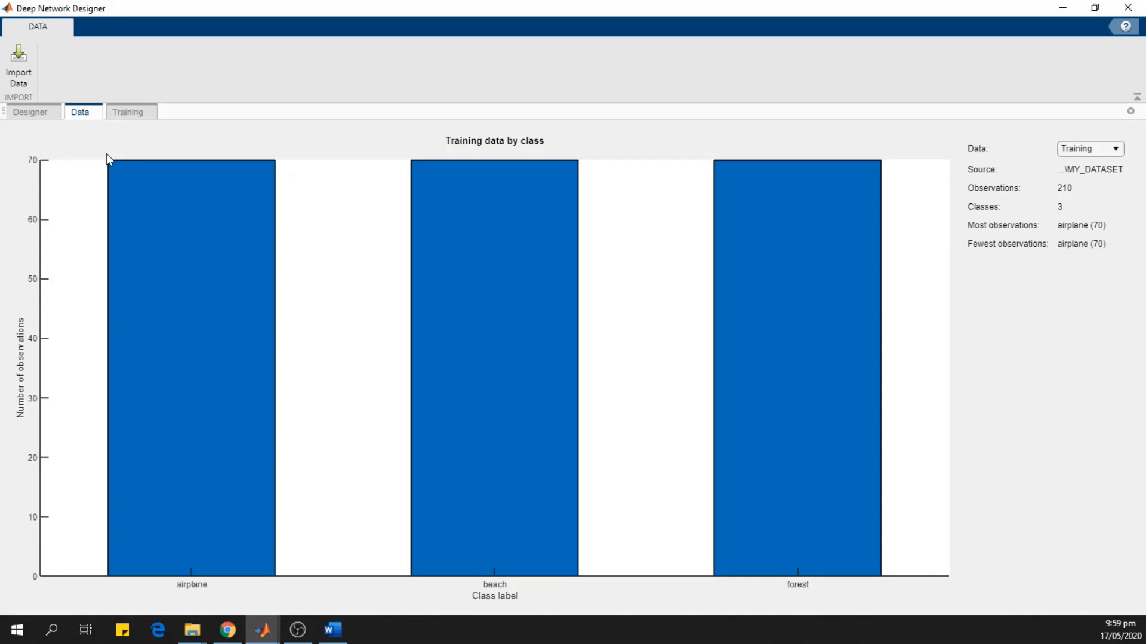
pyautogui.moveTo(30, 112)
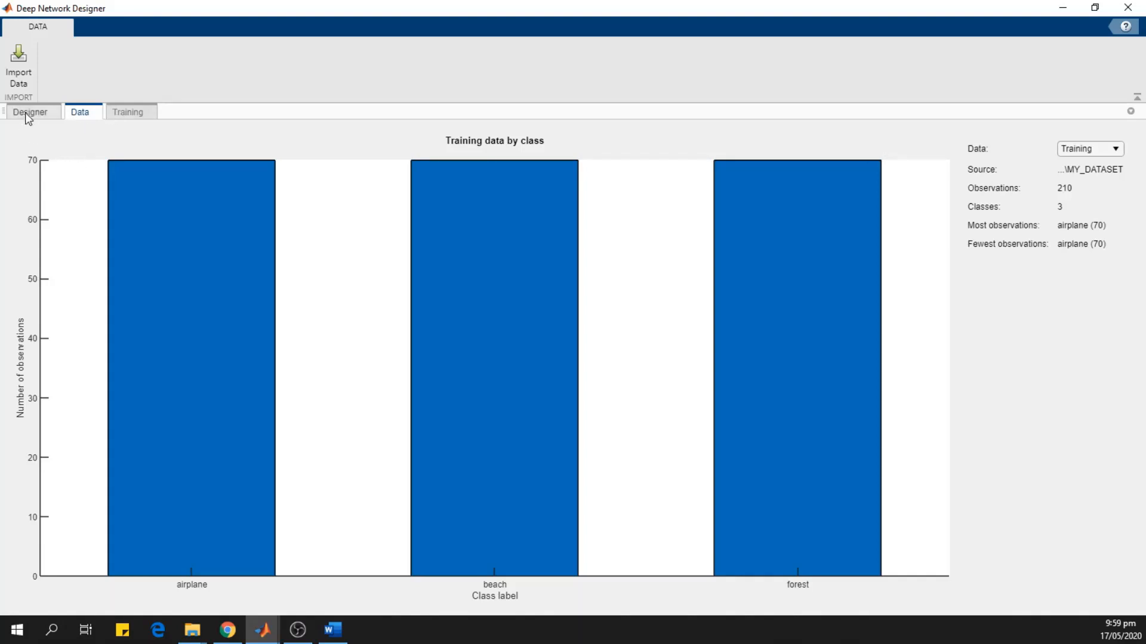
# Return from the training-data summary to the Designer layer graph.
pyautogui.click(31, 112)
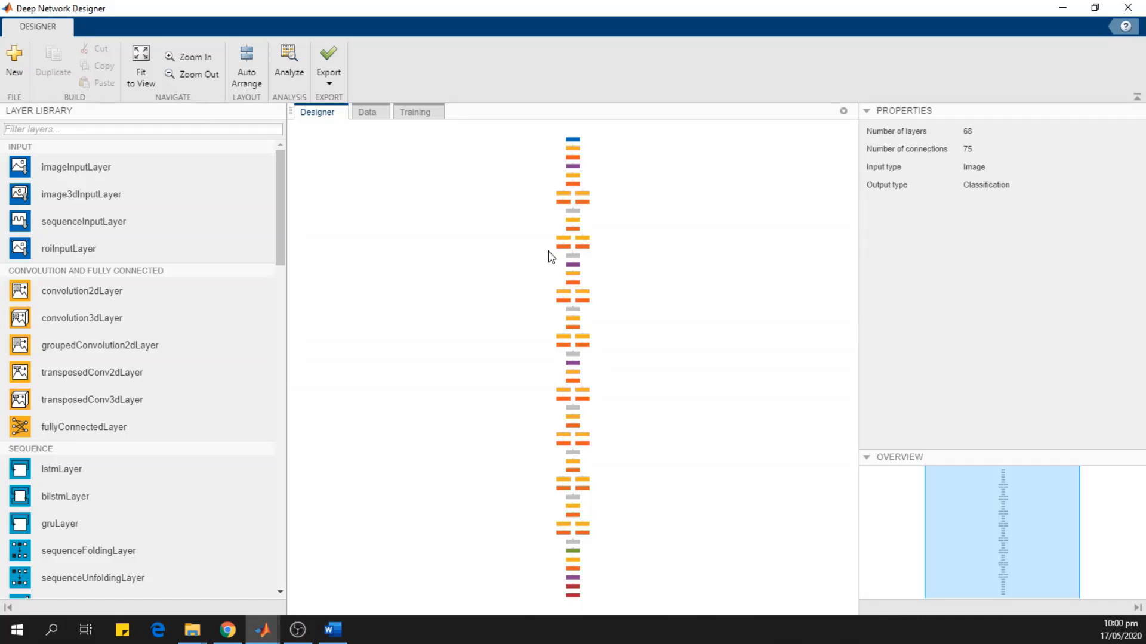
pyautogui.moveTo(545, 544)
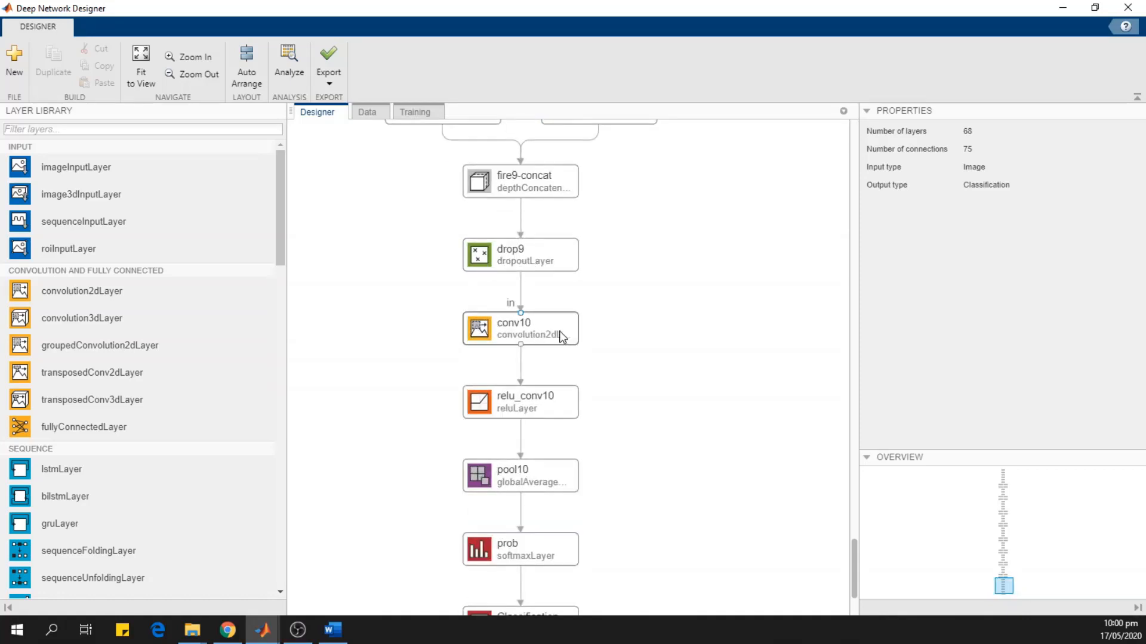
# Select conv10 at the end of the network to inspect its 1000-filter properties.
pyautogui.click(519, 328)
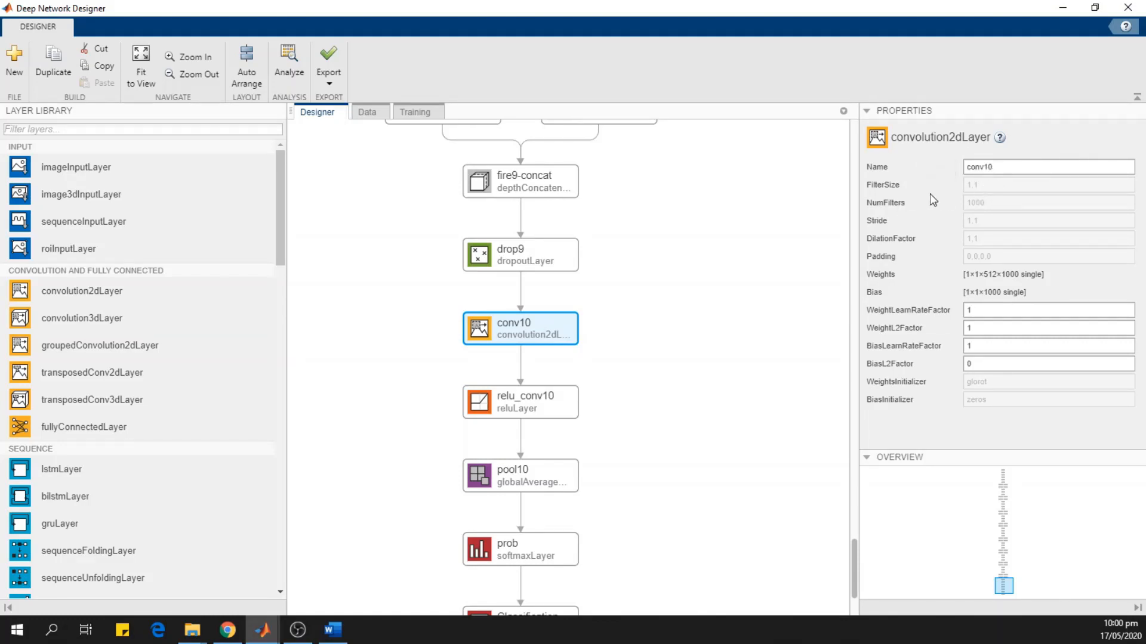
pyautogui.moveTo(990, 217)
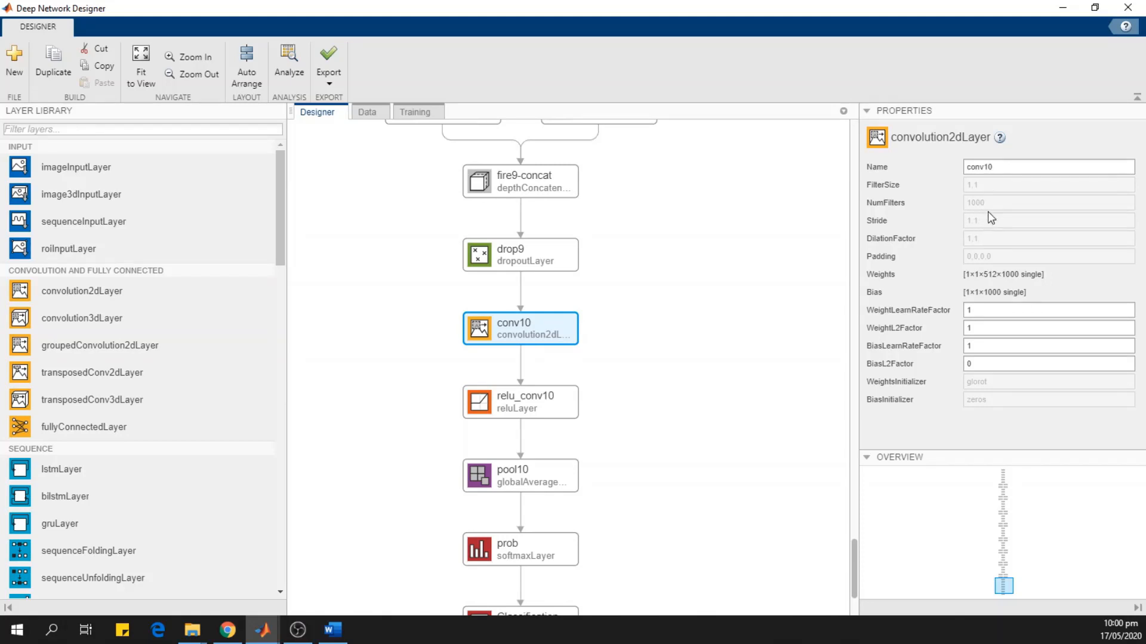
pyautogui.scroll(-3)
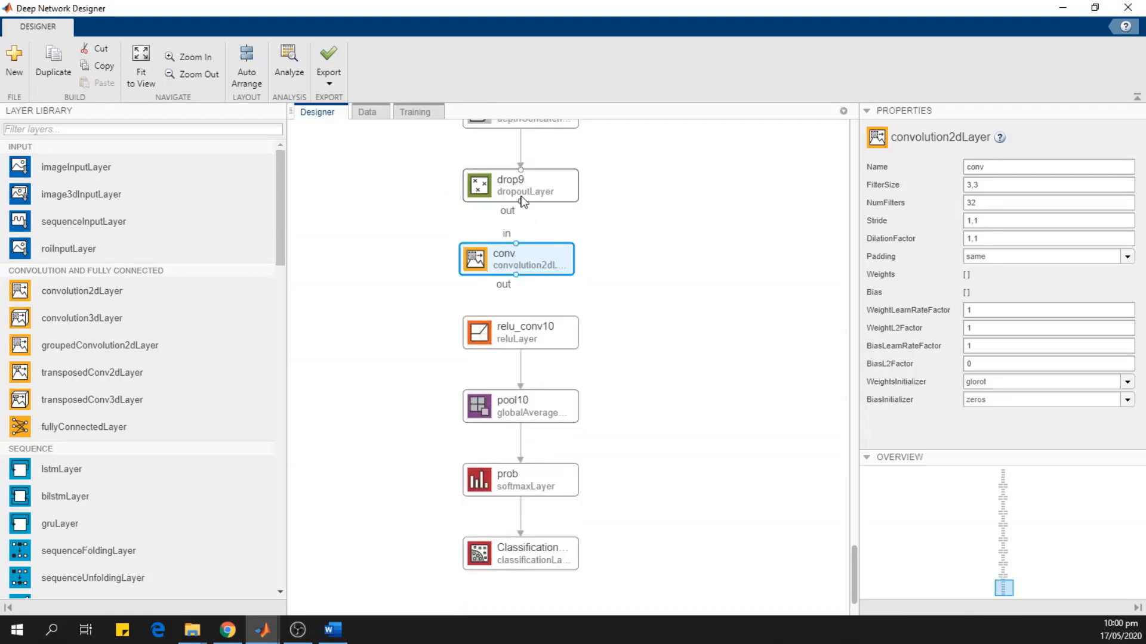
# Wire the new conv layer between drop9 and relu_conv10 and begin renaming it.
pyautogui.click(512, 300)
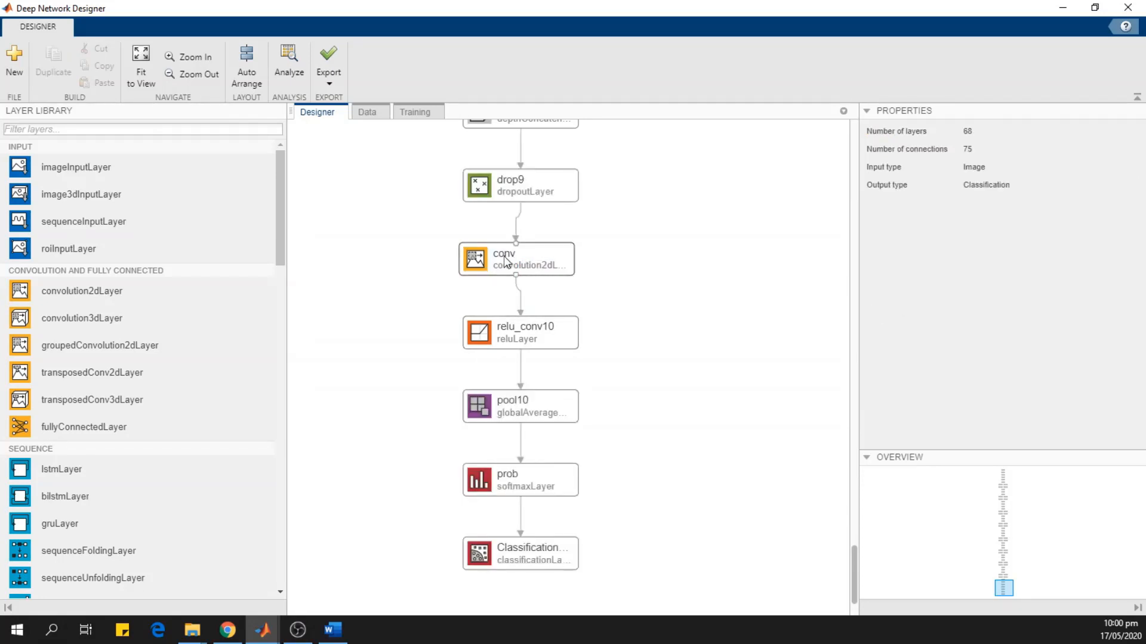
pyautogui.click(519, 259)
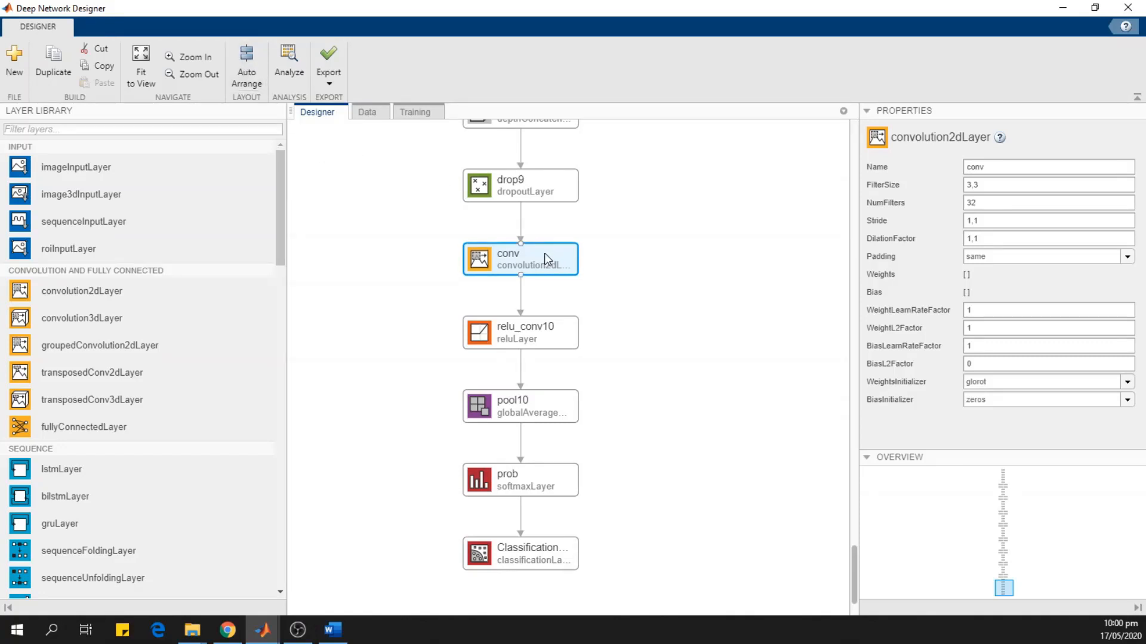
pyautogui.click(1046, 167)
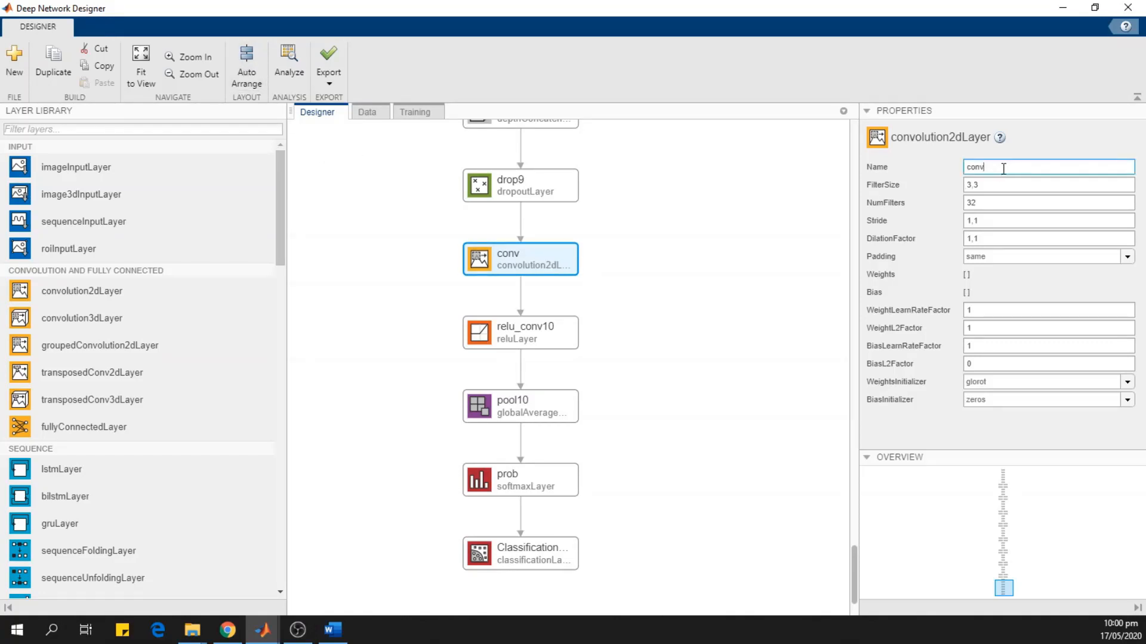
# Name the layer CONV_NEW with 3 filters and learn-rate factors of 10.
pyautogui.write('CONV')
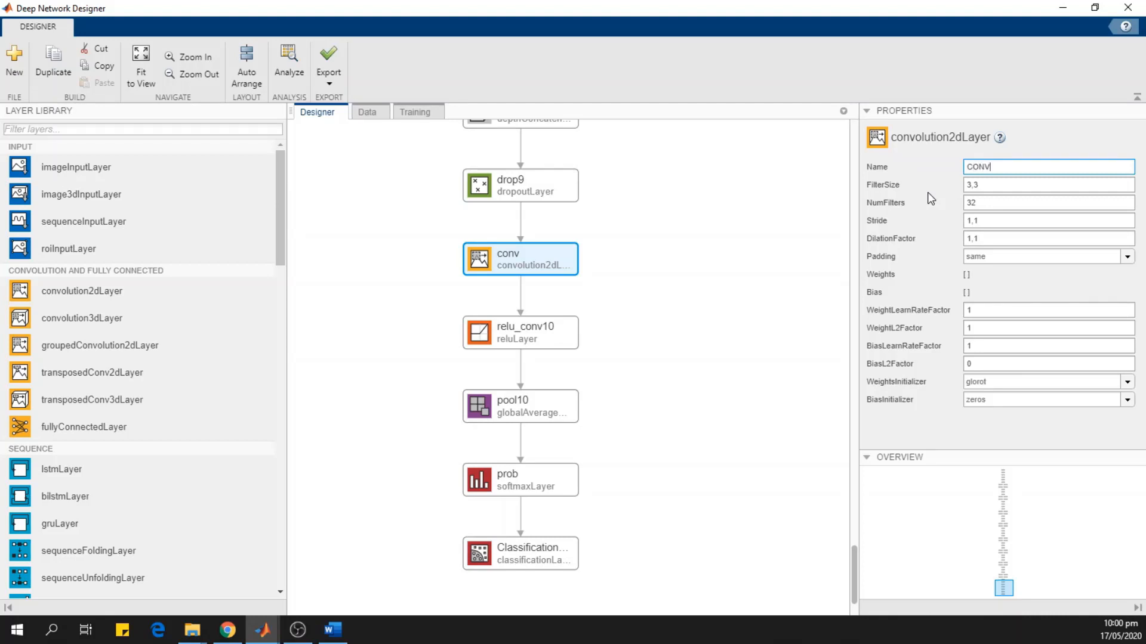
pyautogui.write('_N')
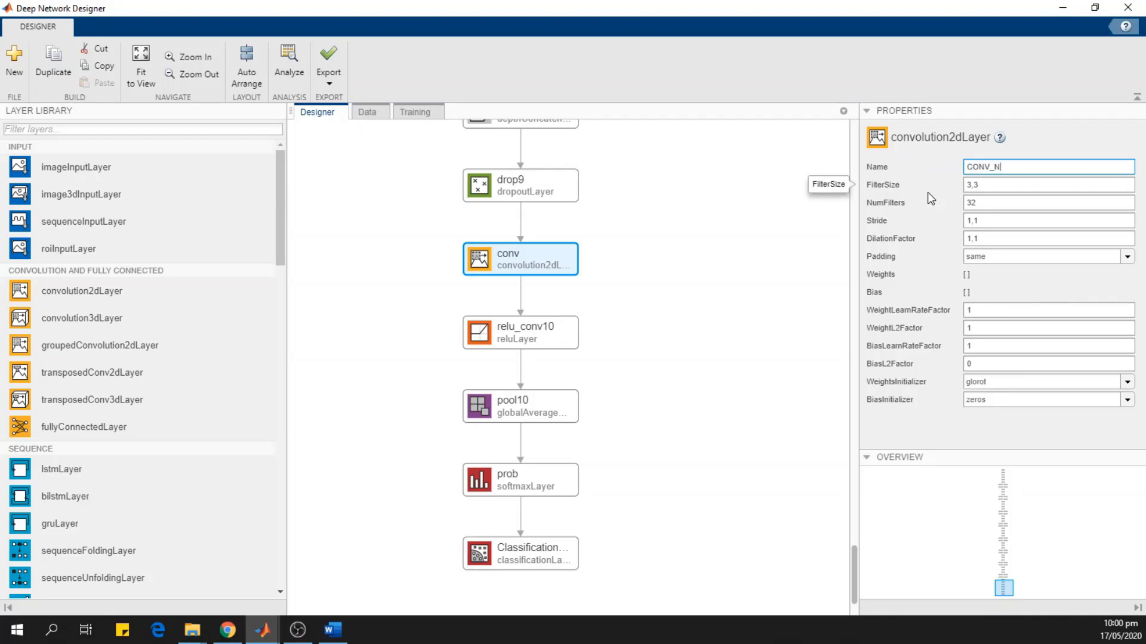
pyautogui.write('EW')
pyautogui.click(1047, 184)
pyautogui.write('1,1')
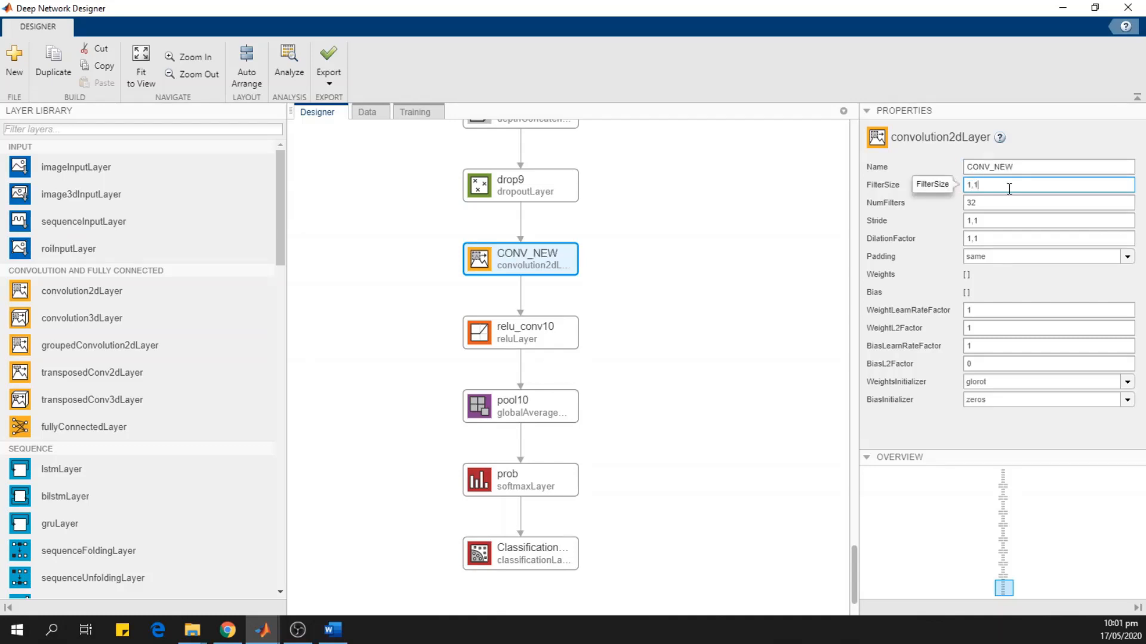
pyautogui.click(1048, 203)
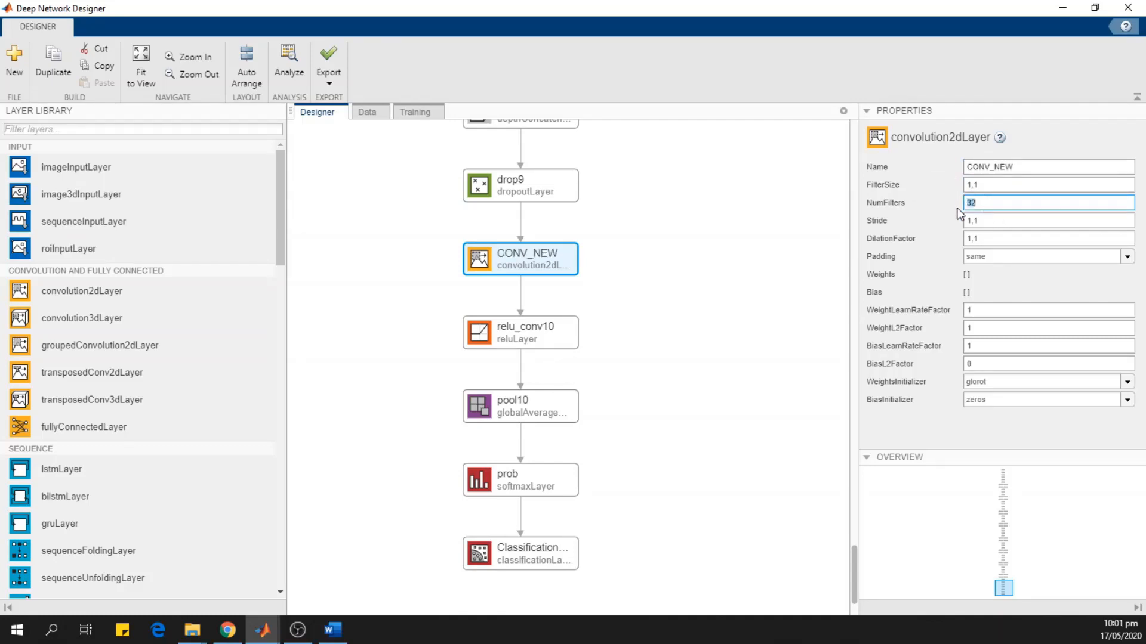
pyautogui.moveTo(921, 253)
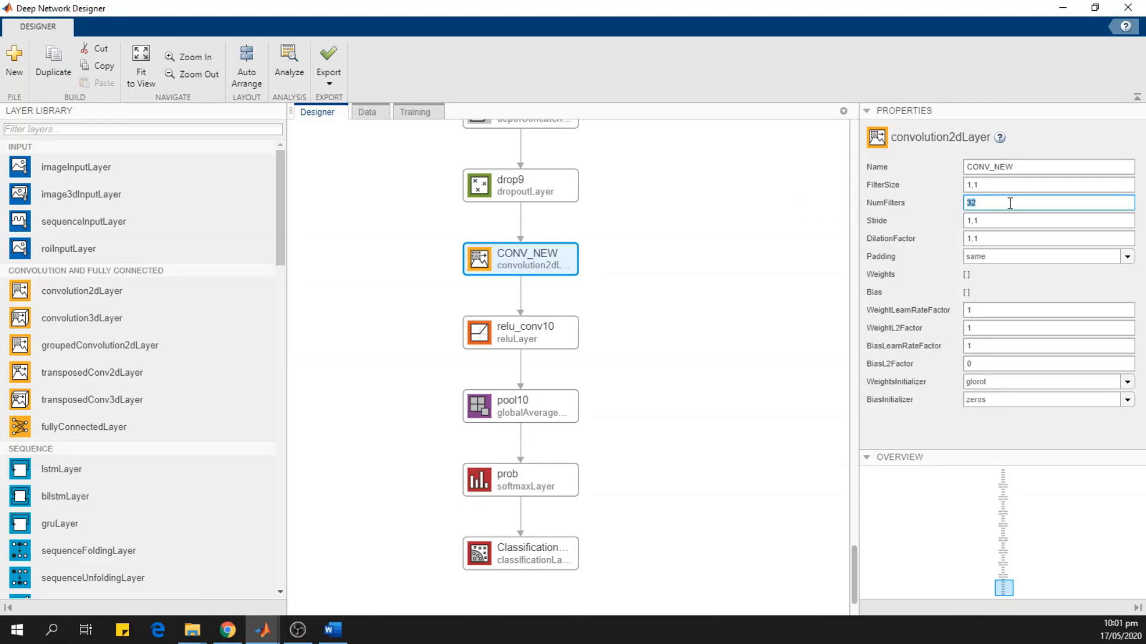
pyautogui.write('3')
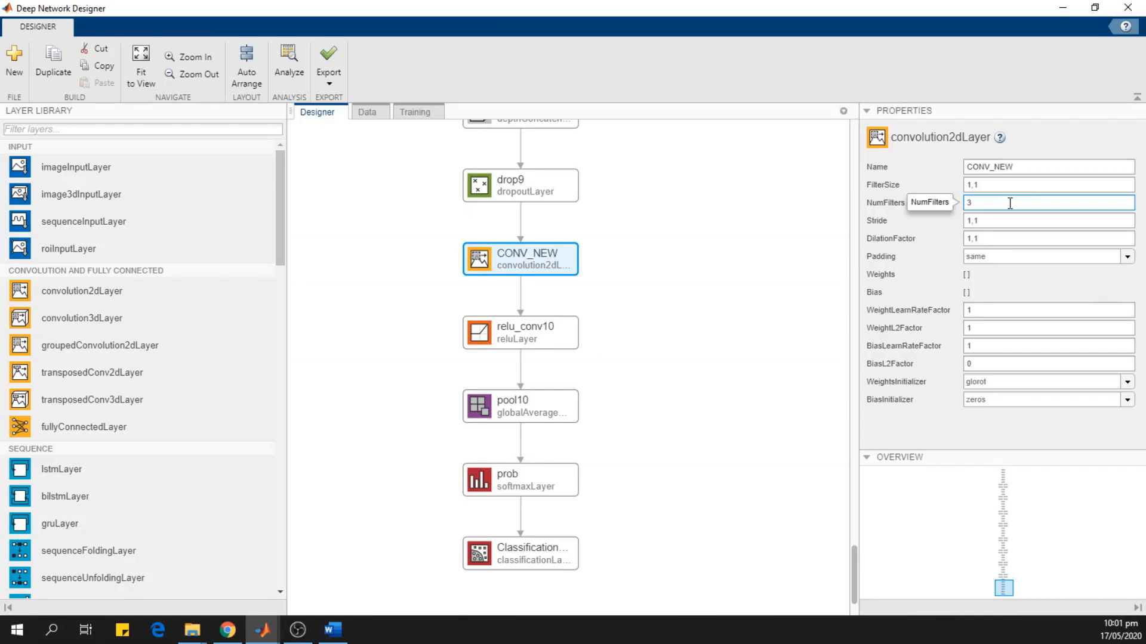
pyautogui.moveTo(998, 223)
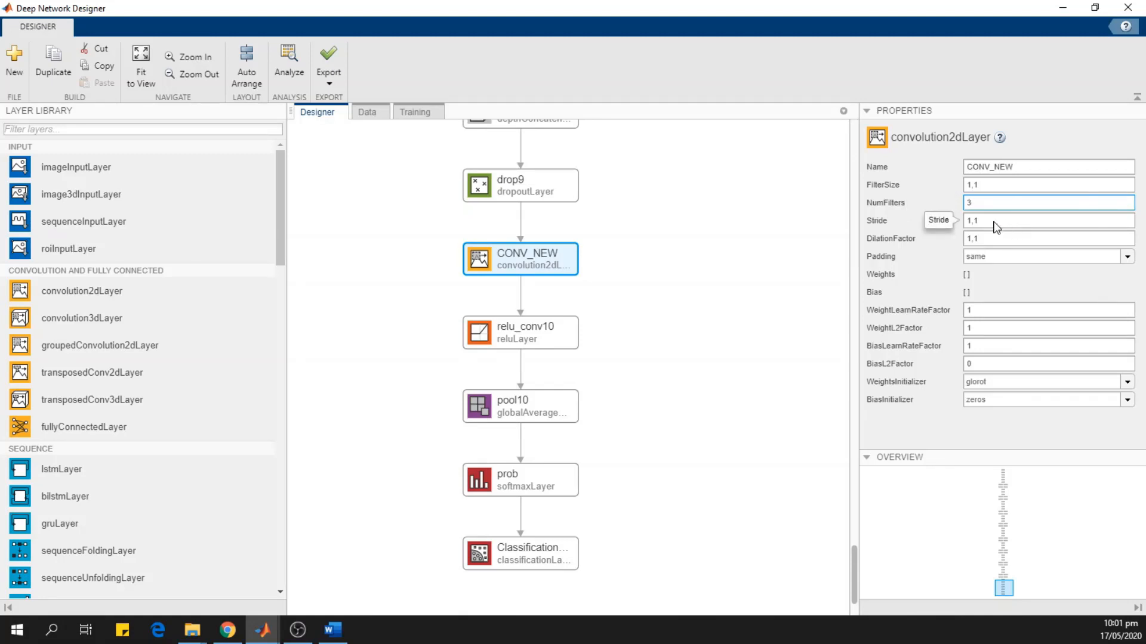
pyautogui.moveTo(990, 256)
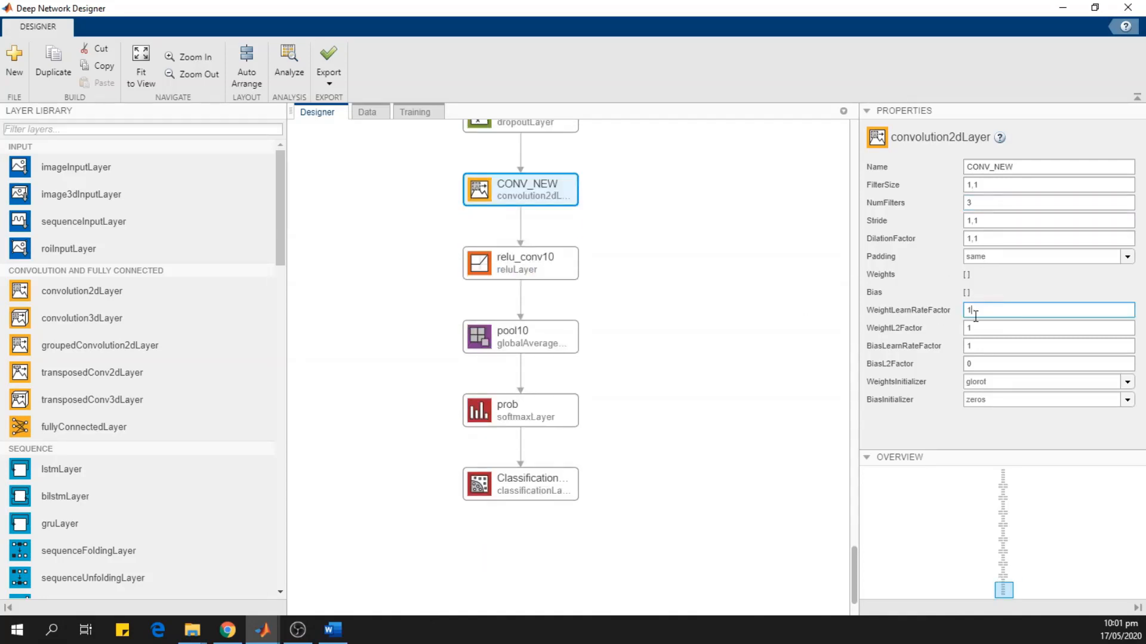
pyautogui.write('0')
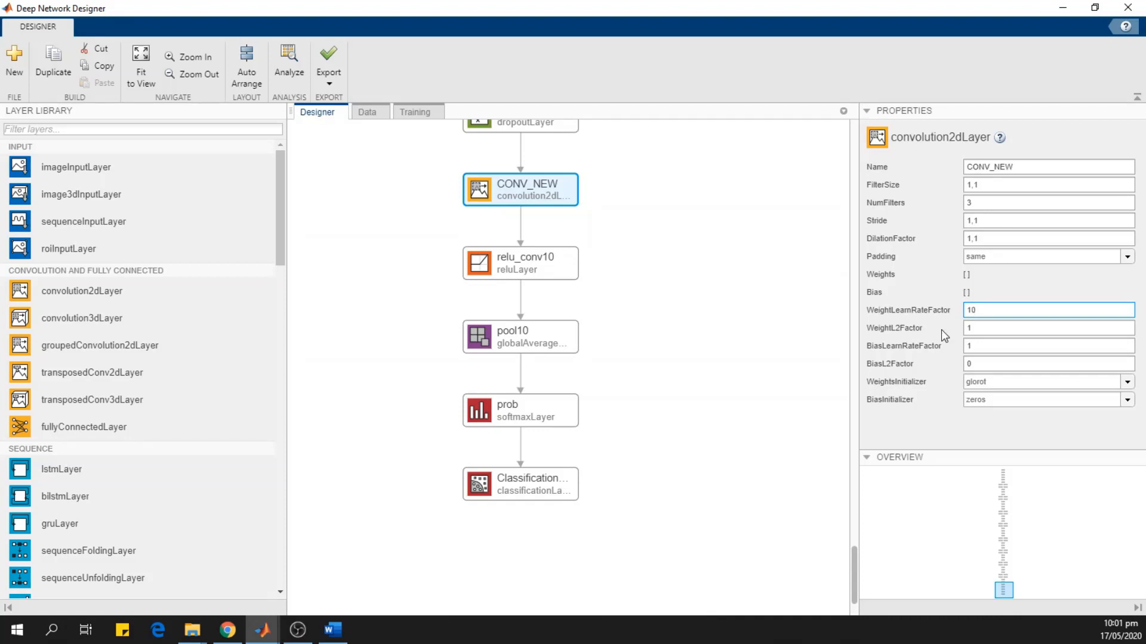
pyautogui.moveTo(938, 320)
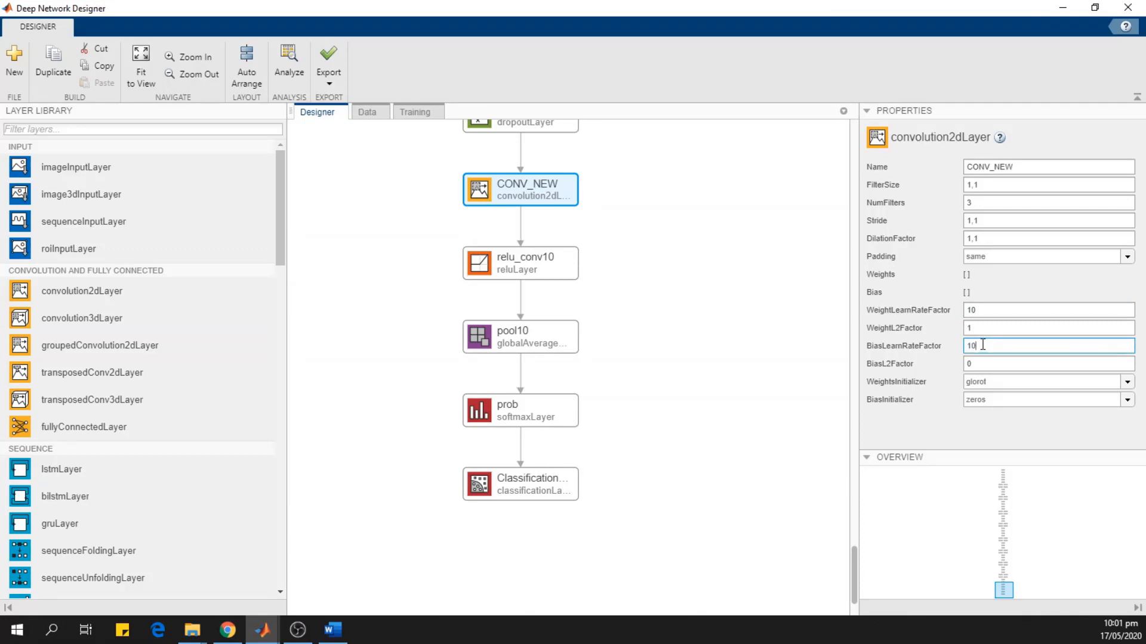
pyautogui.moveTo(766, 337)
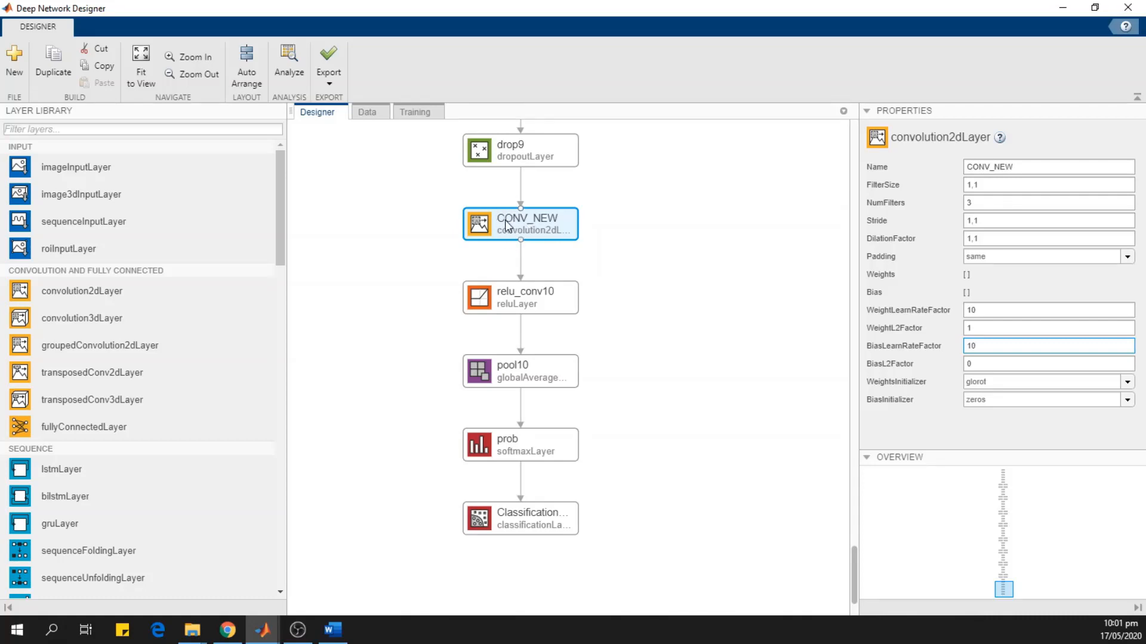
pyautogui.moveTo(497, 225)
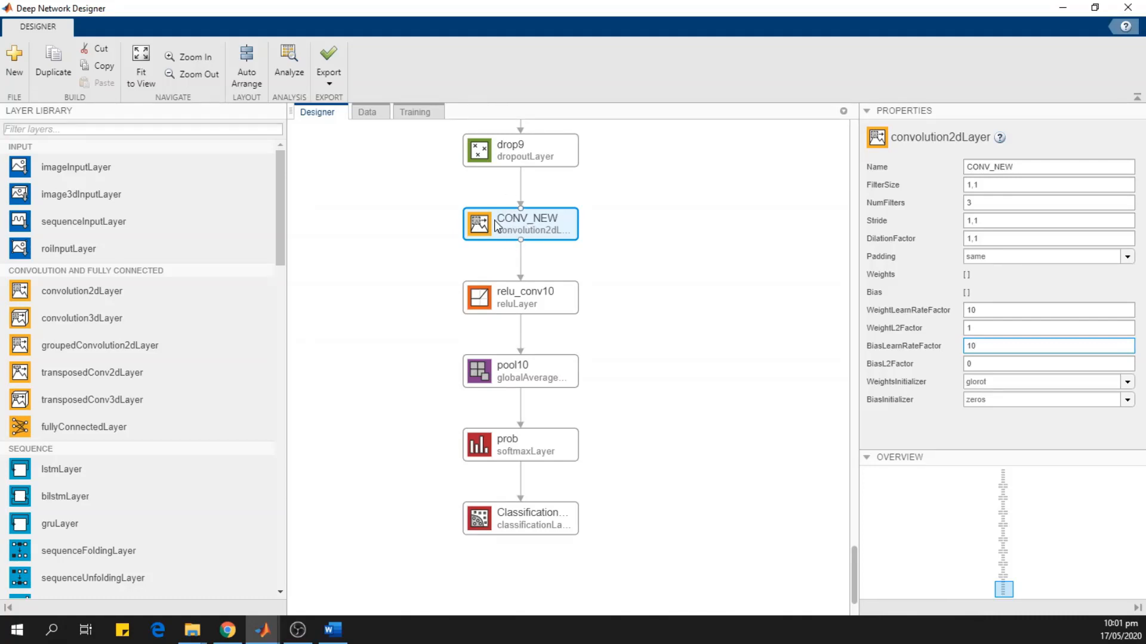
# Replace the old classification layer with a fresh classoutput layer after prob.
pyautogui.click(520, 518)
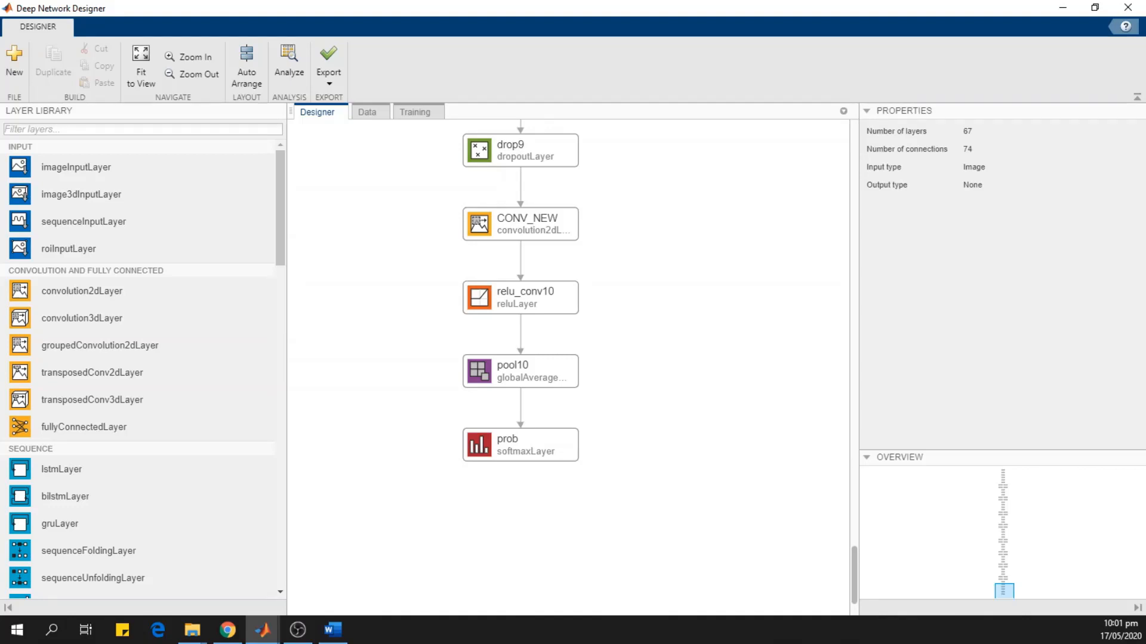
pyautogui.scroll(-3)
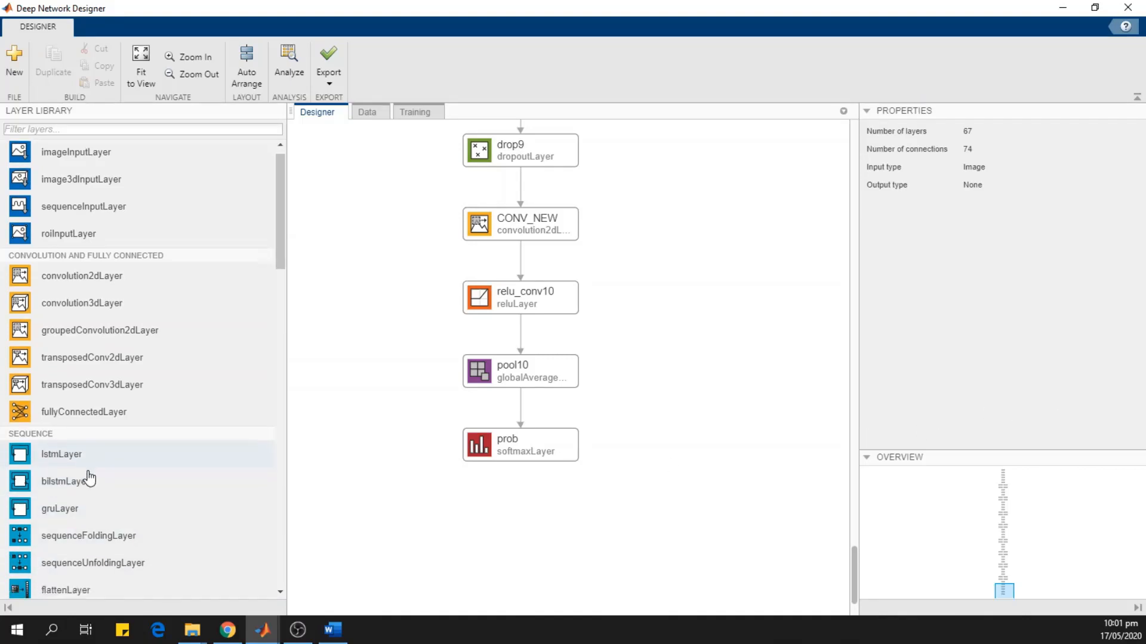
pyautogui.scroll(3)
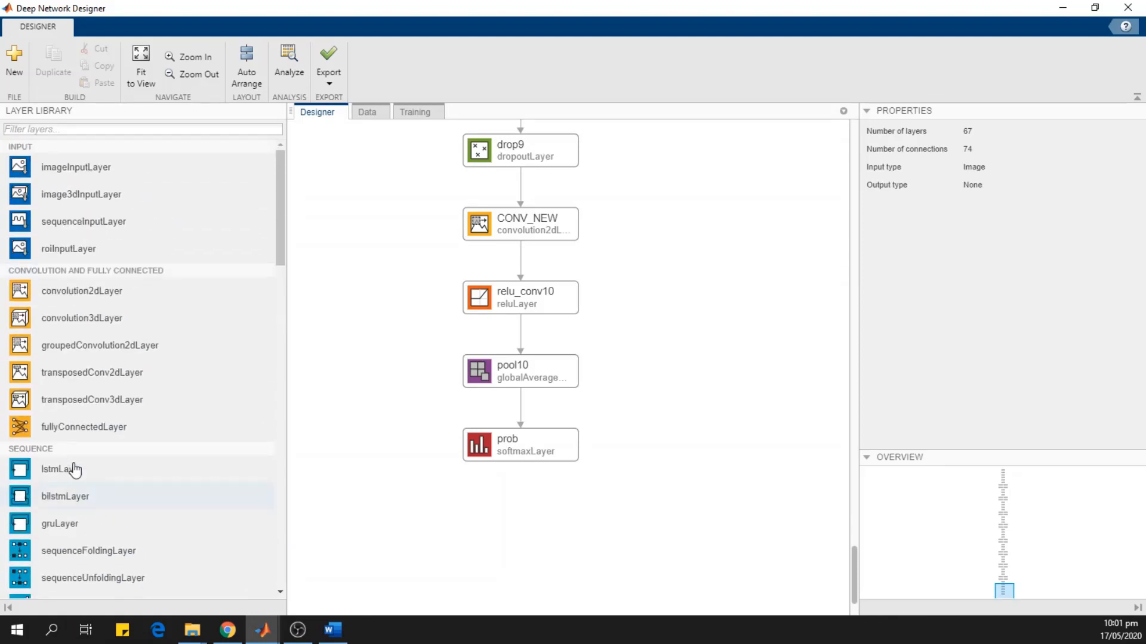
pyautogui.scroll(-3)
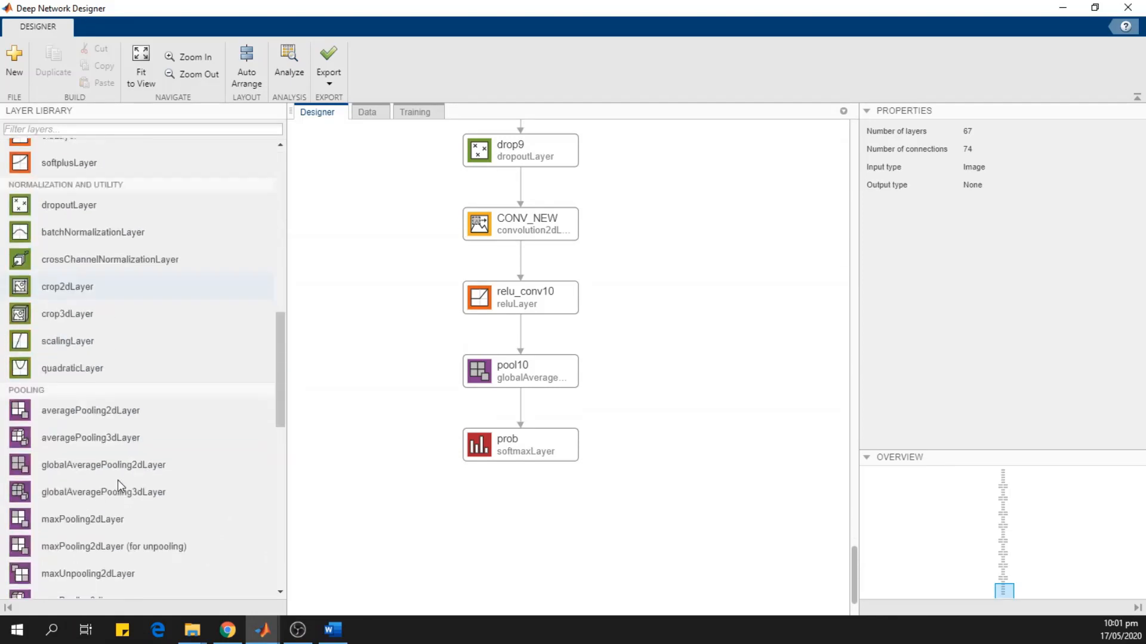
pyautogui.scroll(-3)
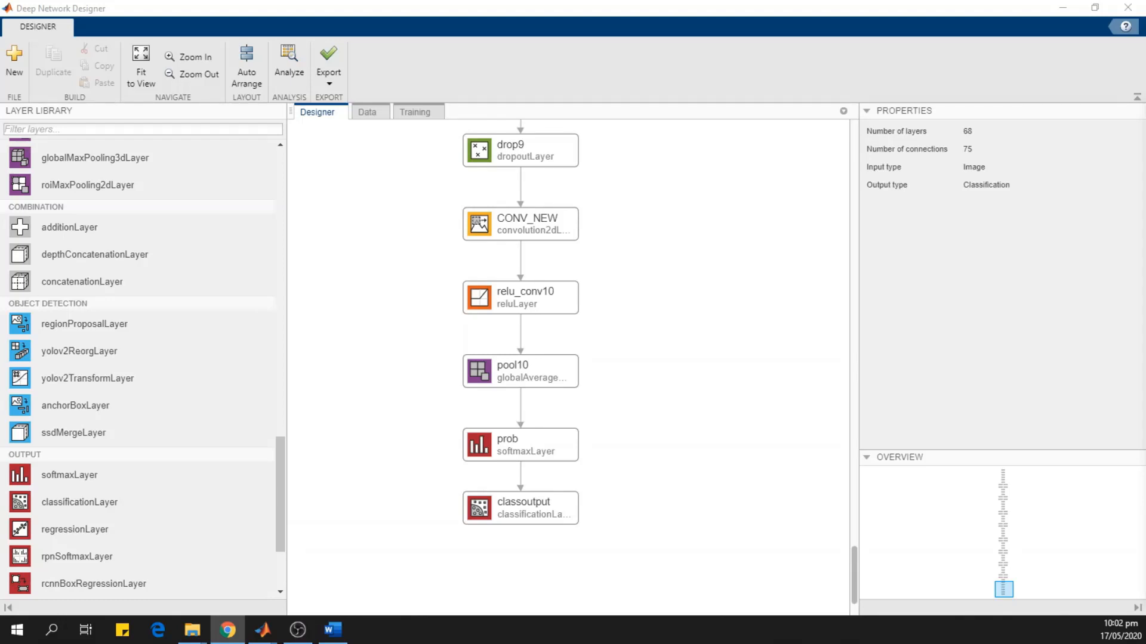
pyautogui.moveTo(645, 205)
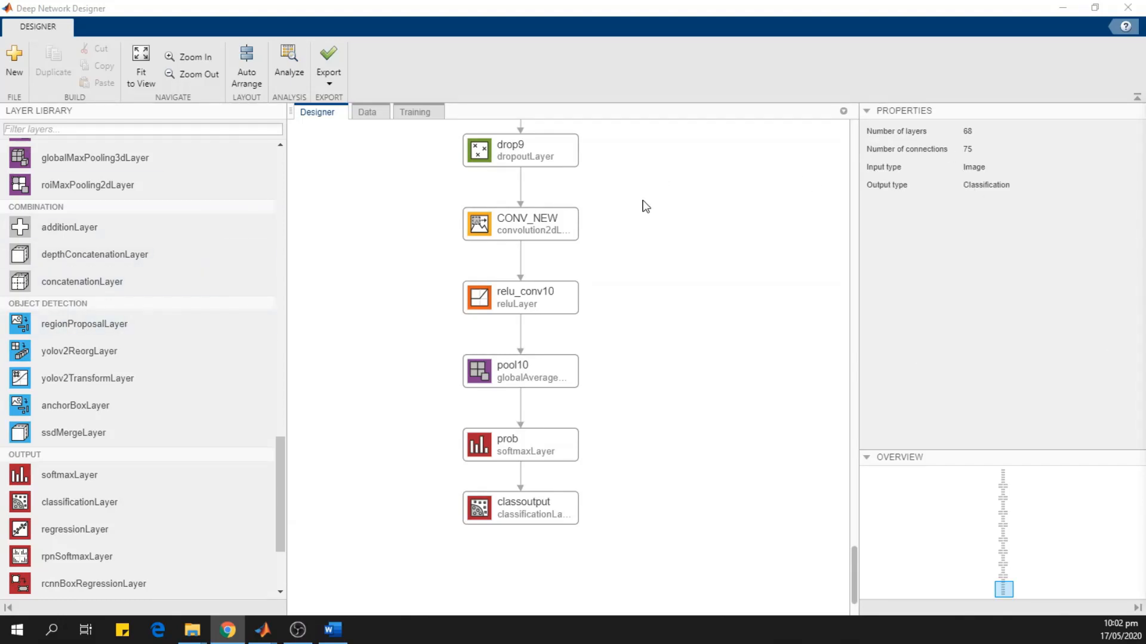
pyautogui.moveTo(106, 87)
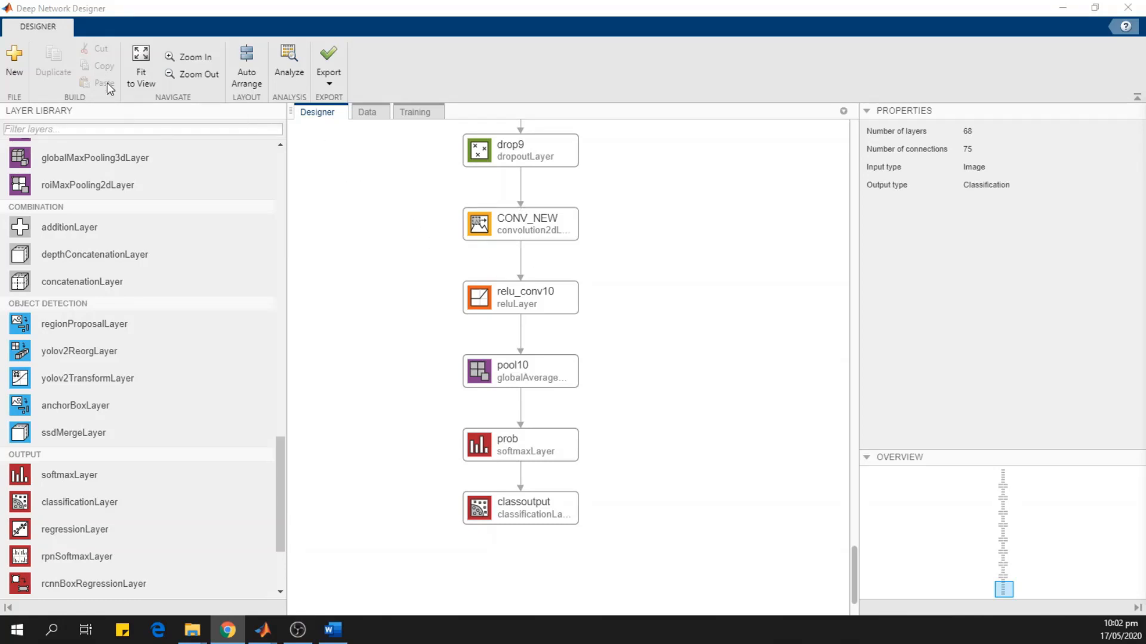
# Fit the network to view, review the imported image data, then move to the Training page.
pyautogui.click(141, 62)
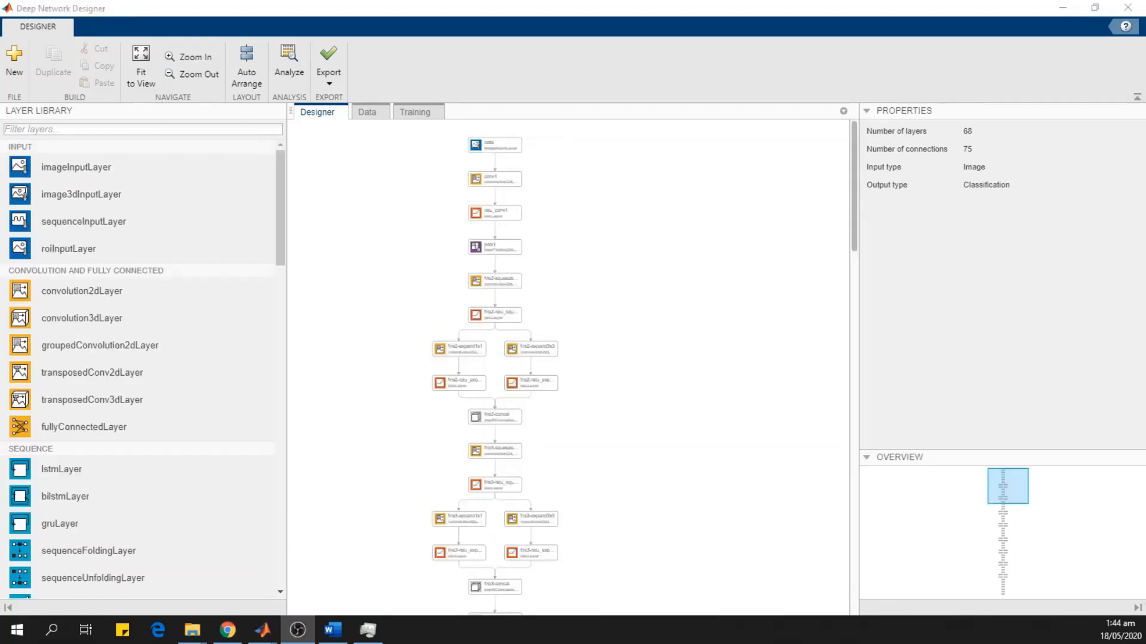
pyautogui.moveTo(809, 334)
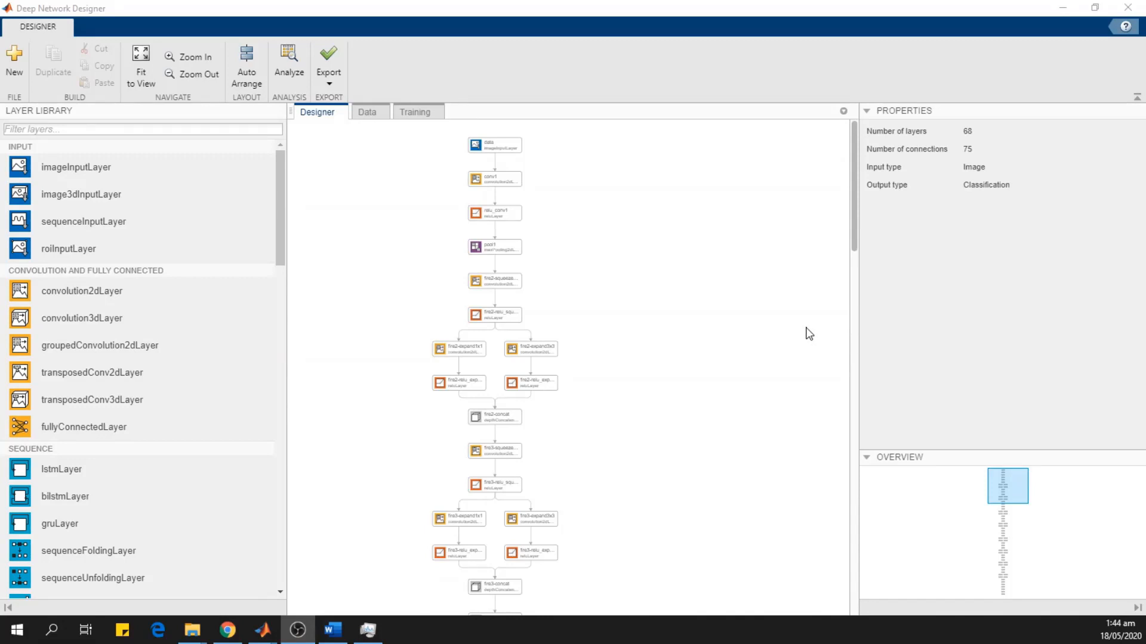
pyautogui.moveTo(552, 402)
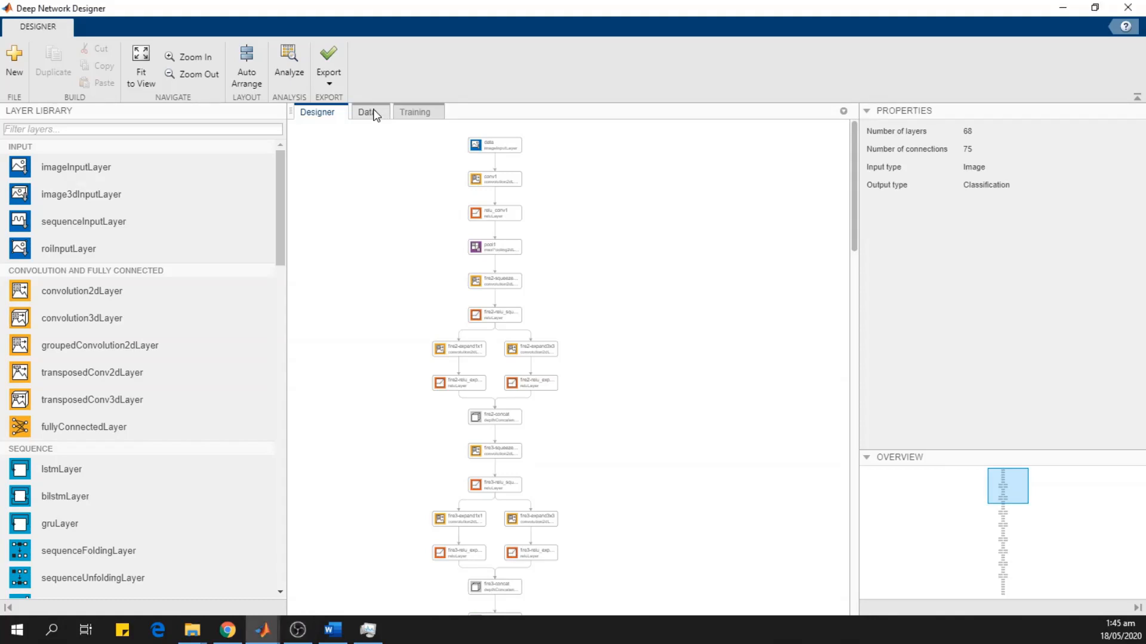
pyautogui.click(367, 113)
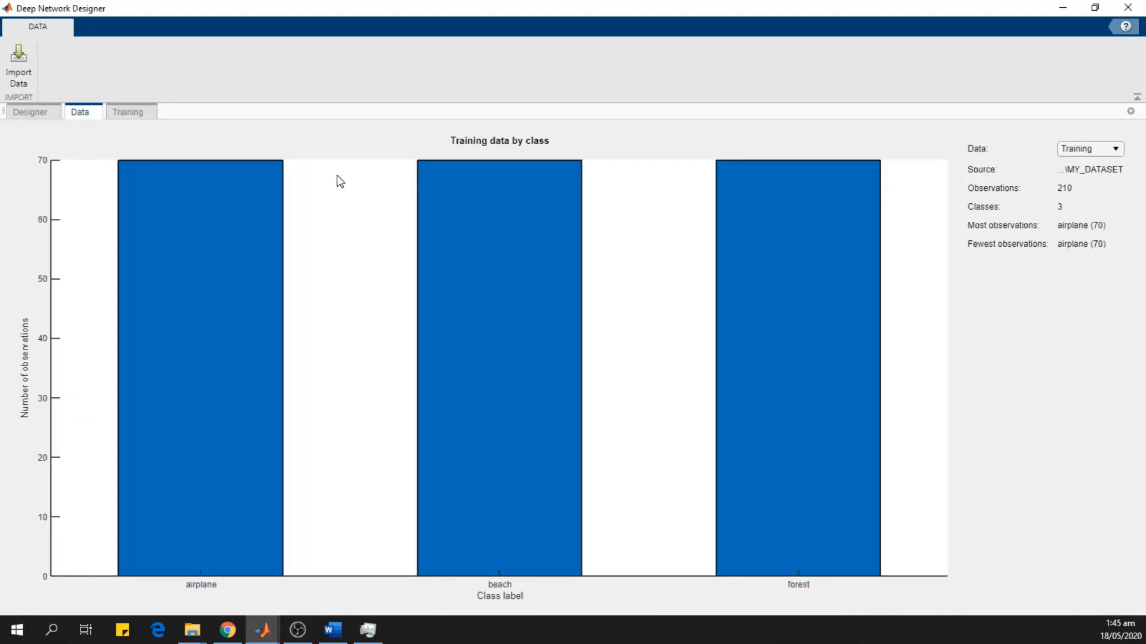
pyautogui.click(128, 112)
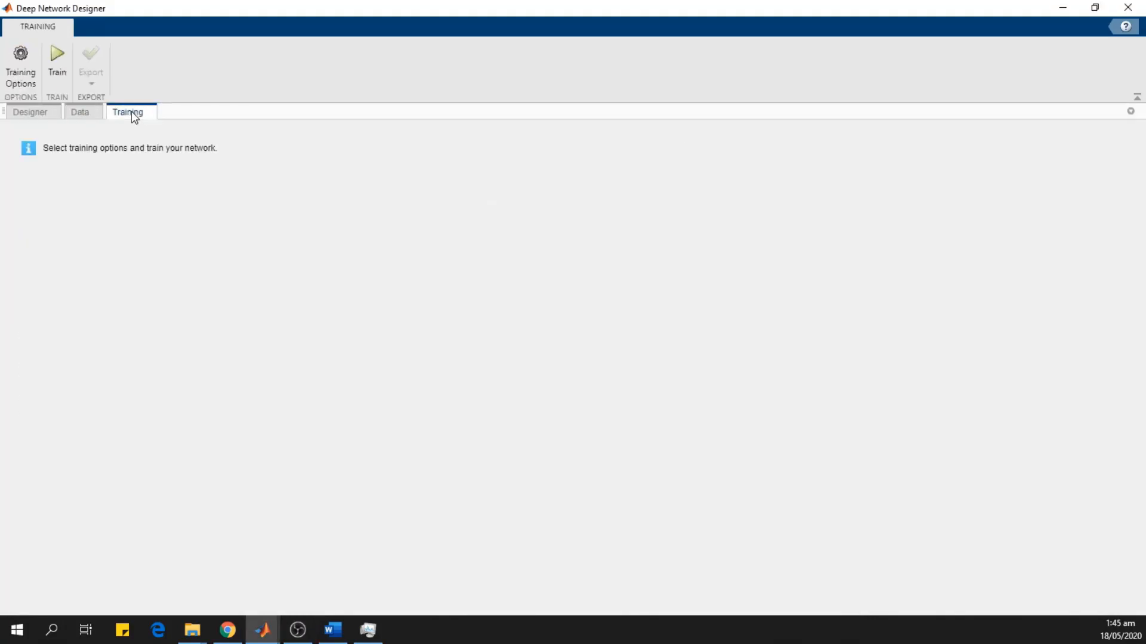
pyautogui.moveTo(21, 62)
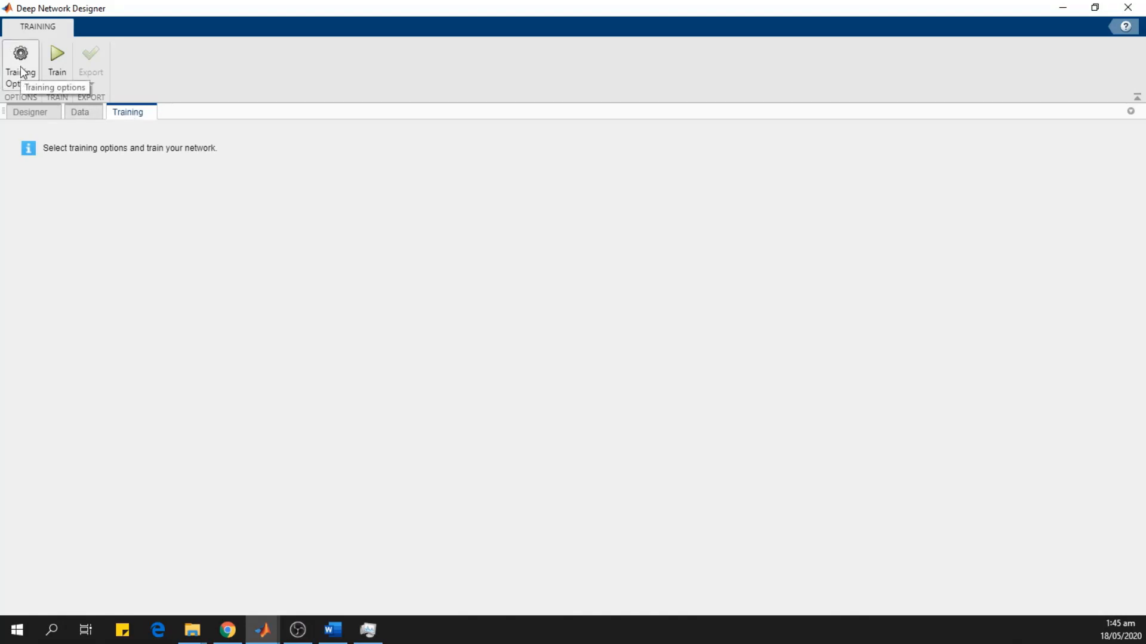
# Bring up the Training Options dialog to set validation frequency 5, 3 epochs, mini-batch 10.
pyautogui.click(20, 65)
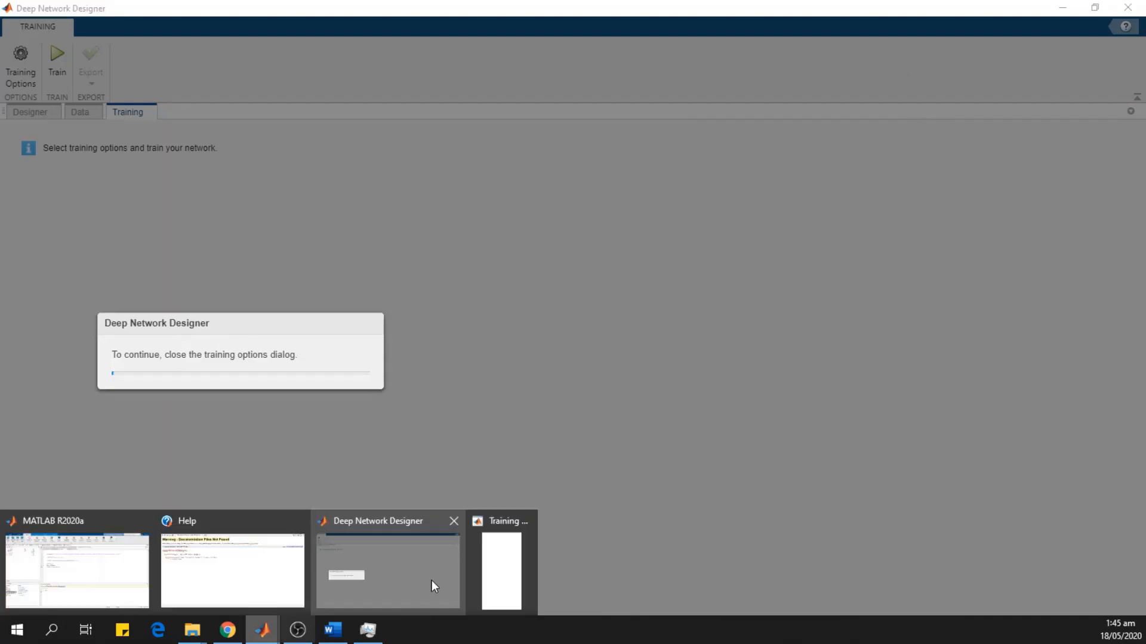
pyautogui.click(500, 570)
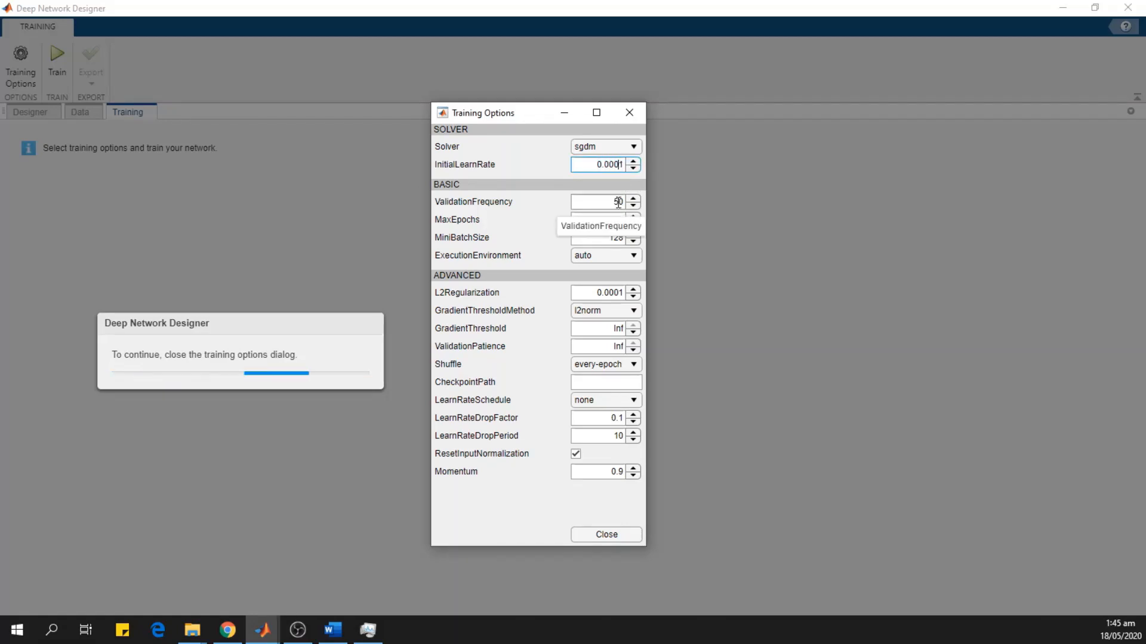
pyautogui.moveTo(599, 164)
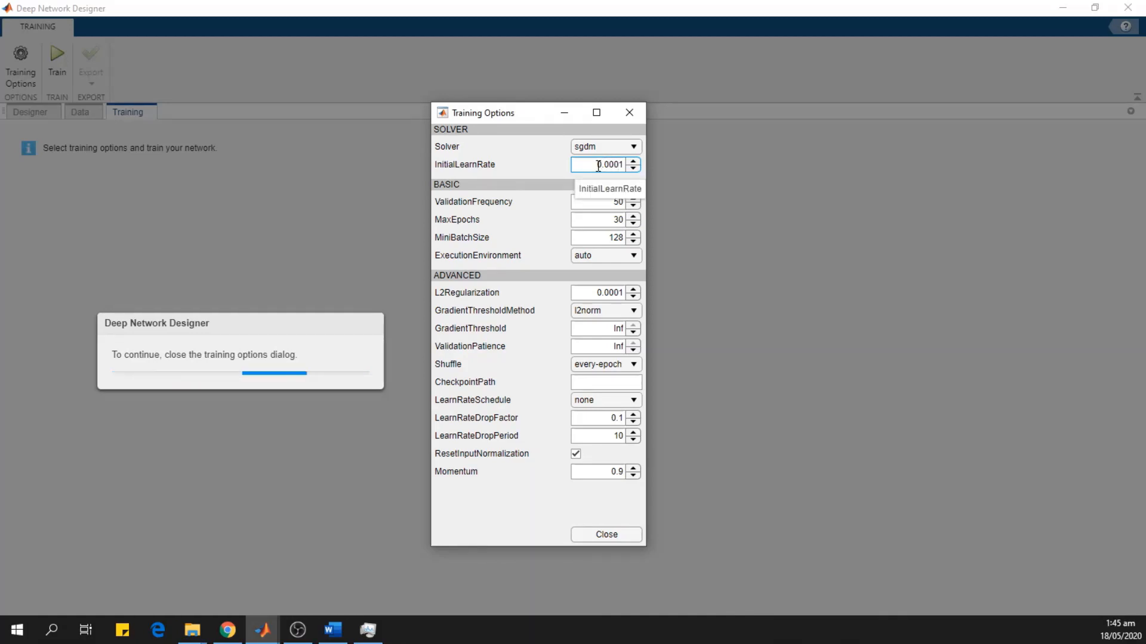
pyautogui.moveTo(692, 195)
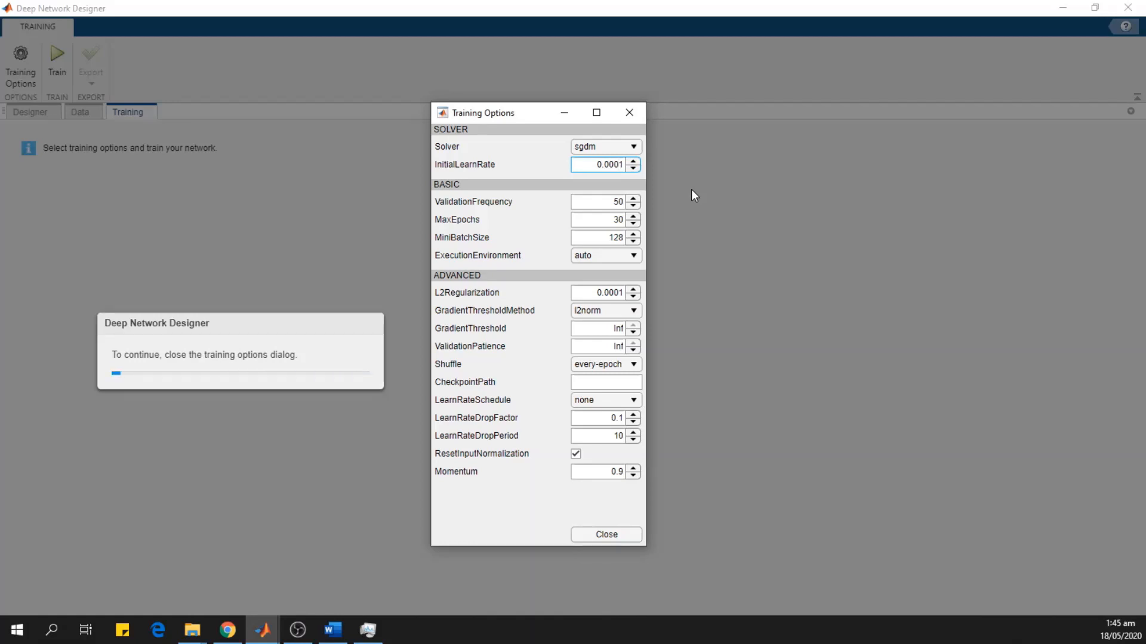
pyautogui.moveTo(611, 204)
pyautogui.write('5')
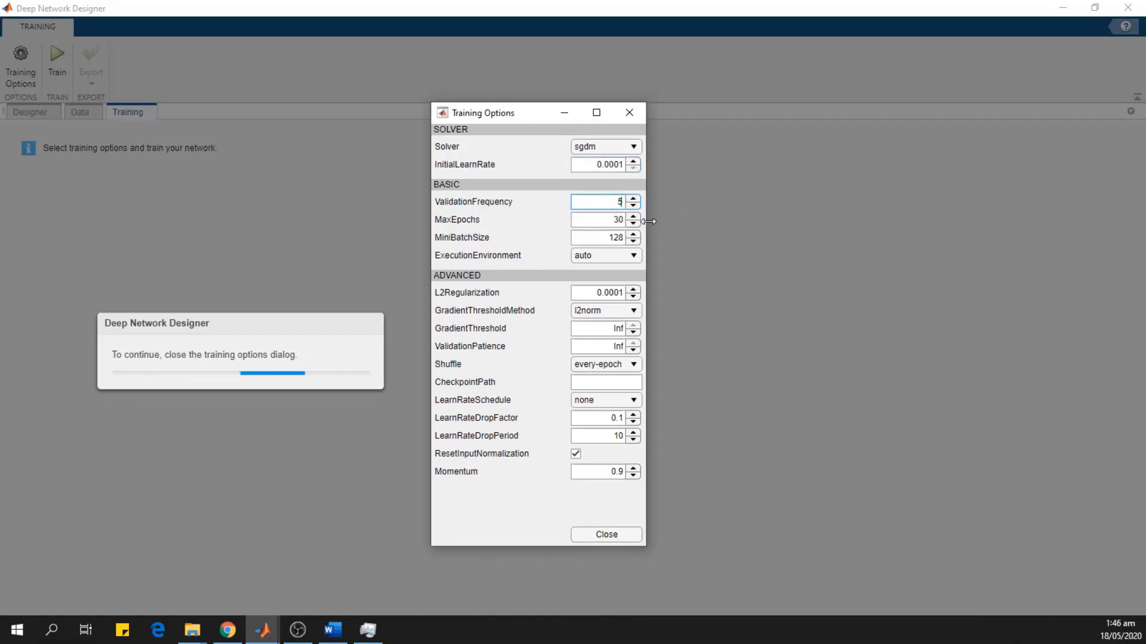
pyautogui.moveTo(606, 220)
pyautogui.write('10')
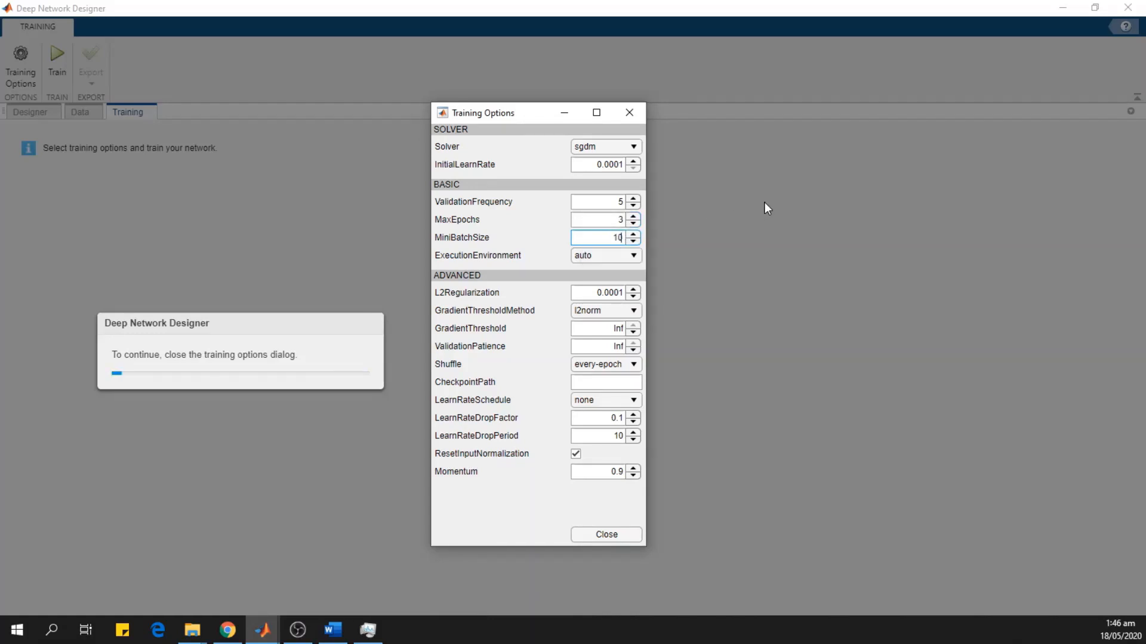
pyautogui.moveTo(496, 369)
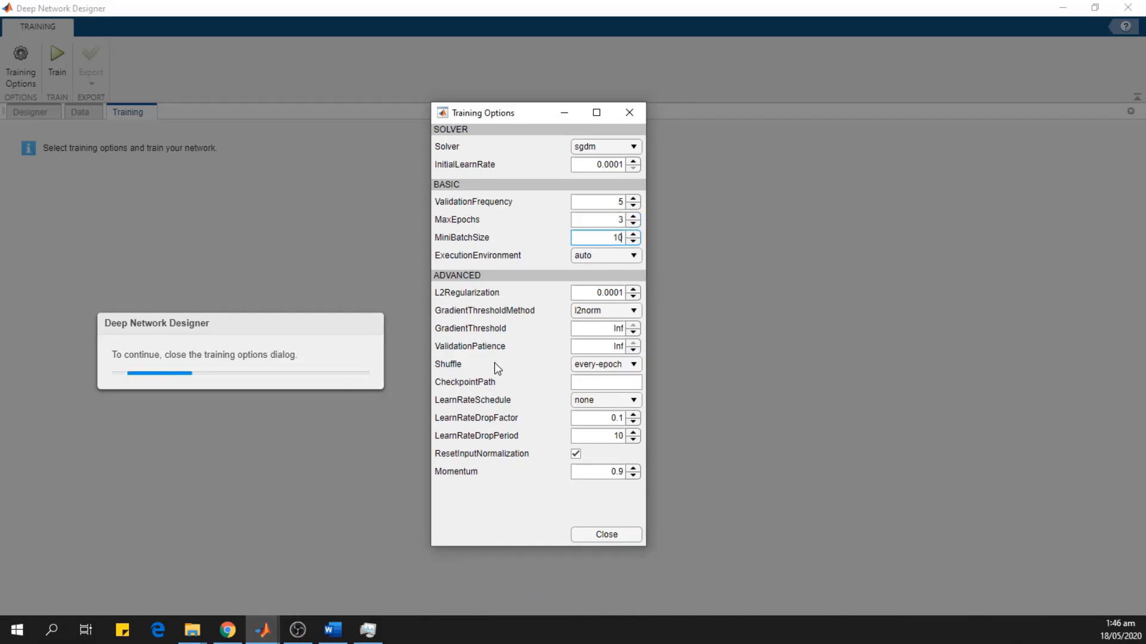
pyautogui.moveTo(581, 268)
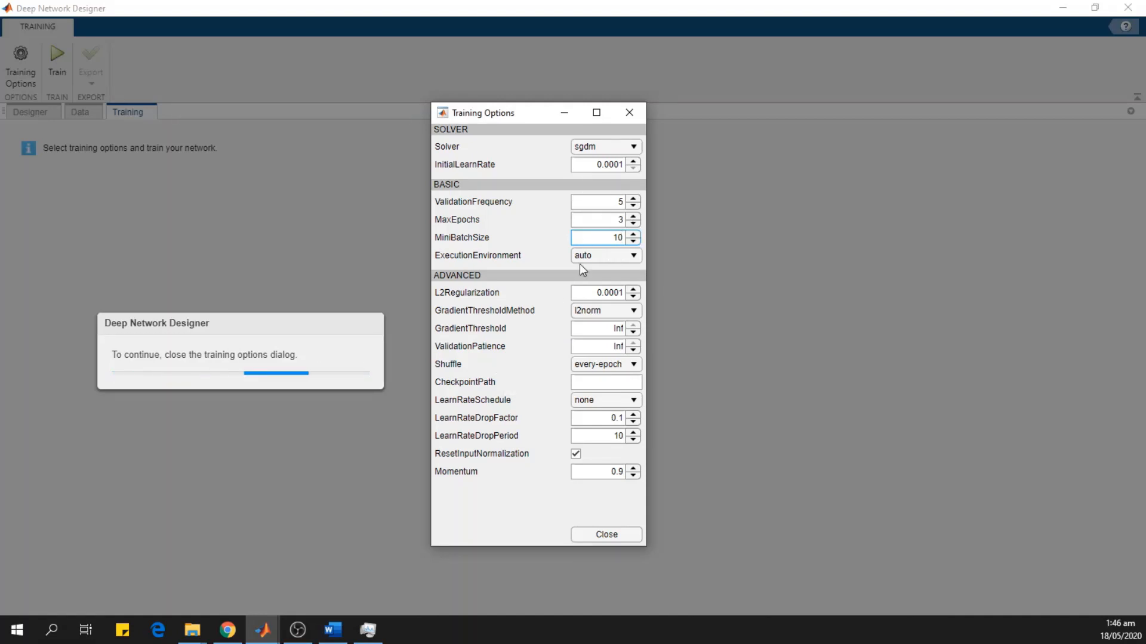
# Close the Training Options dialog, applying the settings.
pyautogui.click(605, 535)
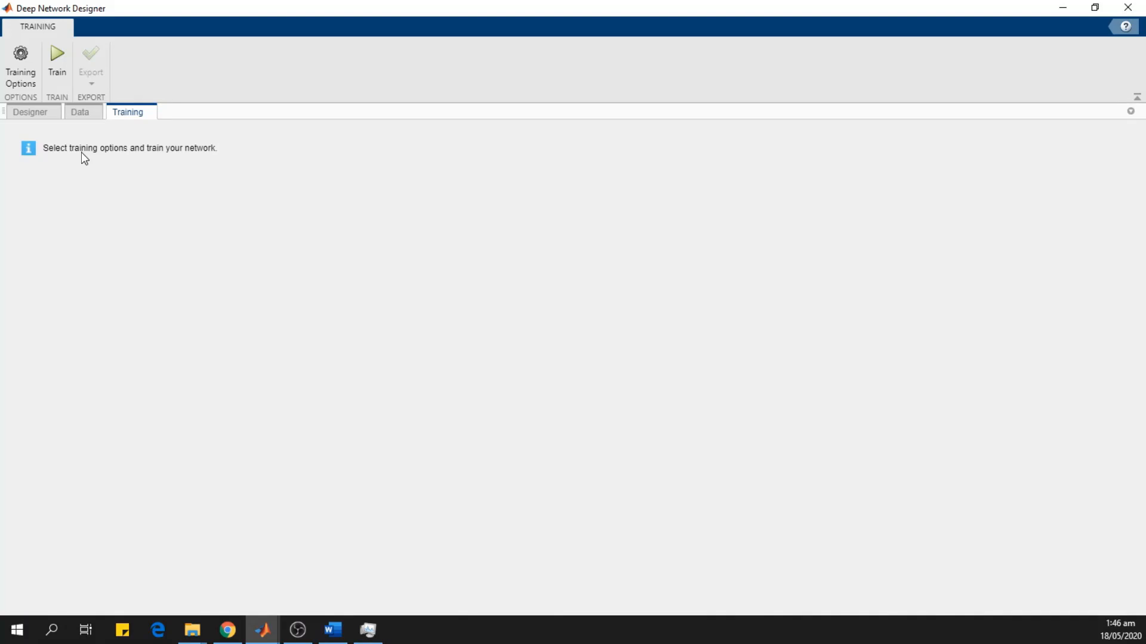
pyautogui.moveTo(160, 129)
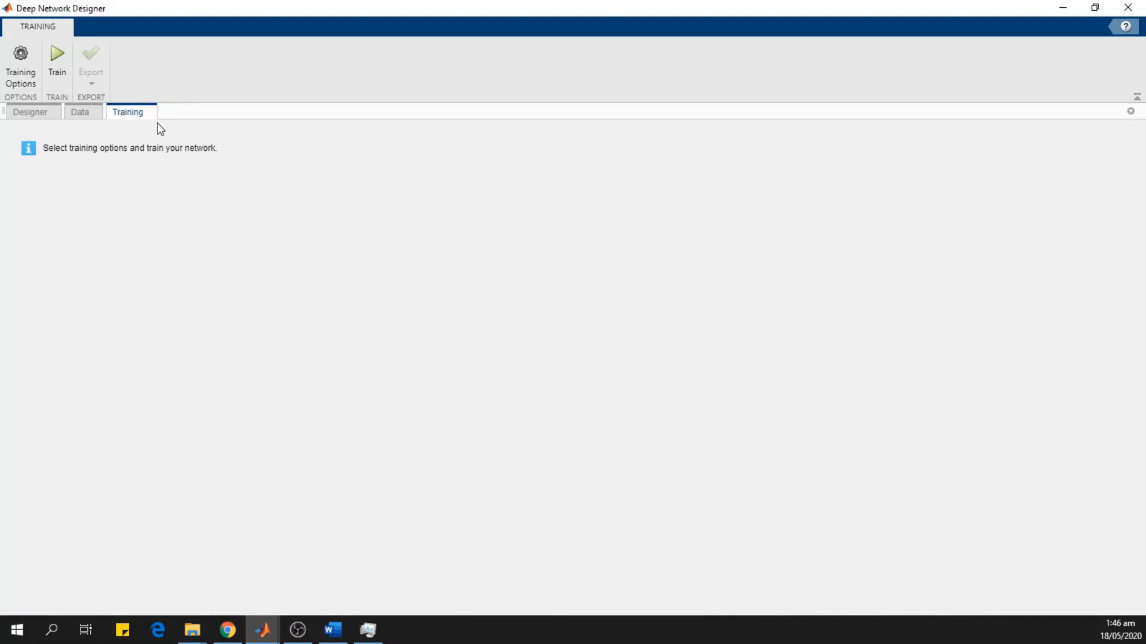
pyautogui.moveTo(58, 58)
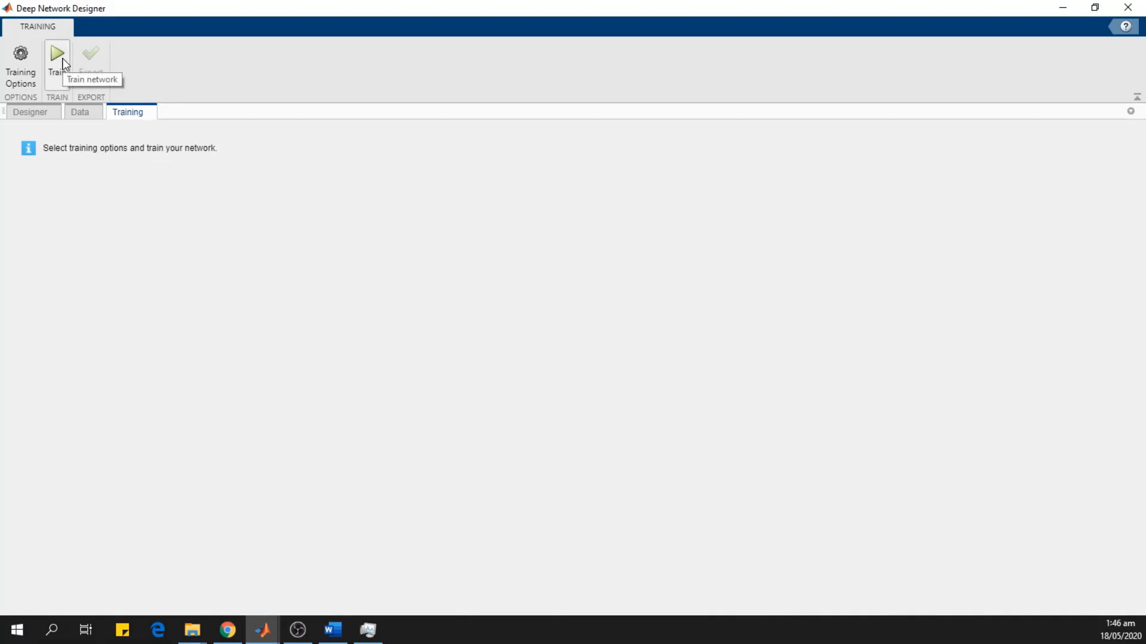
# Start training the network for 3 epochs (63 iterations).
pyautogui.click(58, 59)
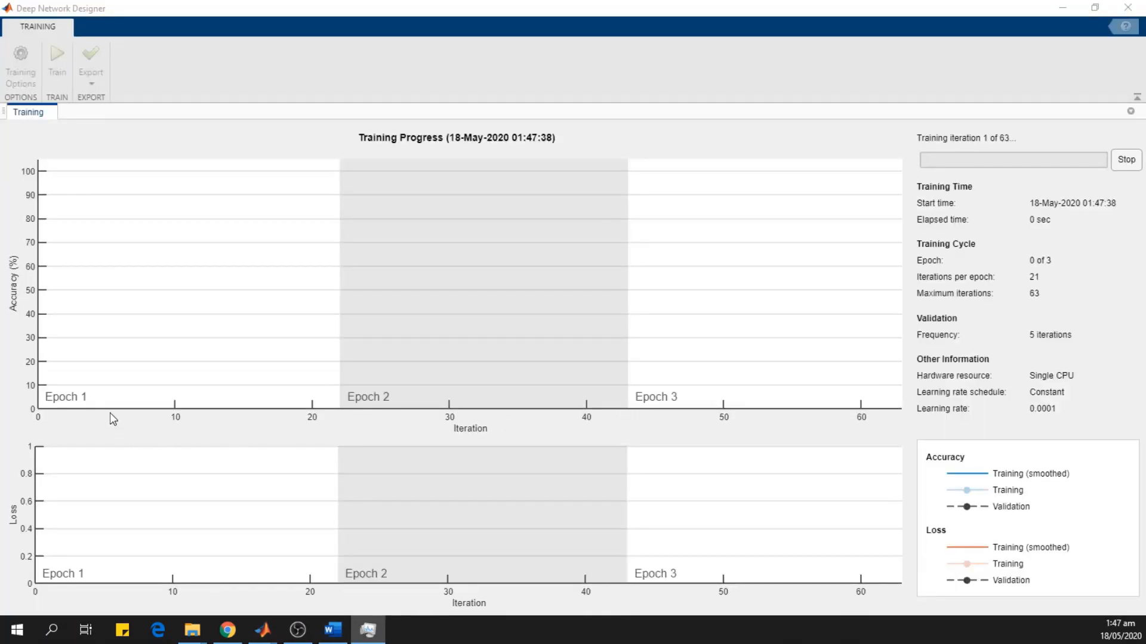
pyautogui.moveTo(678, 397)
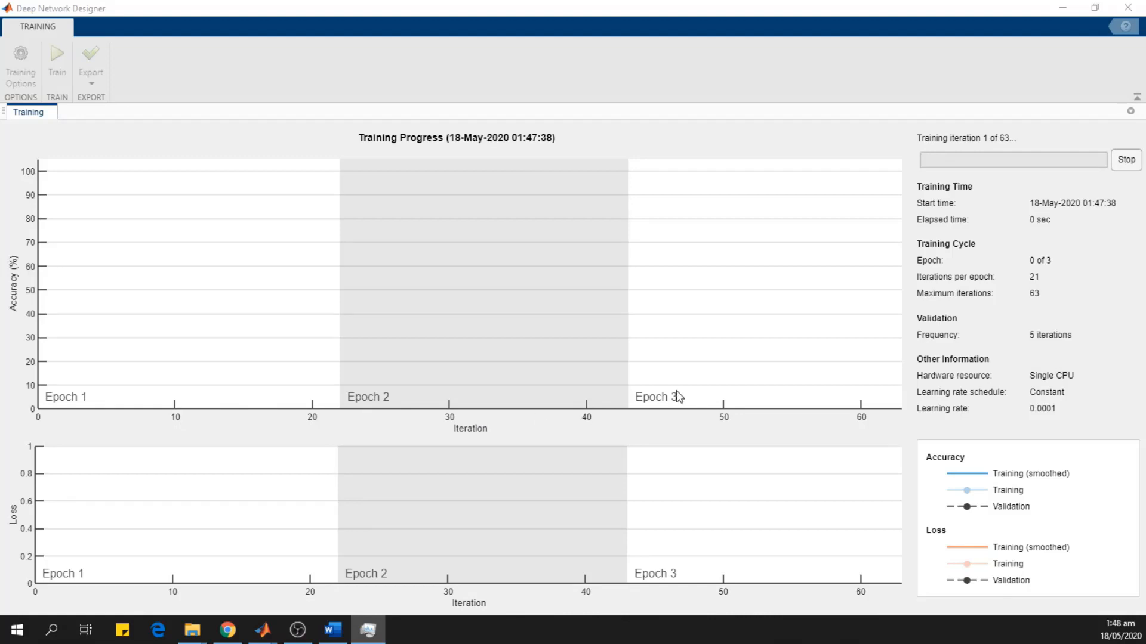
pyautogui.moveTo(27, 275)
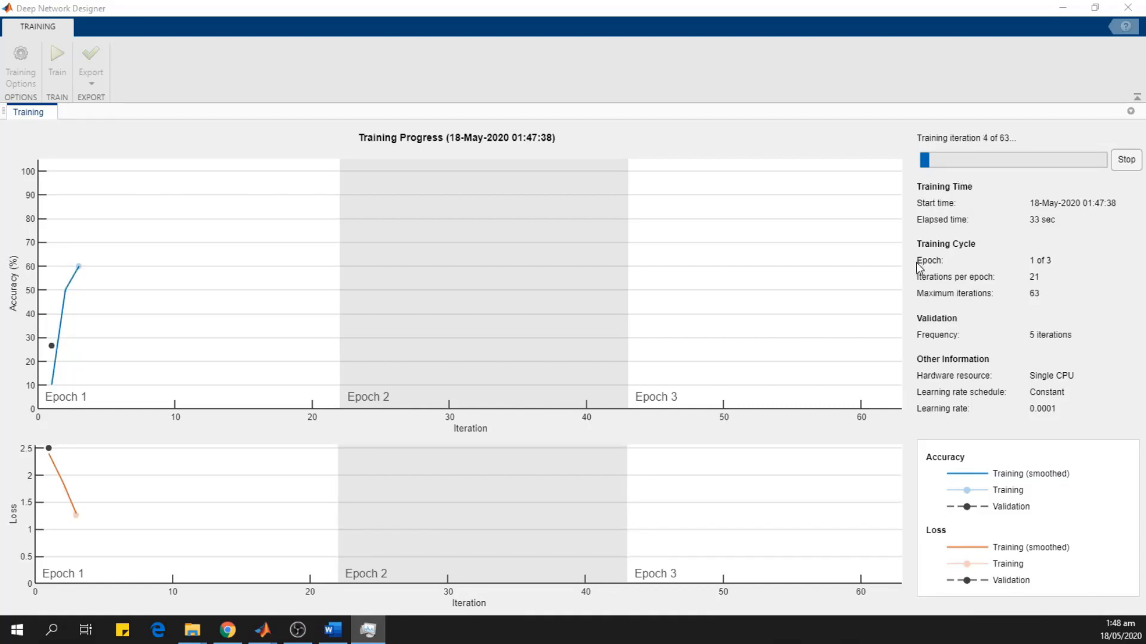
pyautogui.moveTo(864, 438)
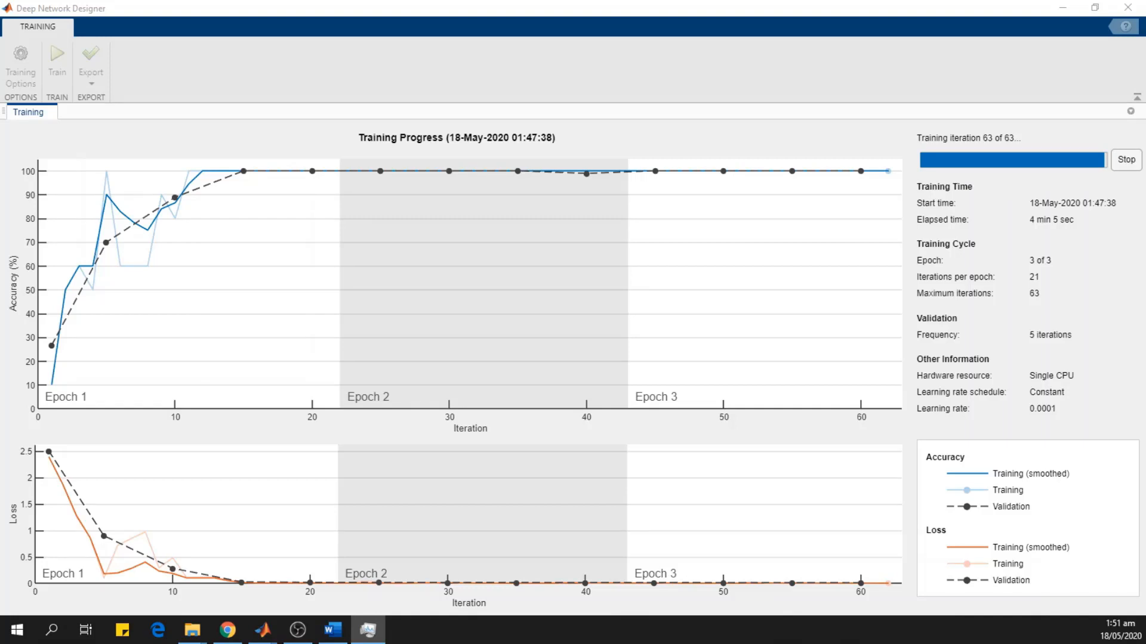
pyautogui.moveTo(847, 420)
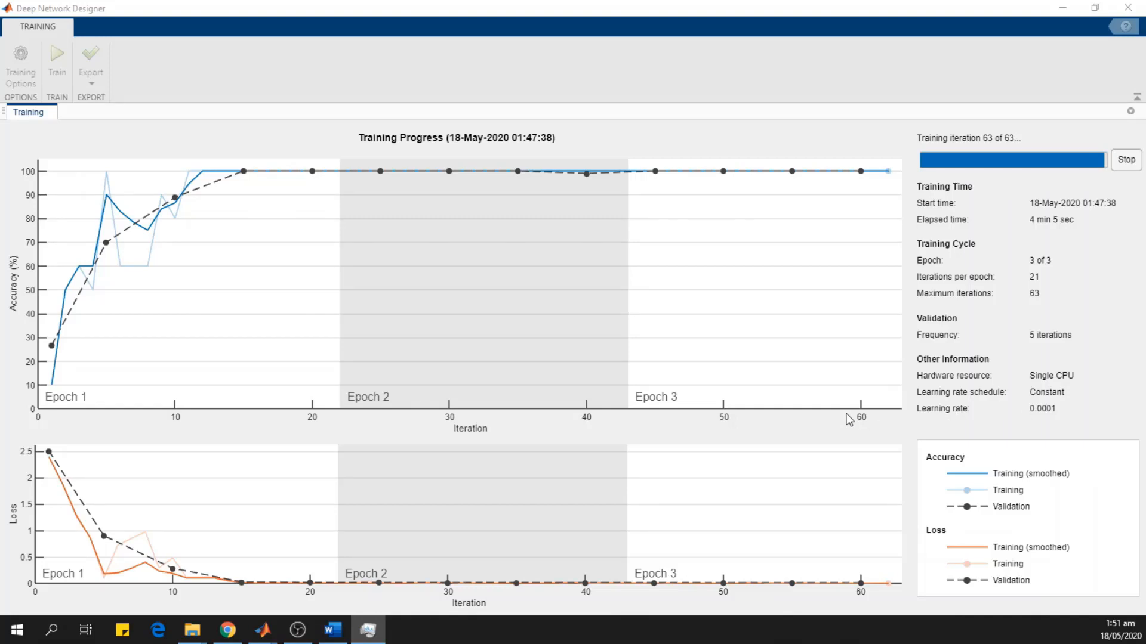
pyautogui.moveTo(848, 406)
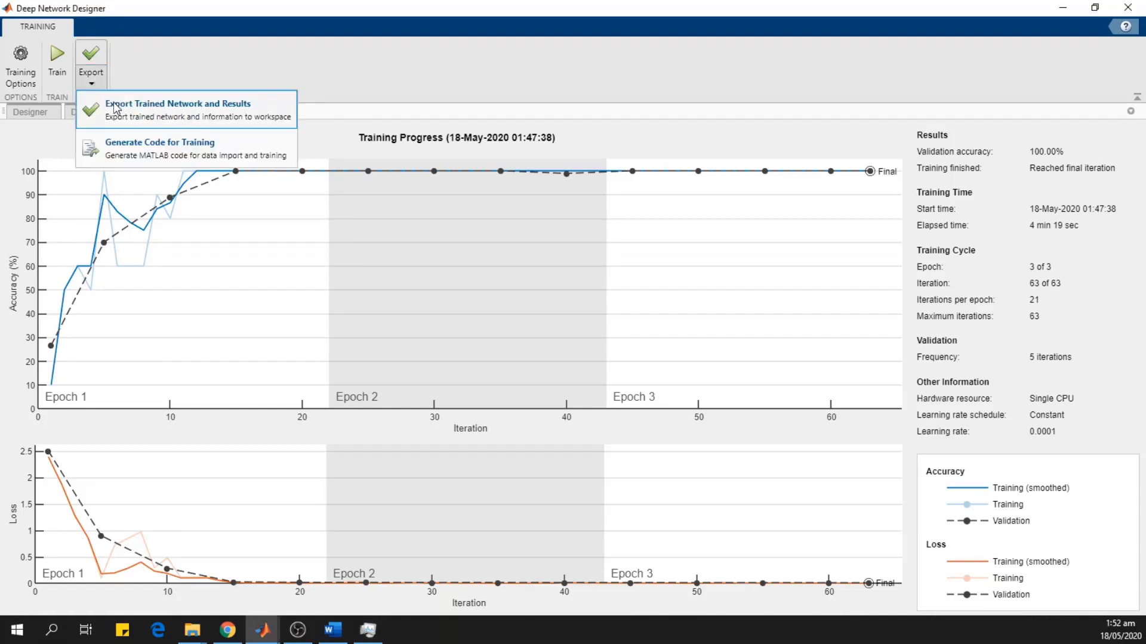
pyautogui.moveTo(245, 100)
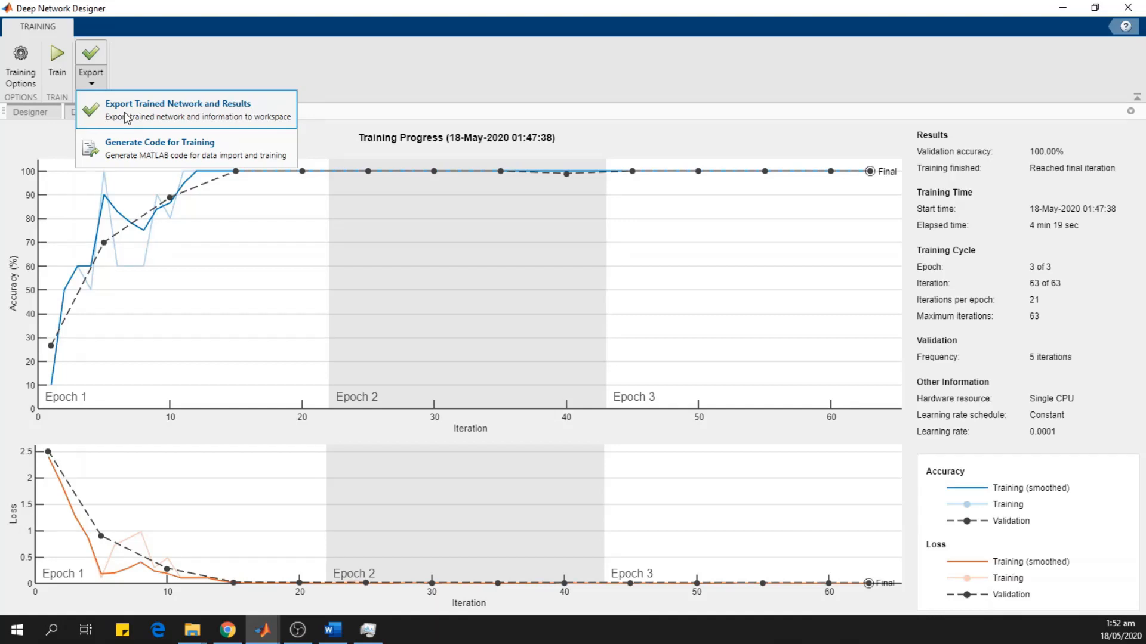
# Export trainedNetwork_1 and trainInfoStruct_1 to the workspace and acknowledge the confirmation.
pyautogui.click(177, 104)
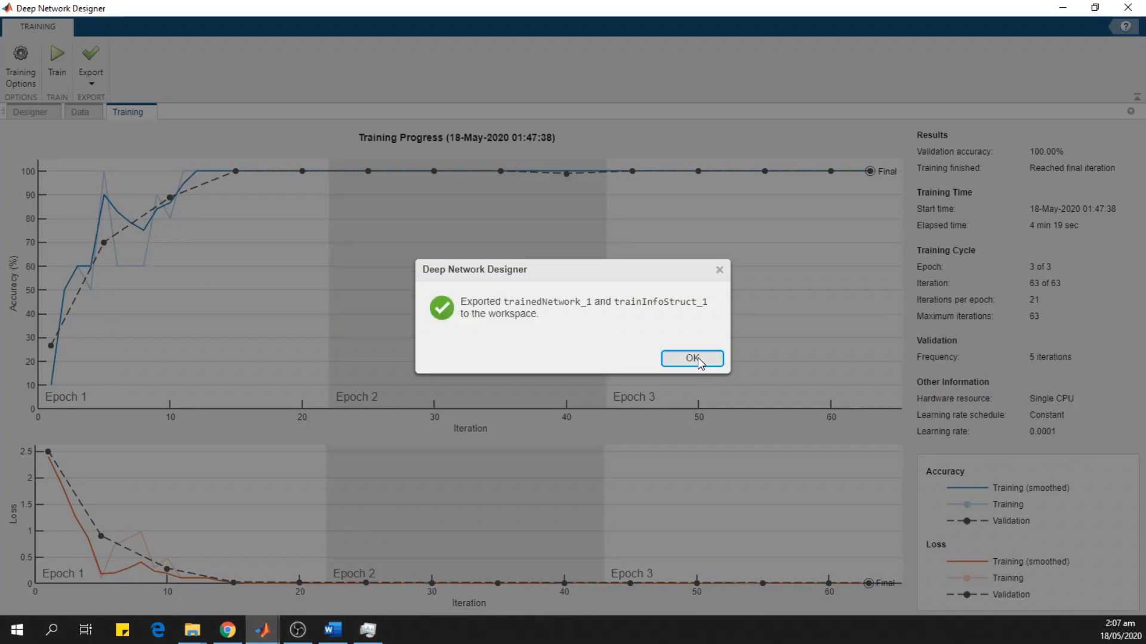
pyautogui.click(691, 359)
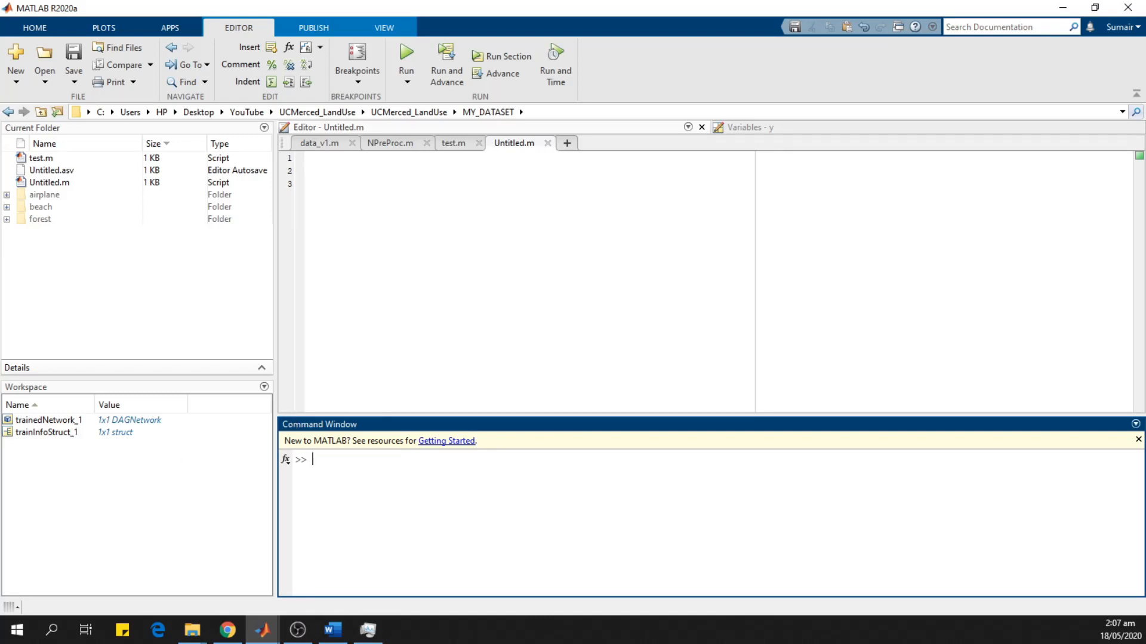
pyautogui.moveTo(35, 432)
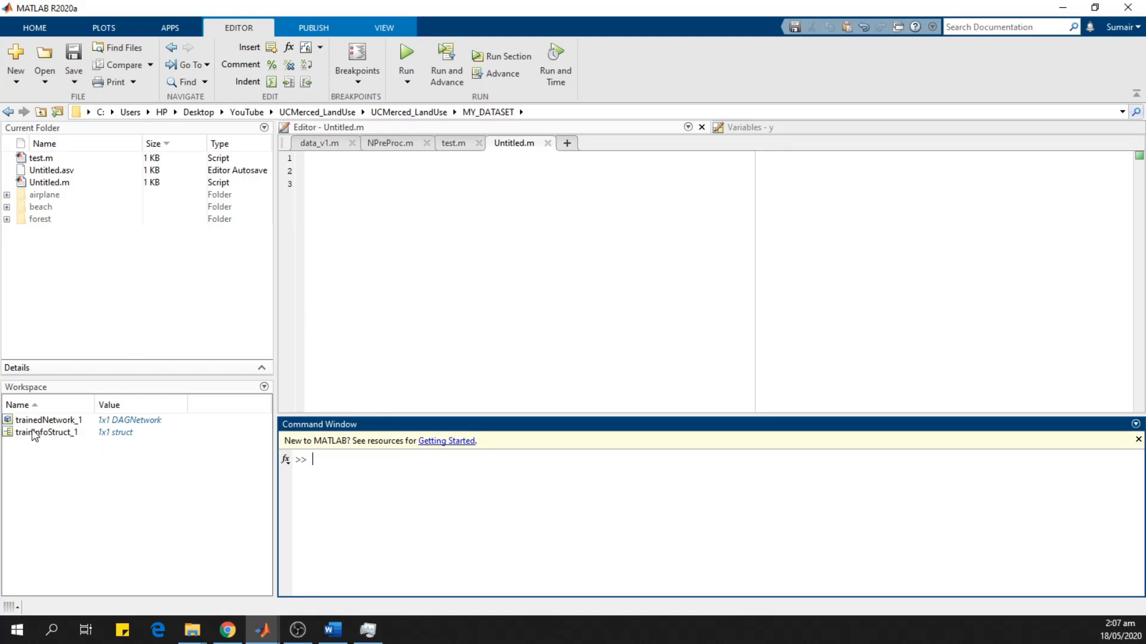
# Write I=imread(''); on line 3 of the script, leaving the image path to fill in.
pyautogui.click(48, 418)
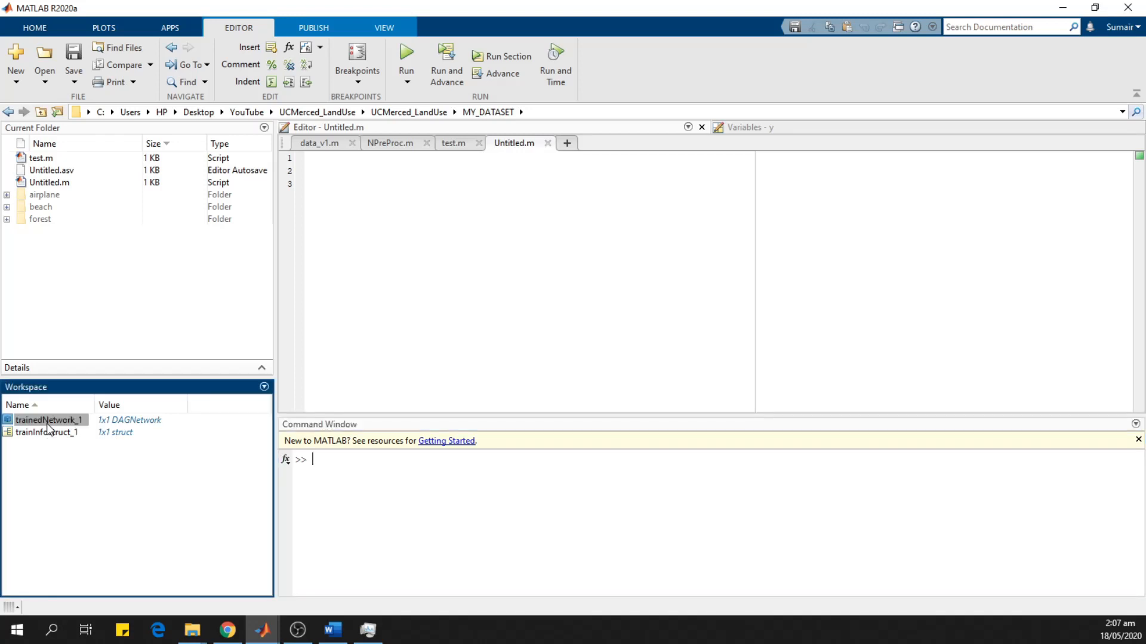
pyautogui.click(353, 245)
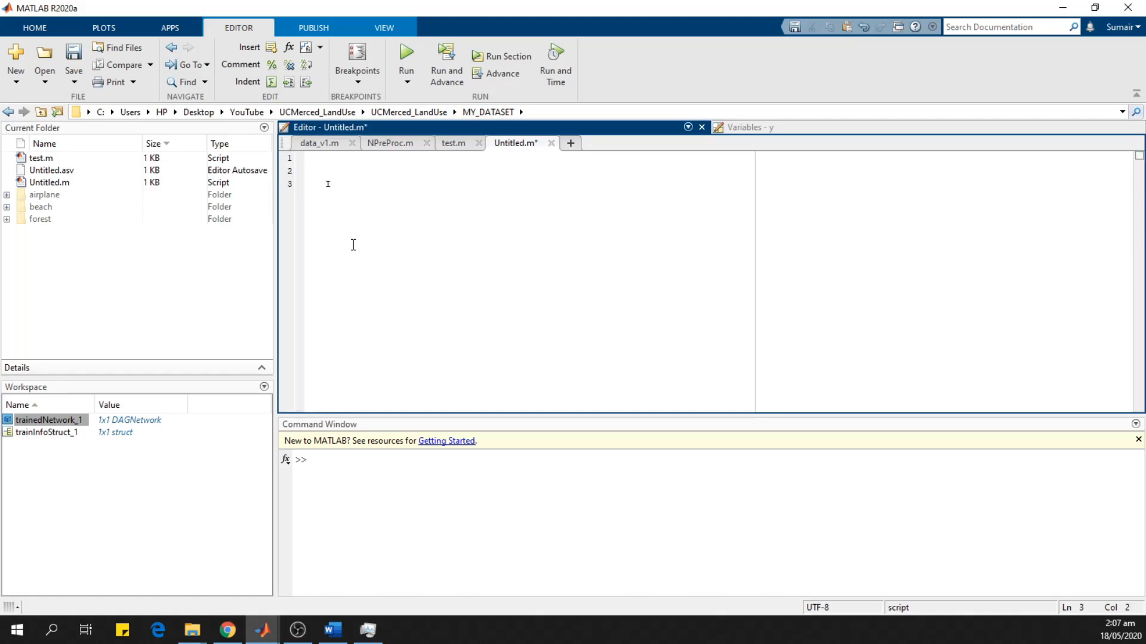
pyautogui.write('I=imread')
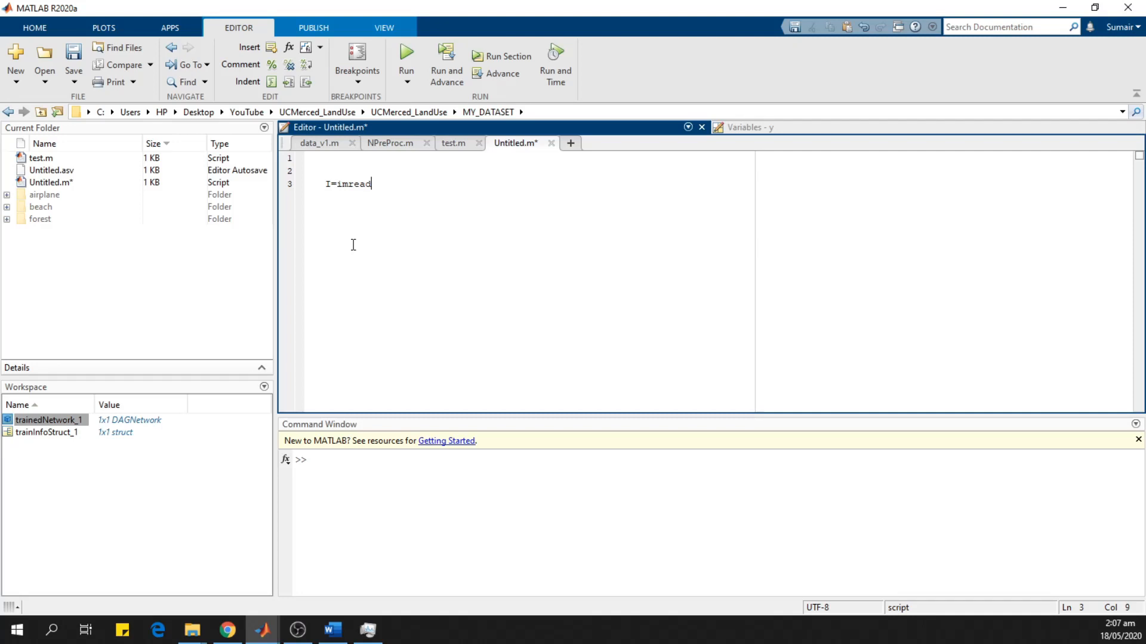
pyautogui.write('()')
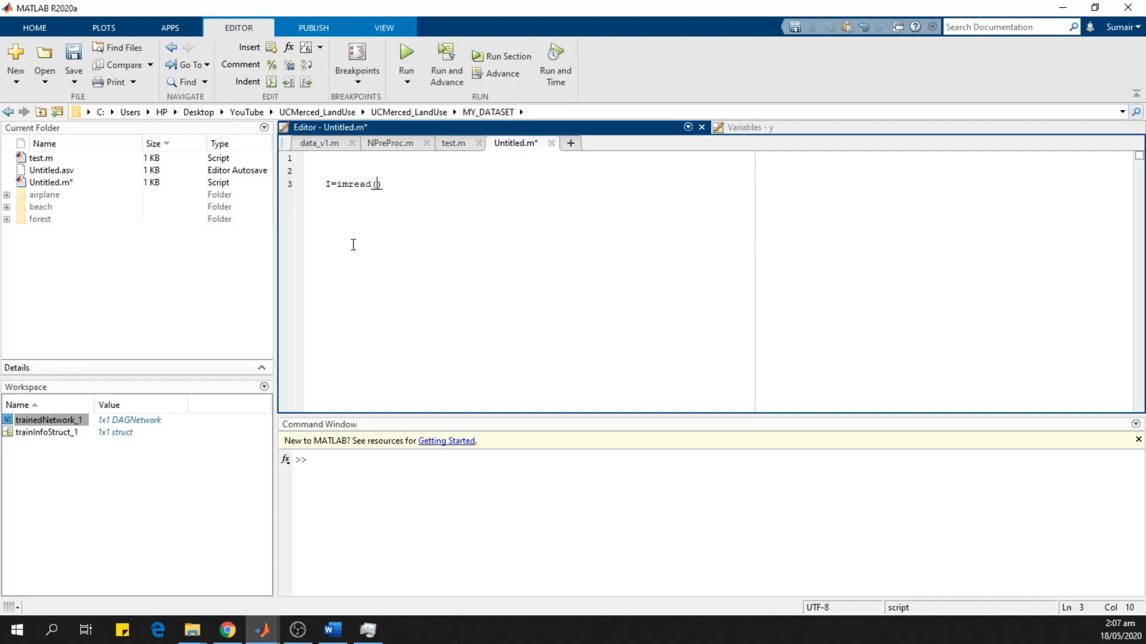
pyautogui.write(';')
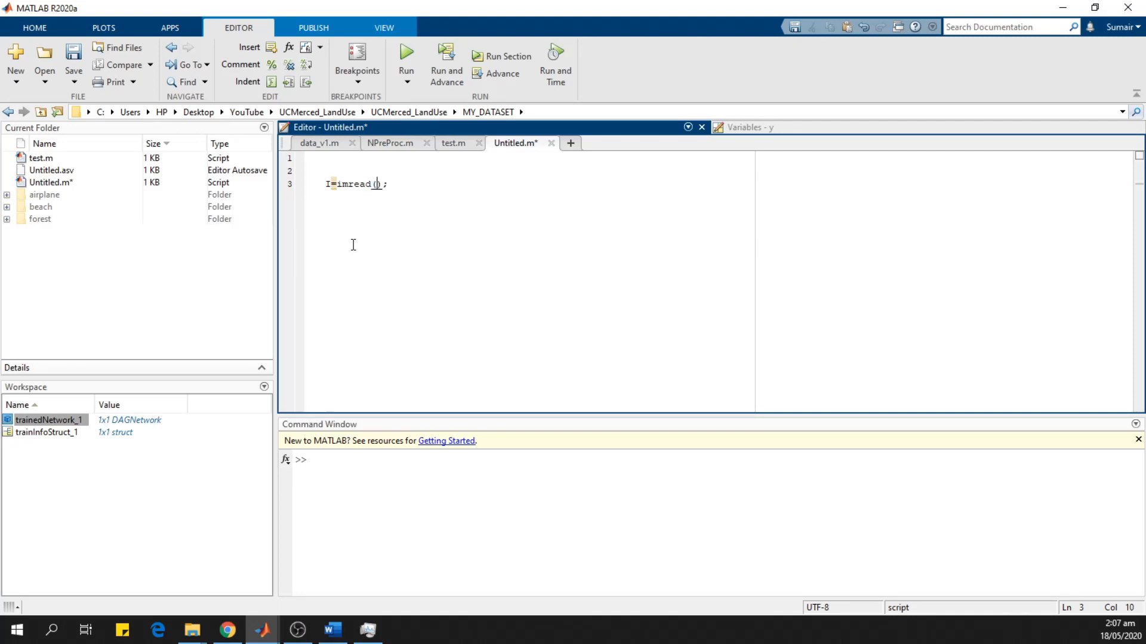
pyautogui.write('""')
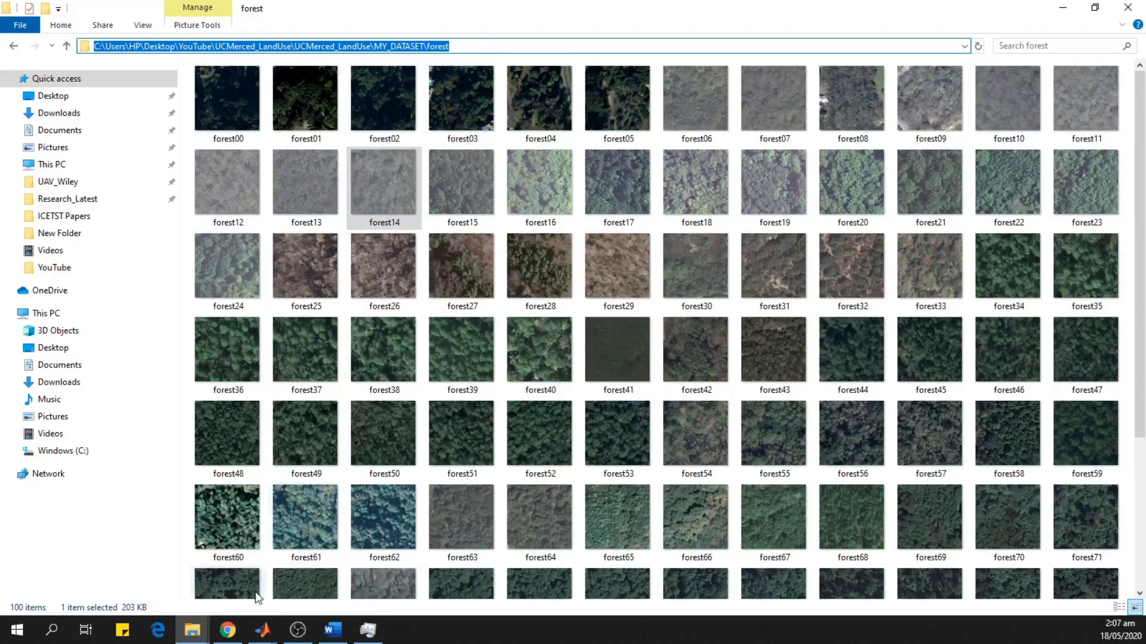
pyautogui.click(262, 630)
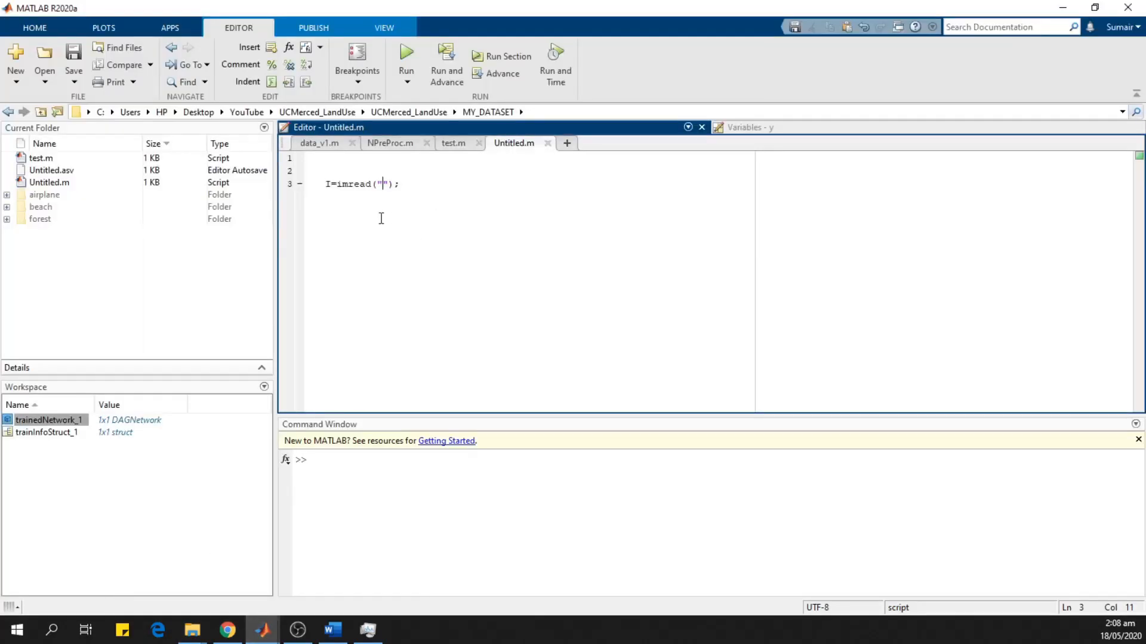
# Fill imread with the forest folder path to forest14.tif in MY_DATASET.
pyautogui.write('C:\\Users\\HP\\Desktop\\YouTube\\UCMerced_LandUse\\UCMerced_LandUse\\MY_DATASET\\forest\\forest14.tif')
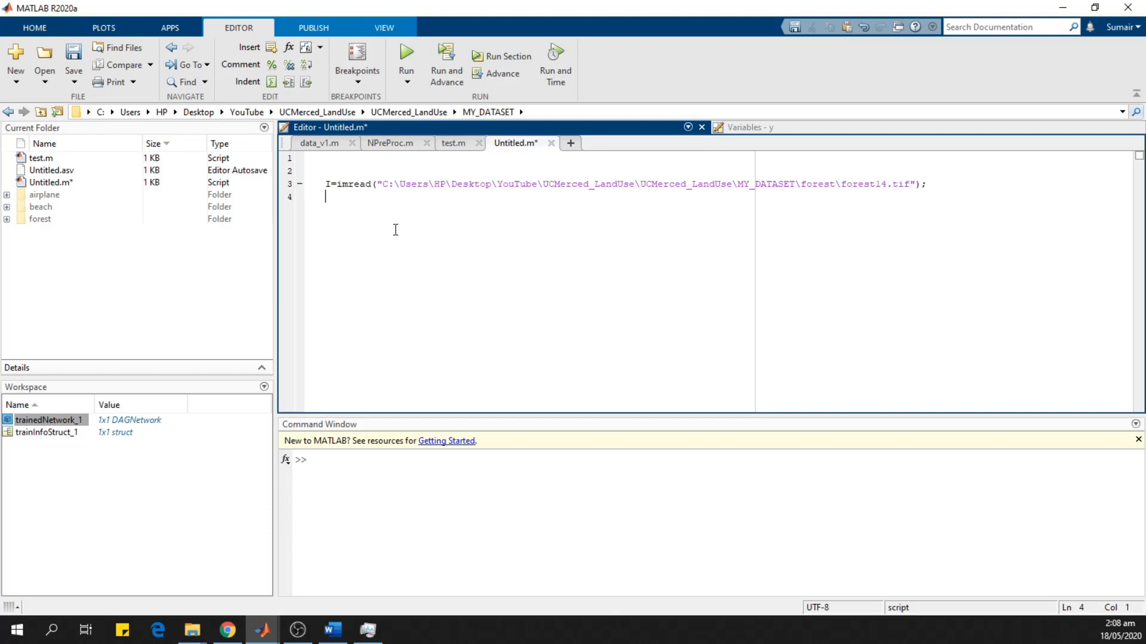
# Add I=imresize(I,[227 227]); on line 5 to resize the image.
pyautogui.write('I=i')
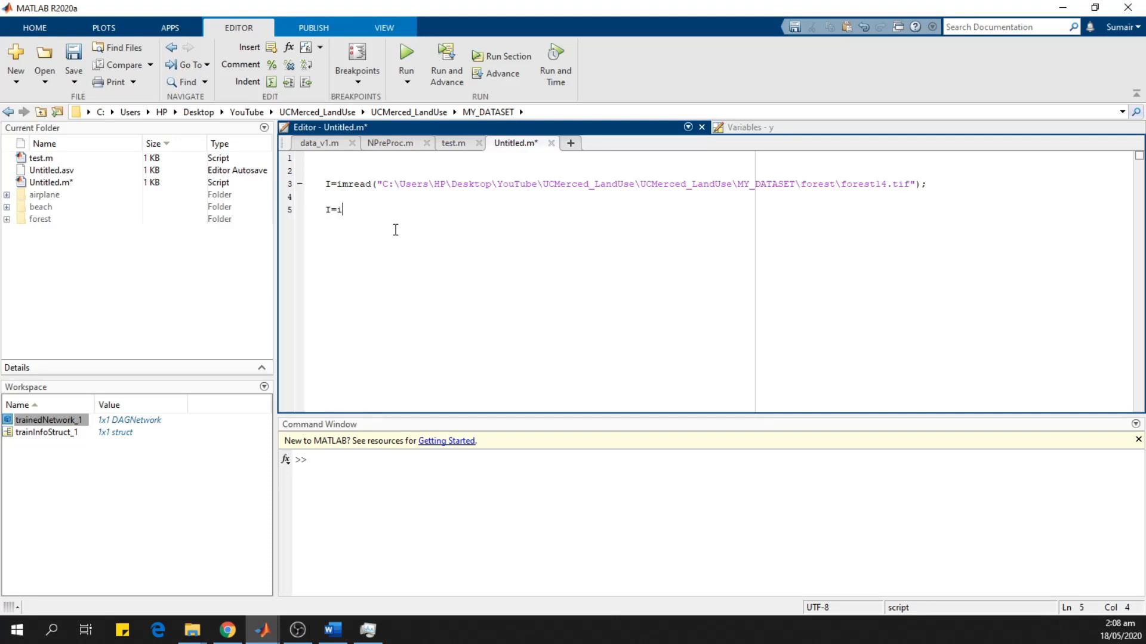
pyautogui.write('mresize')
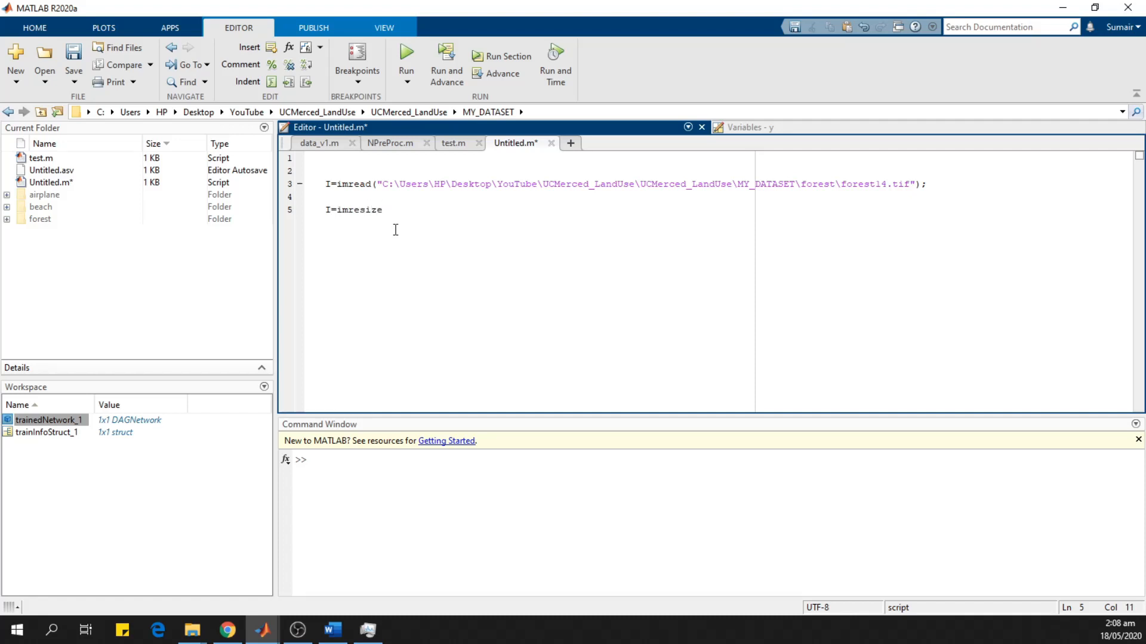
pyautogui.write('(I,')
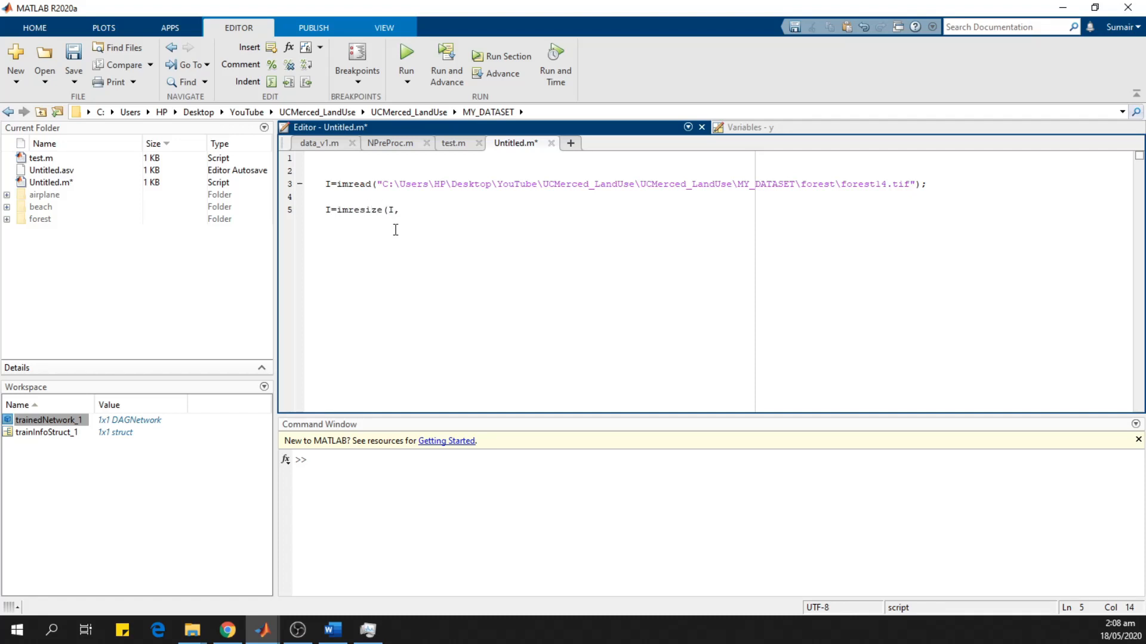
pyautogui.write('[227')
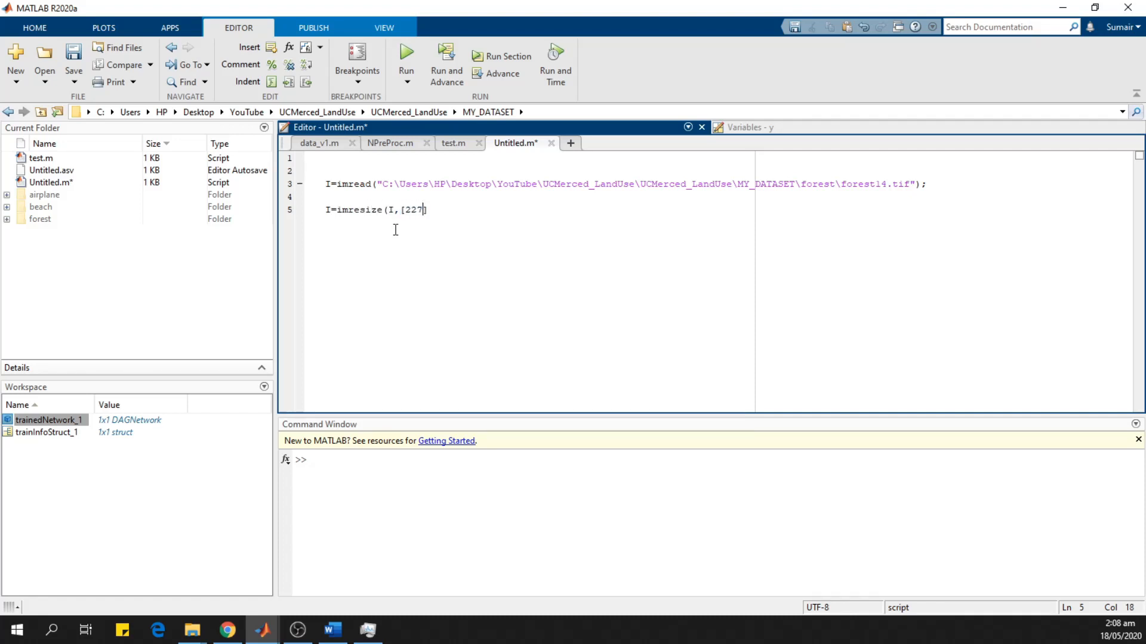
pyautogui.write('227')
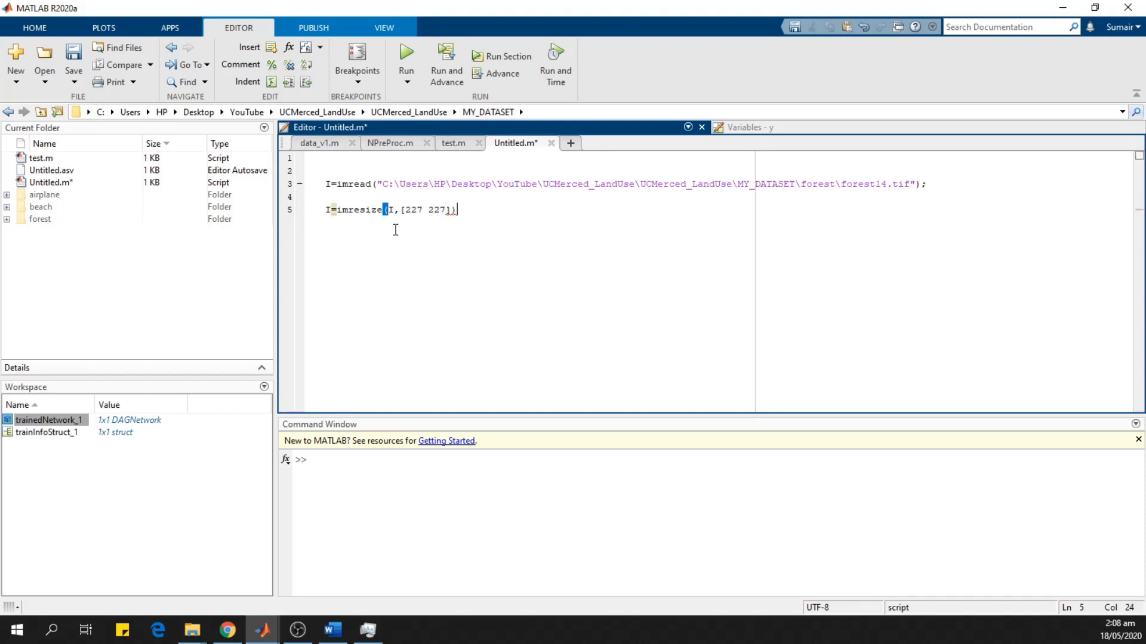
pyautogui.press('enter')
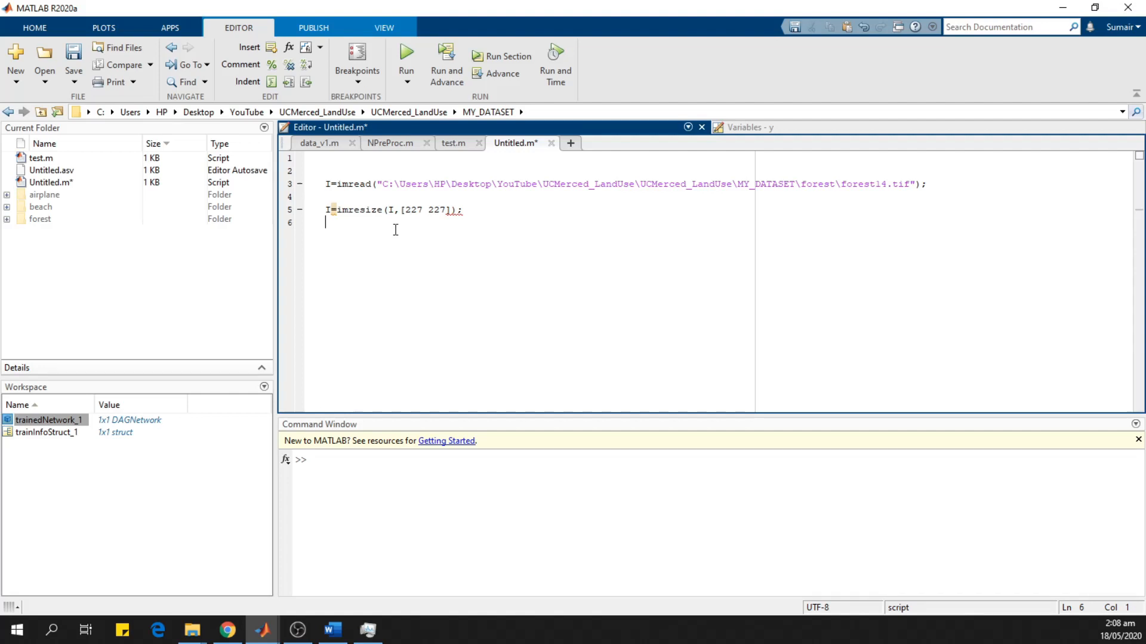
pyautogui.moveTo(450, 259)
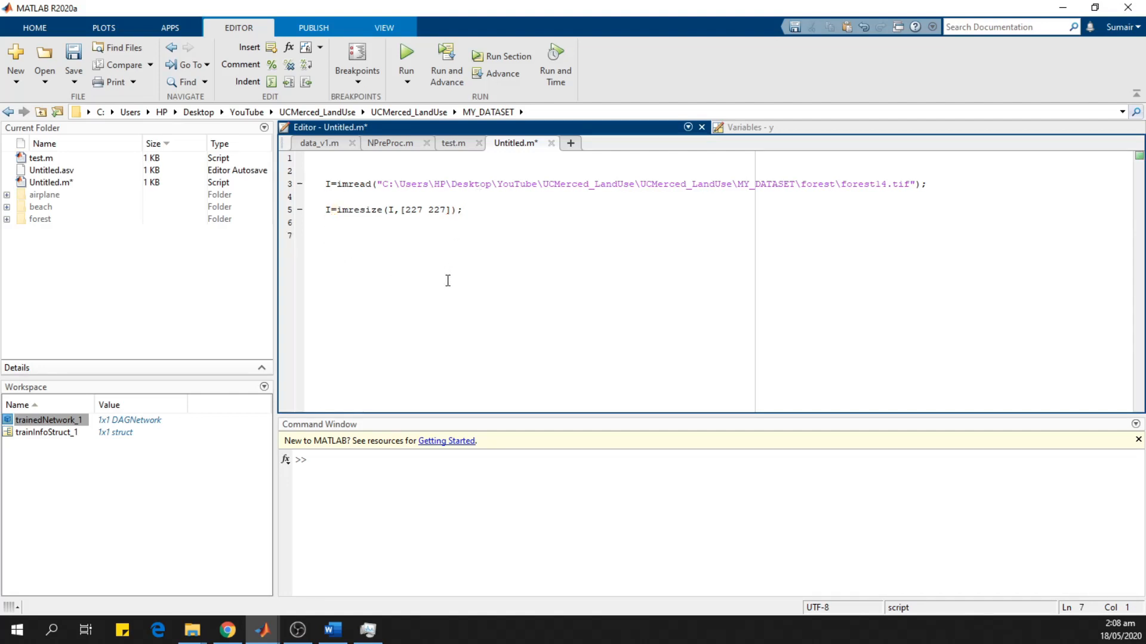
# Write [y,p]=classify(trainedNetwork_1,I); on line 7 using the workspace network name, and save.
pyautogui.click(324, 235)
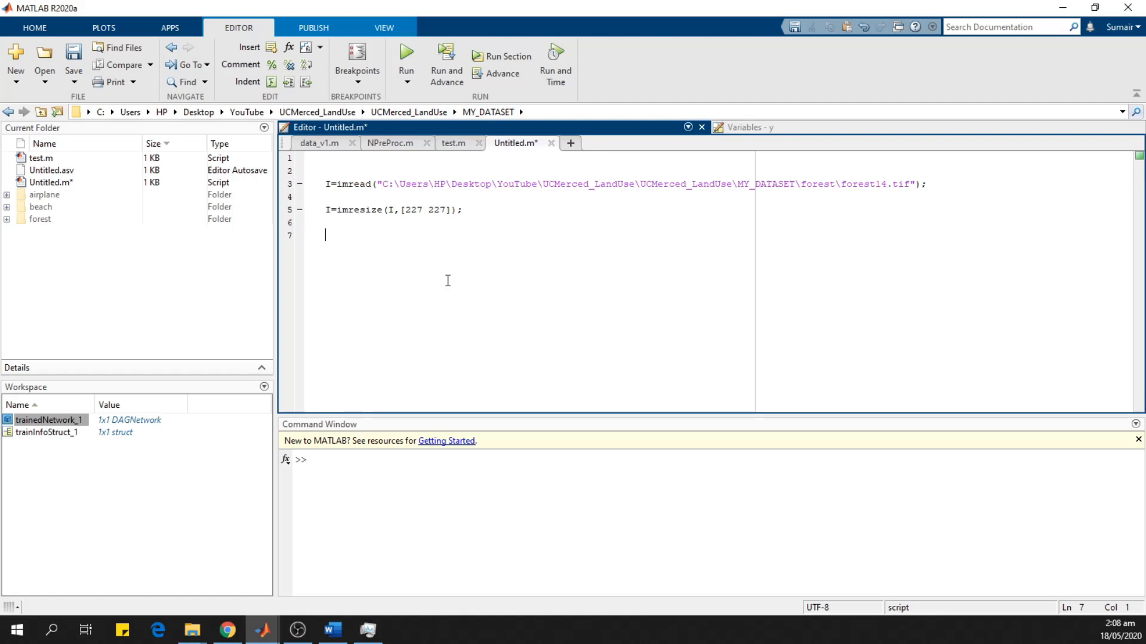
pyautogui.write('[y')
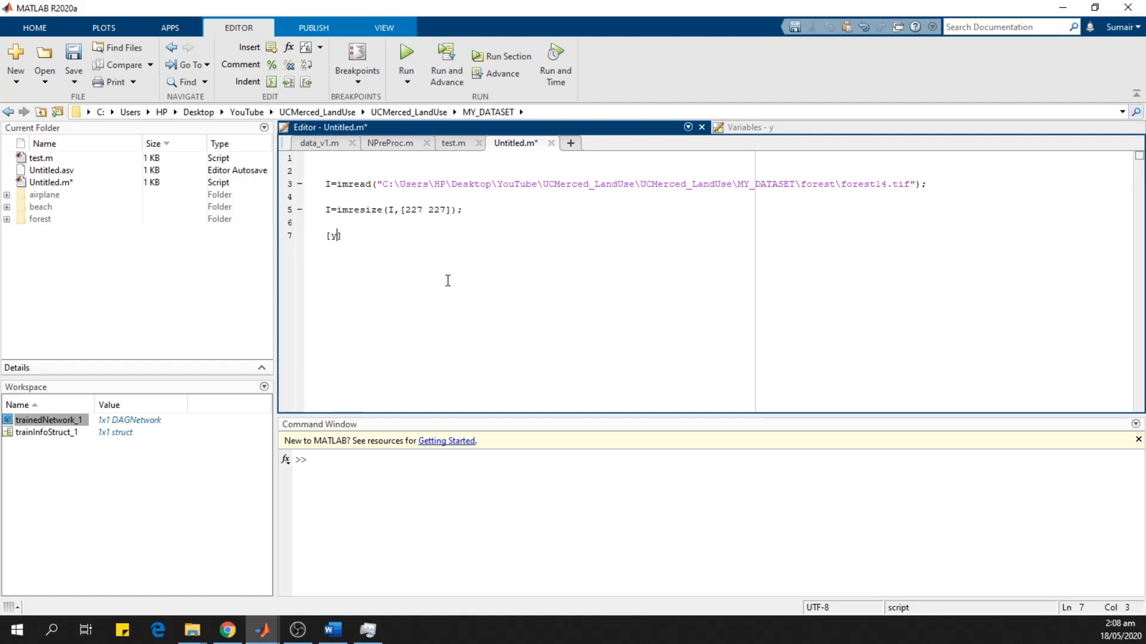
pyautogui.write(',p')
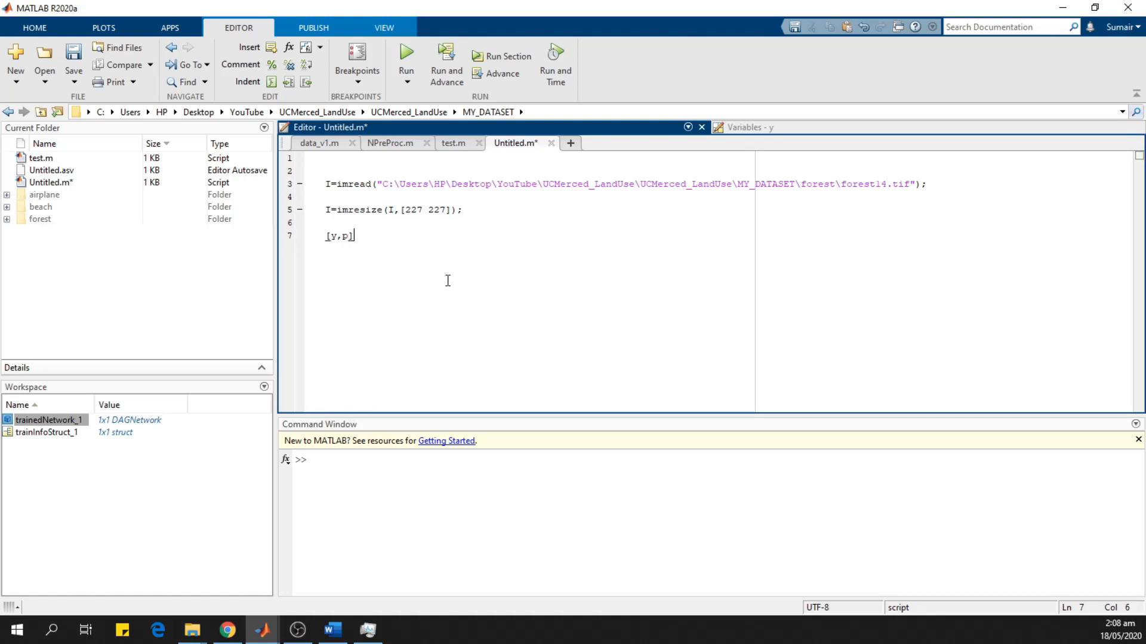
pyautogui.write('=classify')
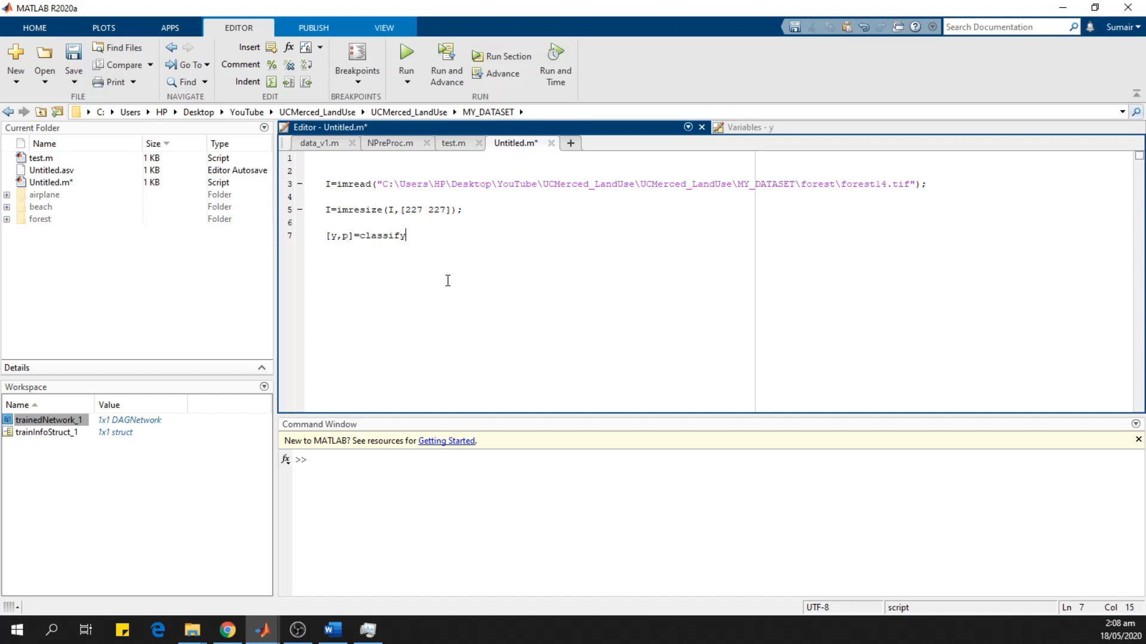
pyautogui.write('(')
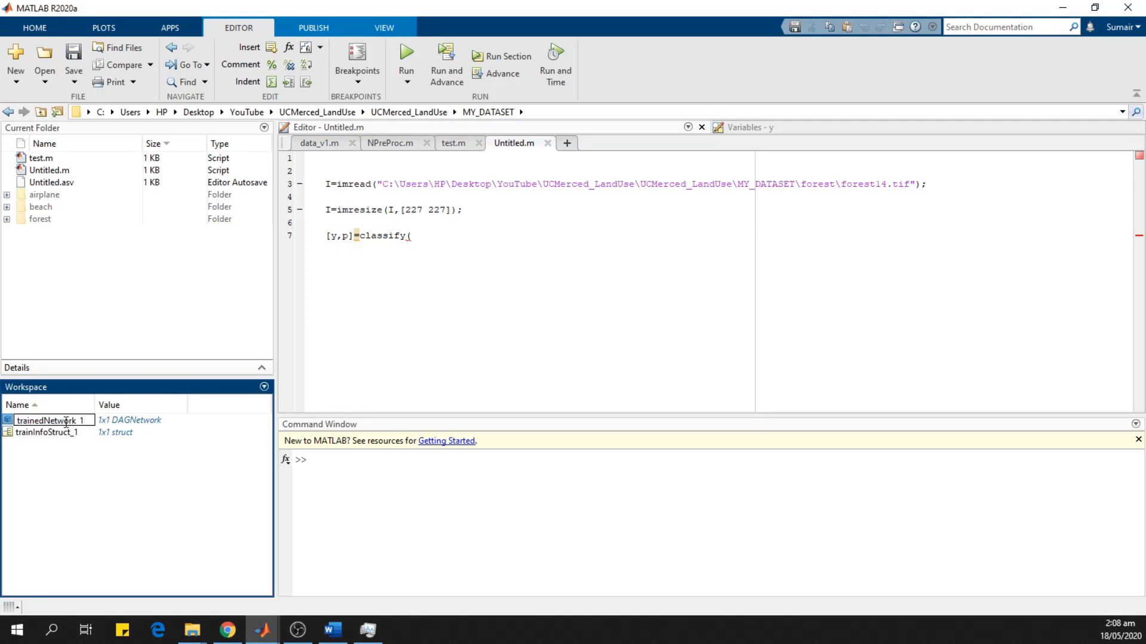
pyautogui.doubleClick(54, 420)
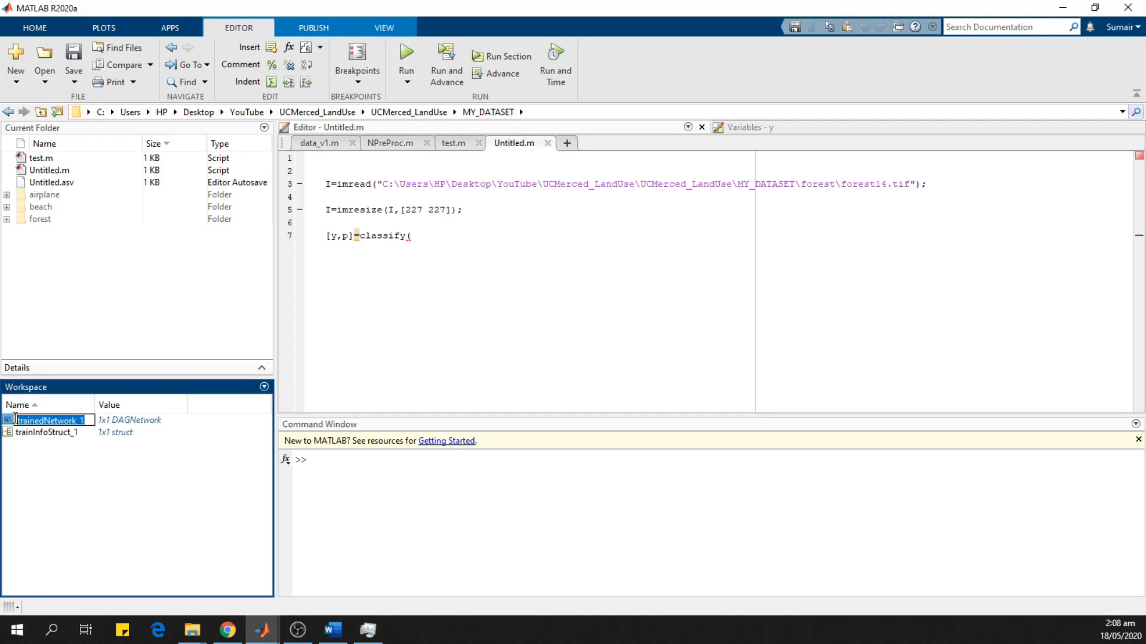
pyautogui.write('trainedNetwork_1')
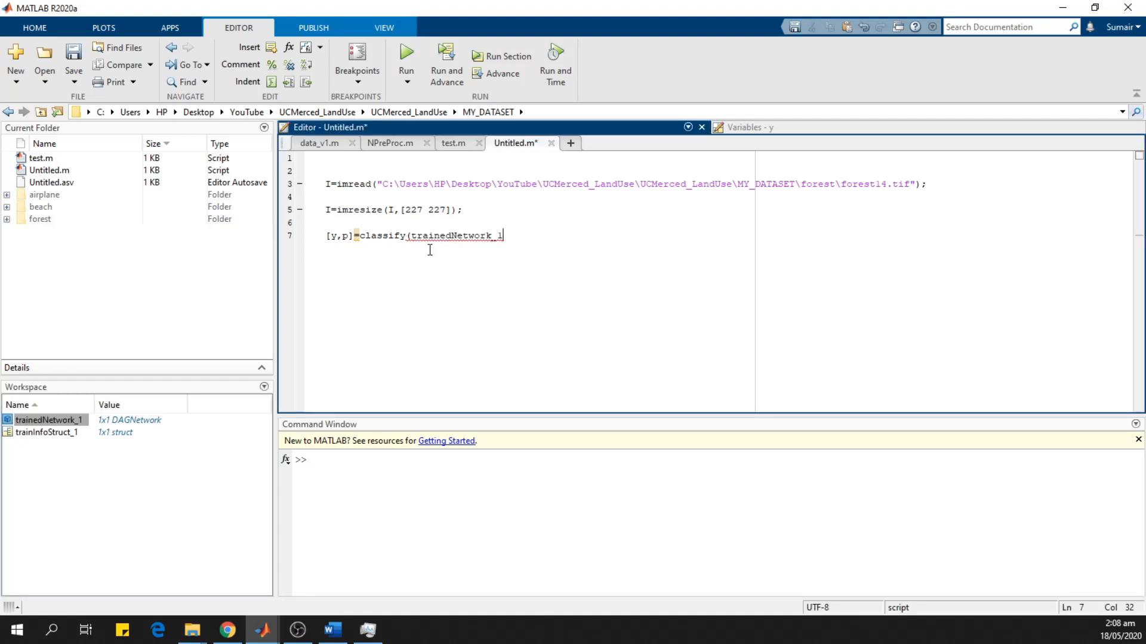
pyautogui.write(',')
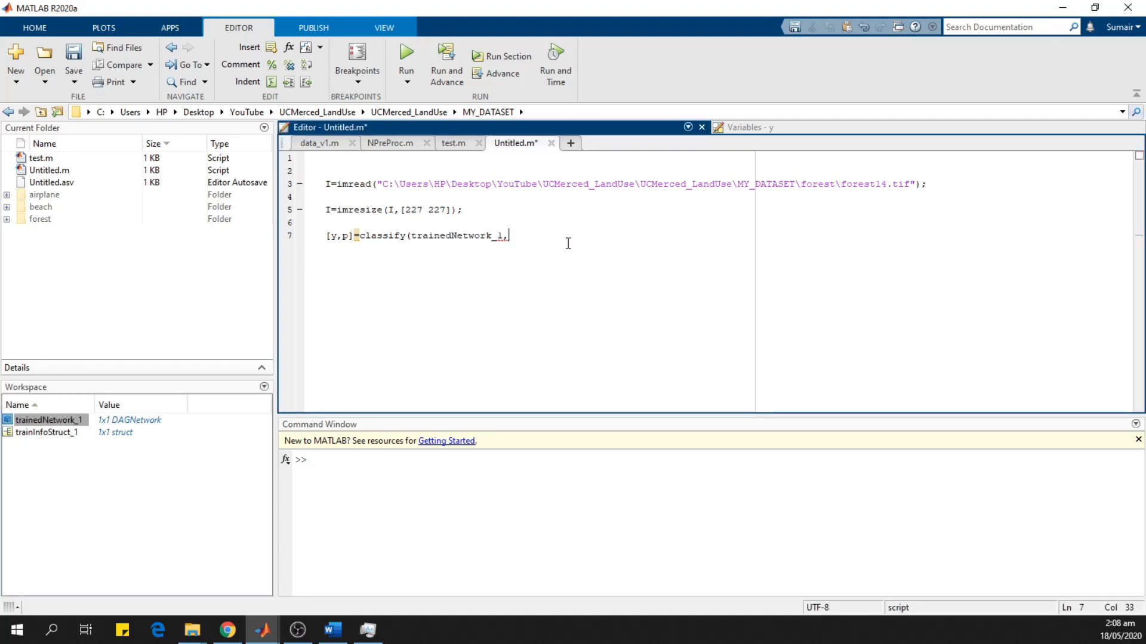
pyautogui.write('I)')
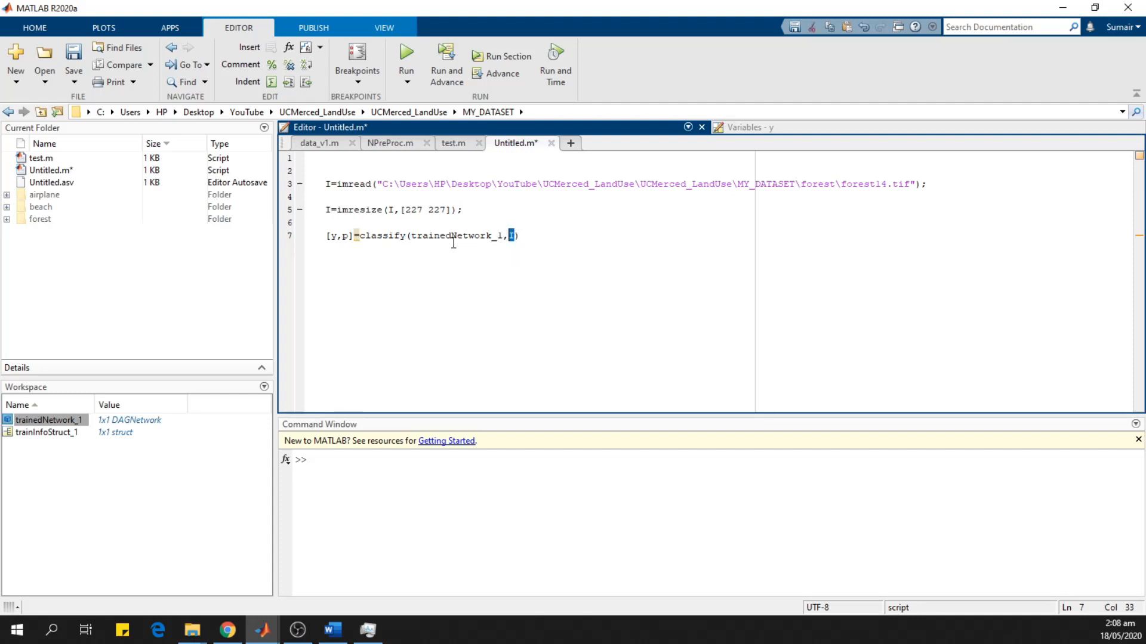
pyautogui.doubleClick(455, 235)
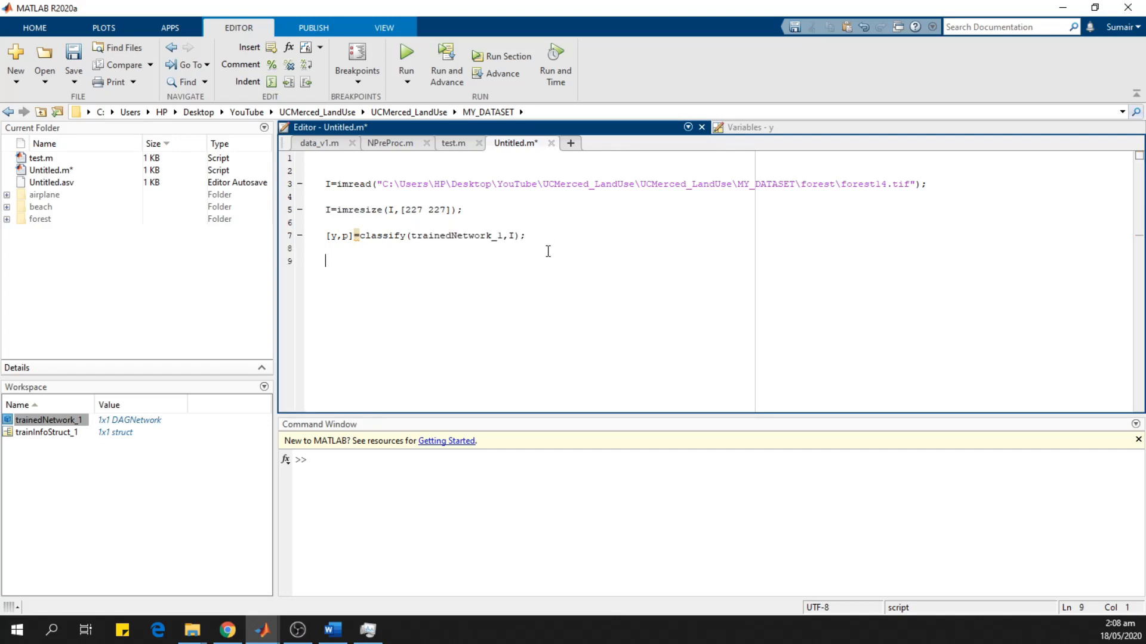
pyautogui.click(405, 56)
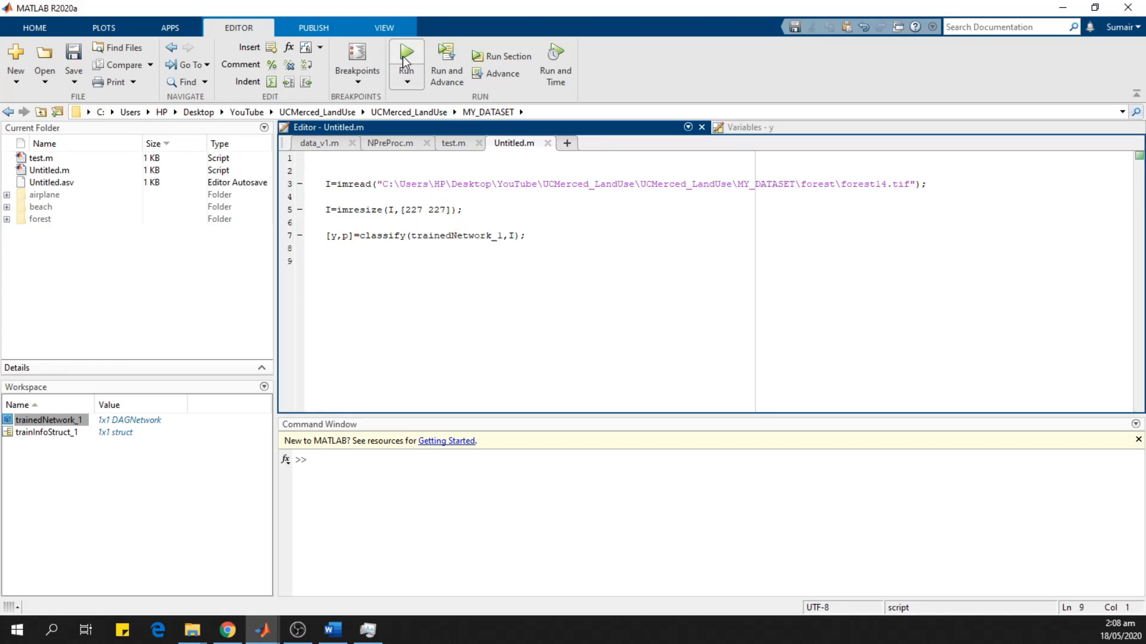
# Run the script and inspect y in the Variables editor, showing the label 'forest'.
pyautogui.click(406, 62)
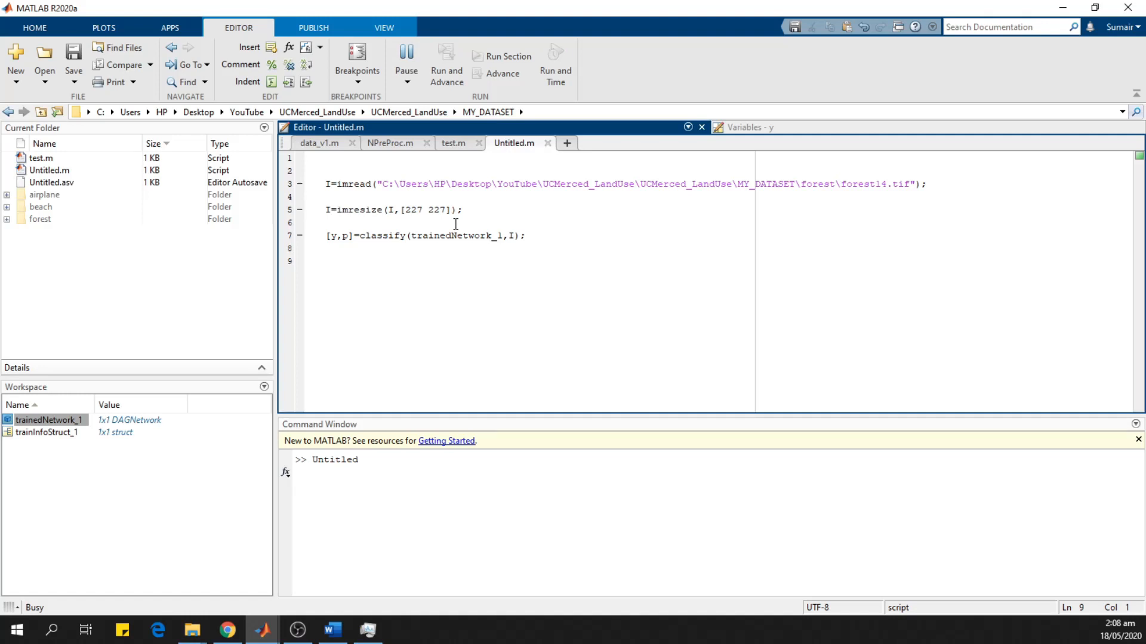
pyautogui.click(406, 55)
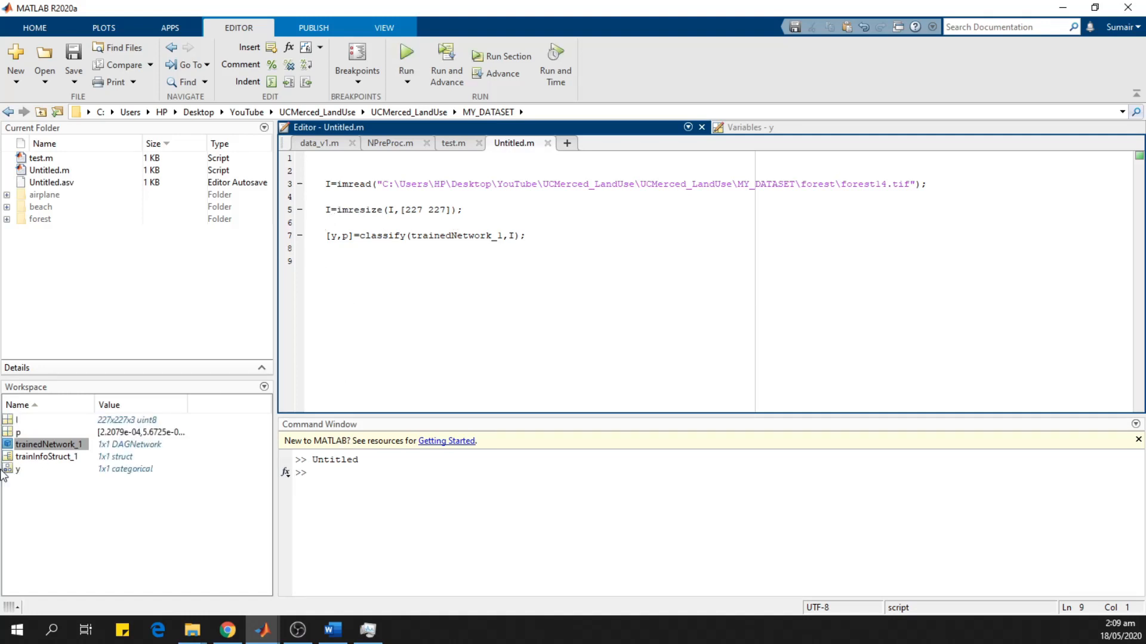
pyautogui.doubleClick(18, 467)
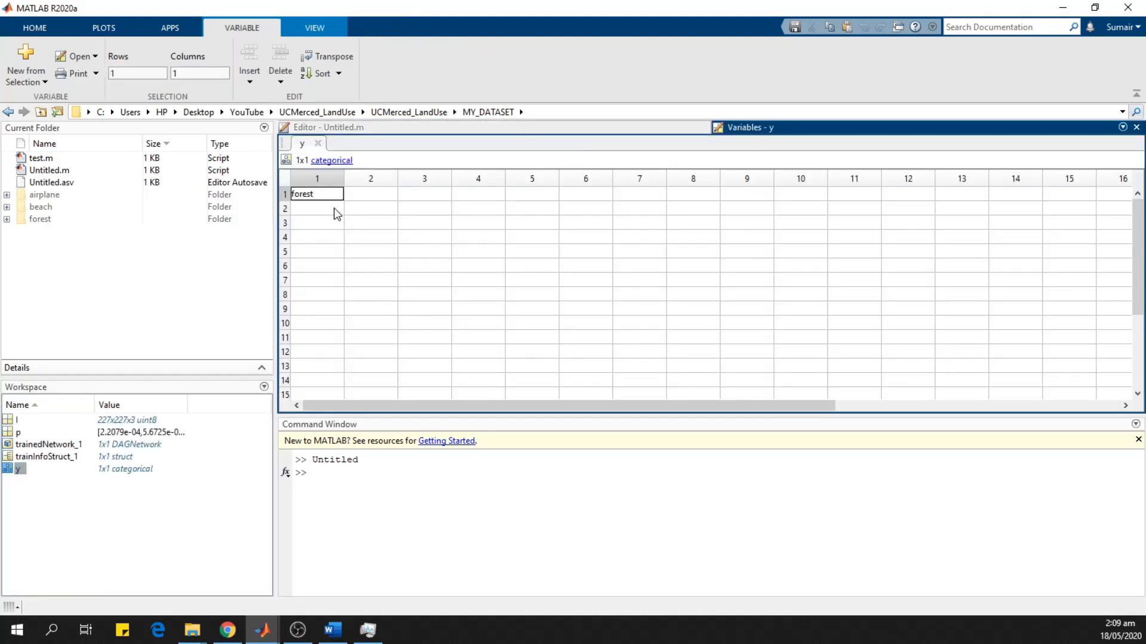
pyautogui.moveTo(365, 155)
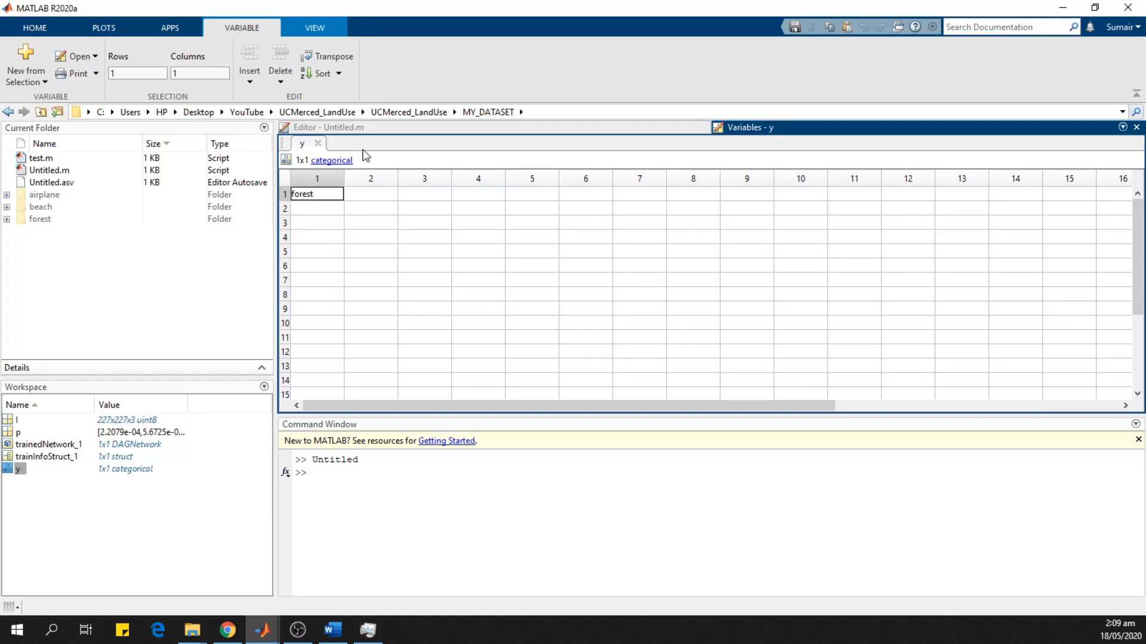
pyautogui.click(327, 127)
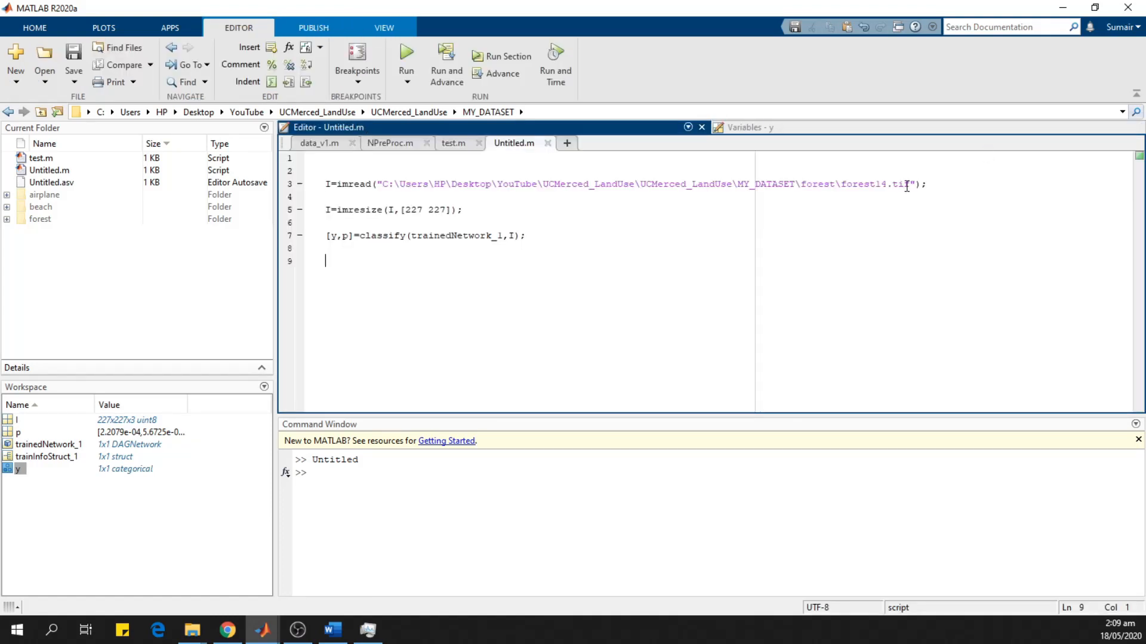
pyautogui.doubleClick(874, 183)
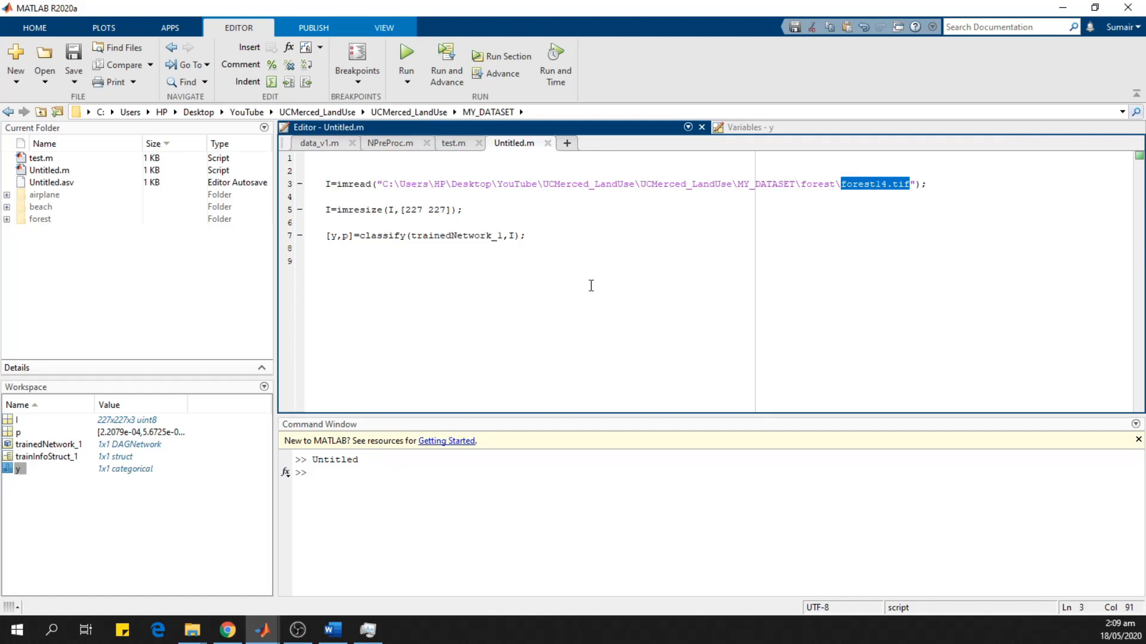
pyautogui.moveTo(519, 293)
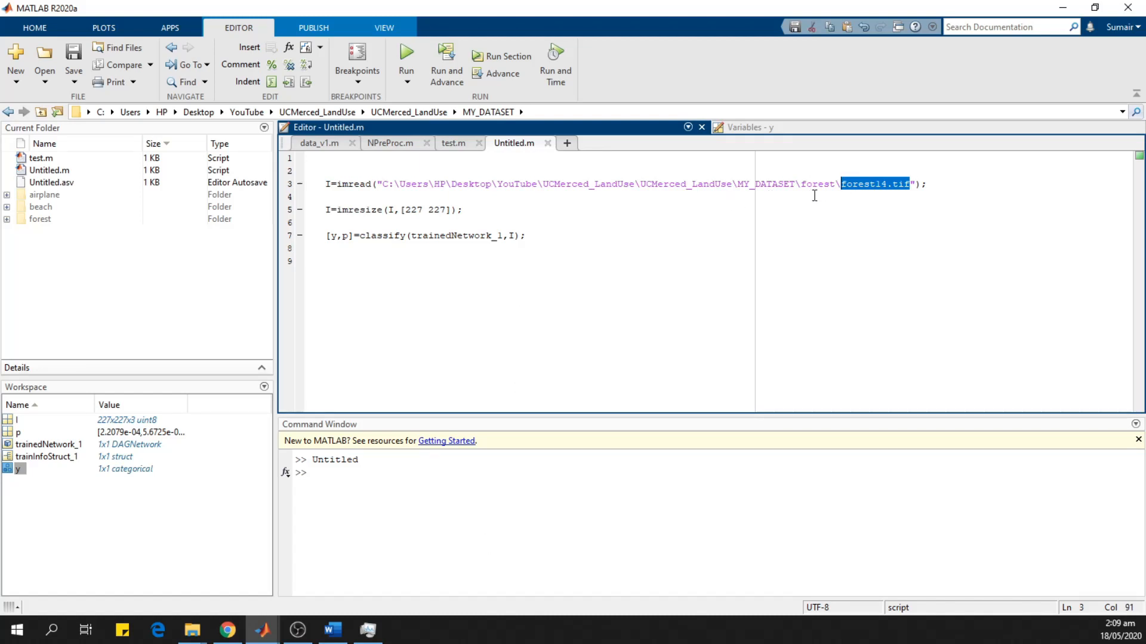
pyautogui.moveTo(402, 224)
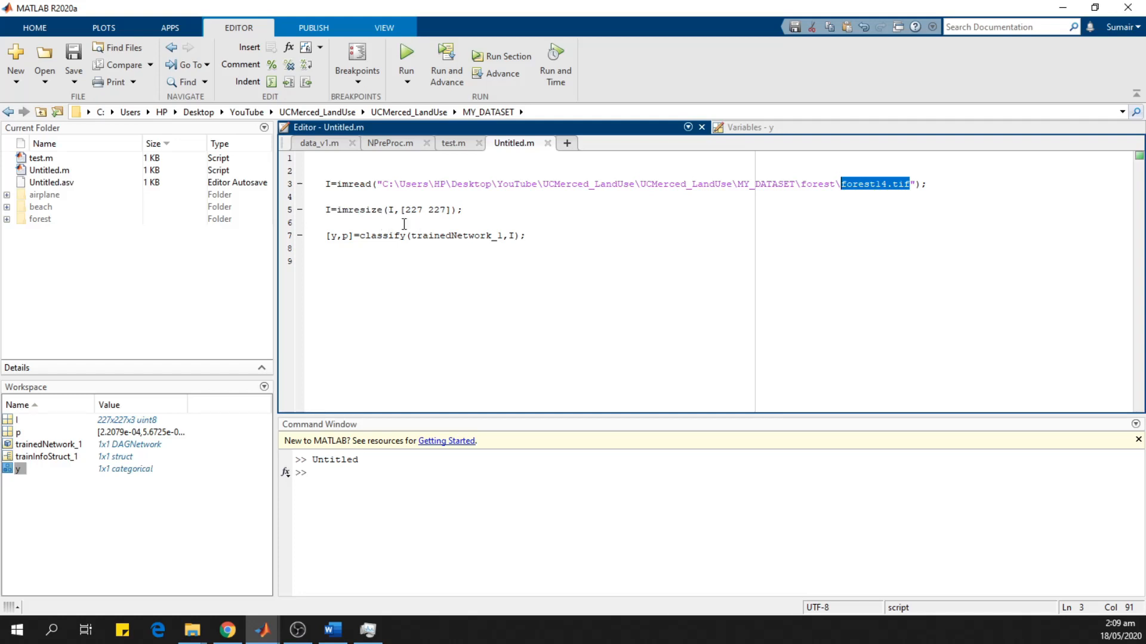
pyautogui.moveTo(426, 280)
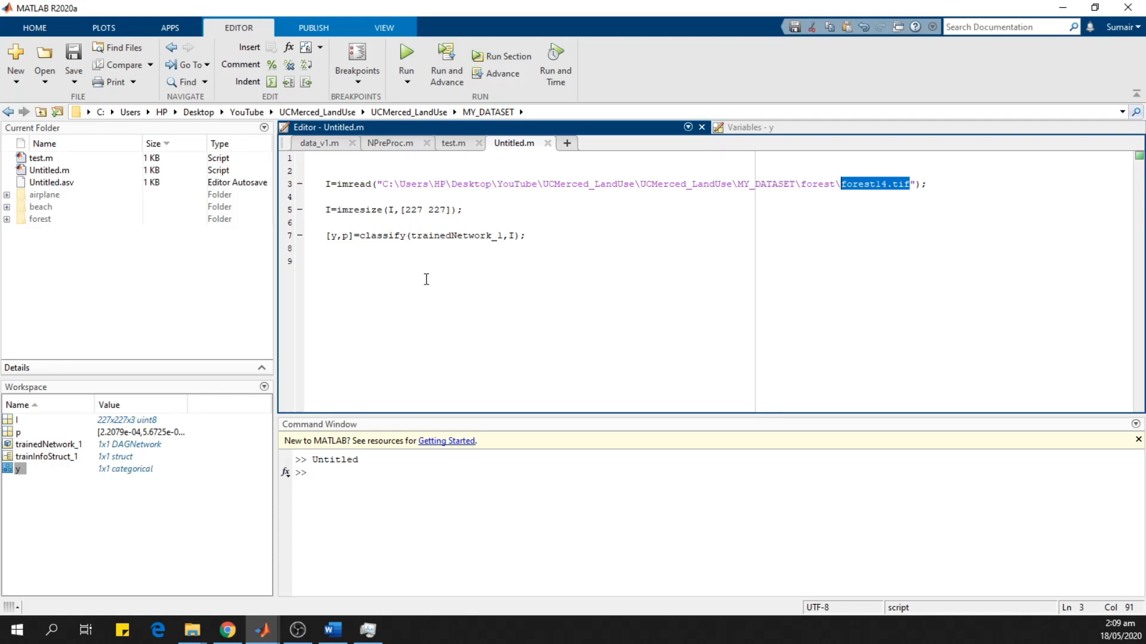